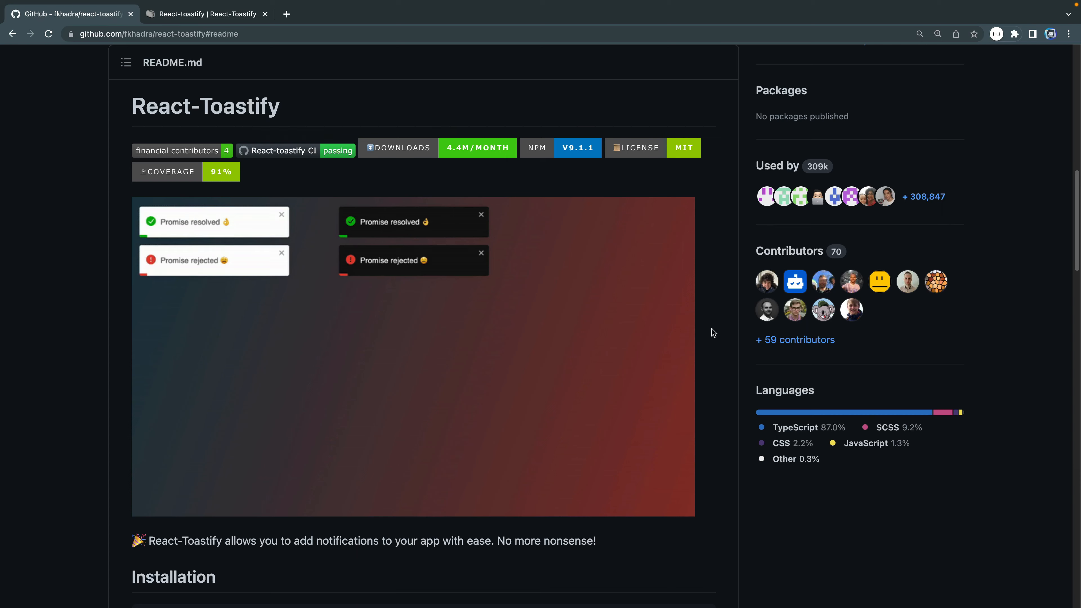
# - Reach the React-Toastify docs playground and show a sample light-theme toast
pyautogui.click(207, 13)
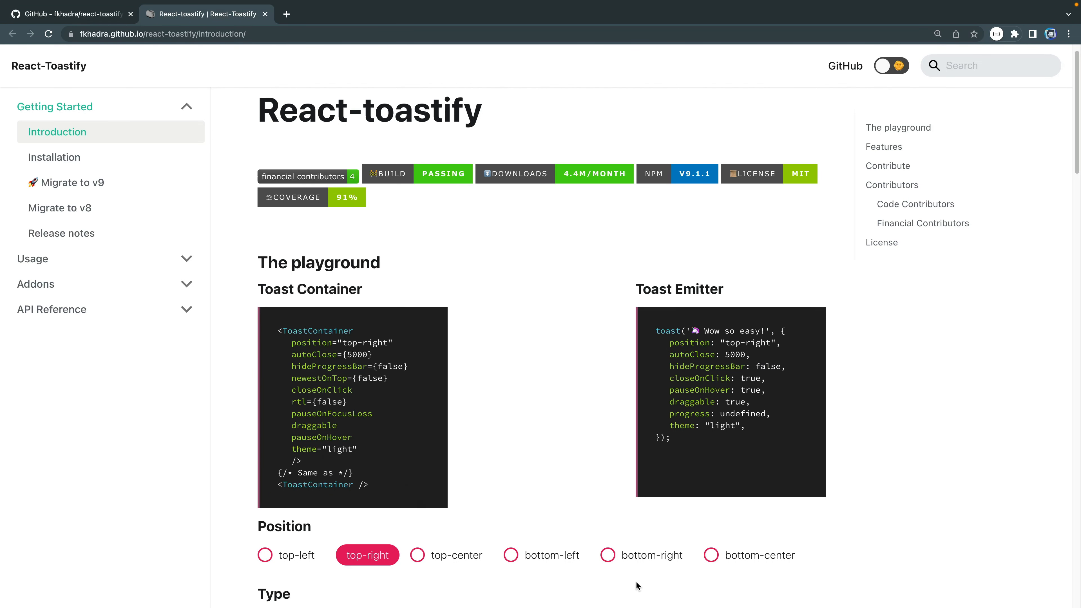
pyautogui.scroll(-3)
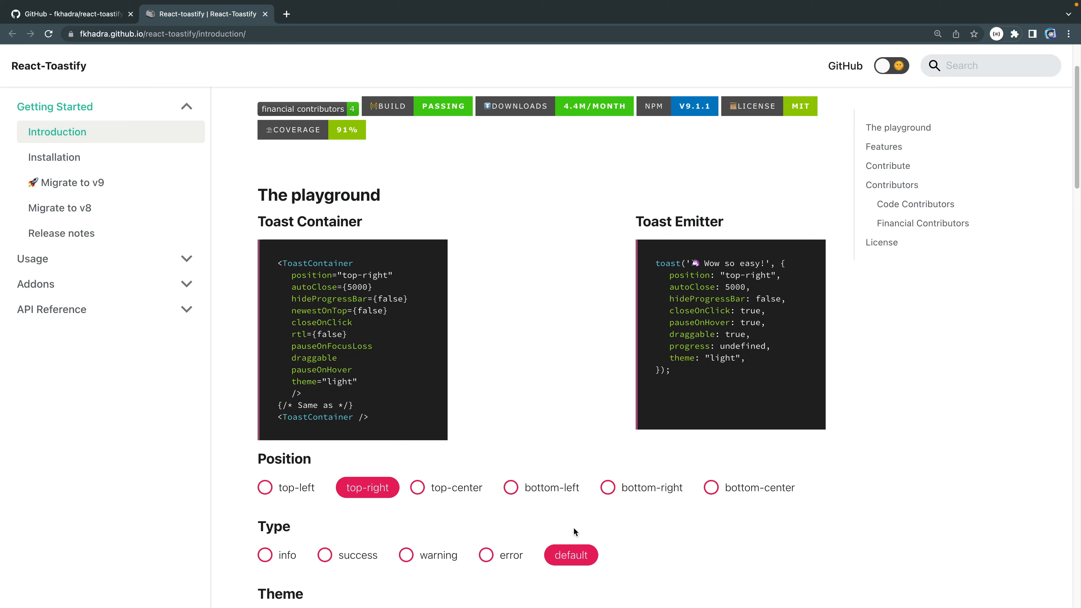
pyautogui.scroll(-3)
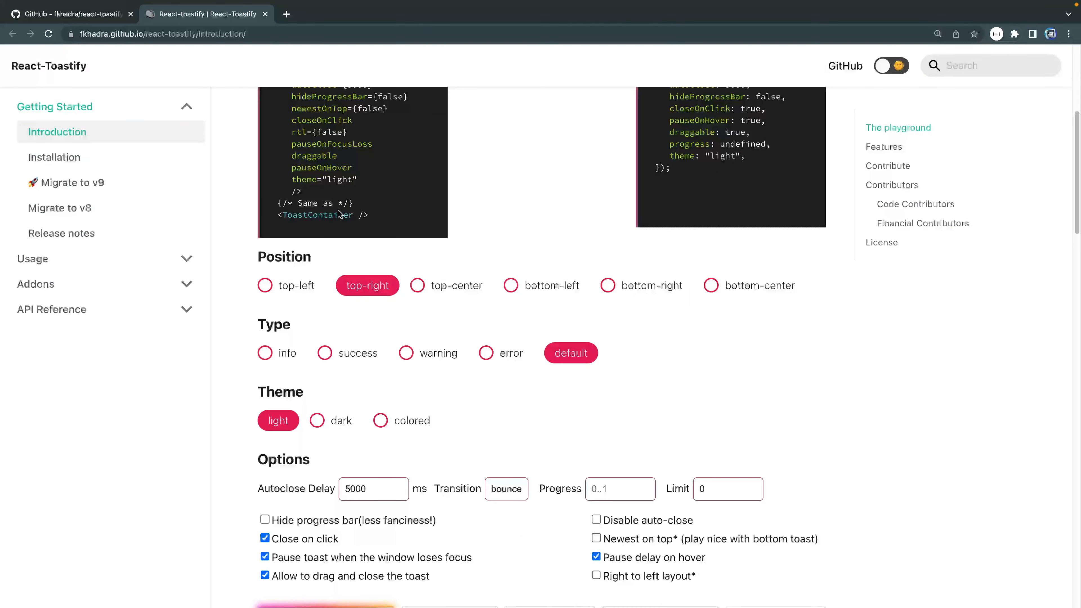
pyautogui.scroll(-3)
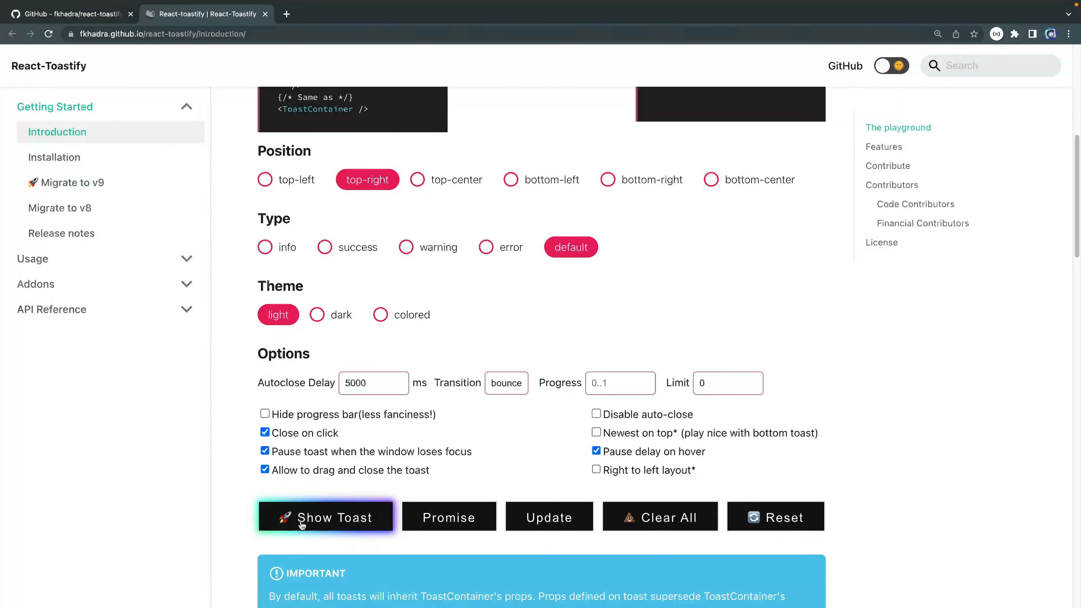
pyautogui.click(326, 516)
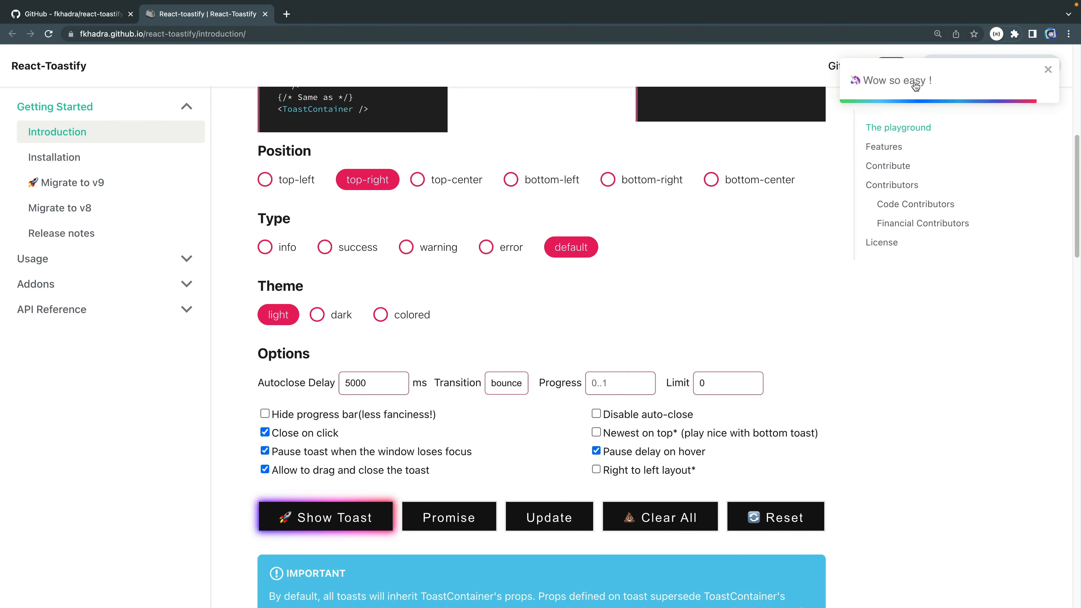
# - Glance at the GitHub readme, return to the playground and dismiss the sample toast
pyautogui.click(68, 14)
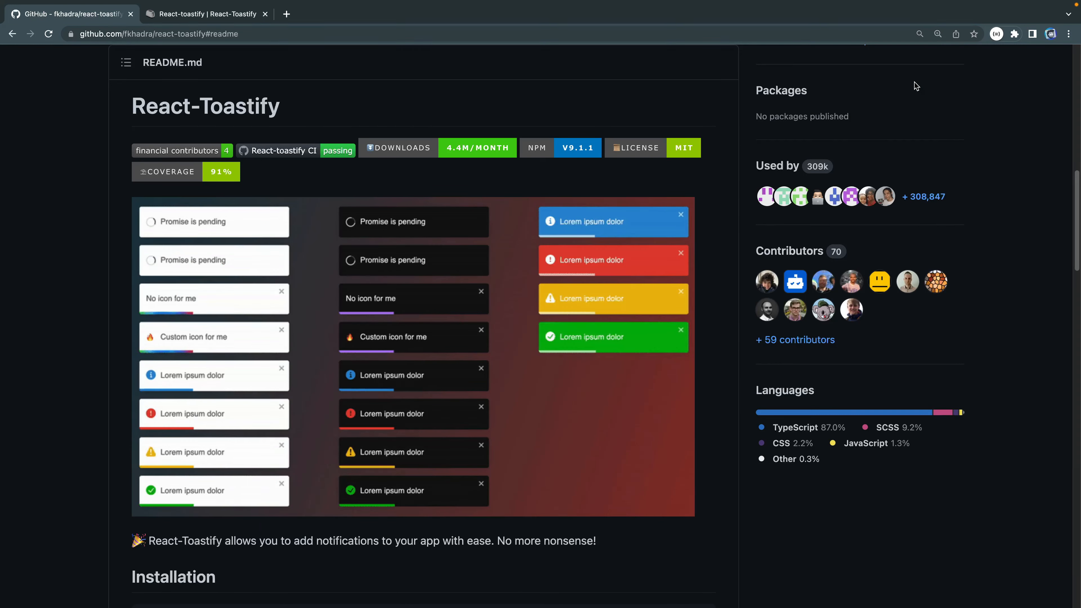
pyautogui.click(207, 13)
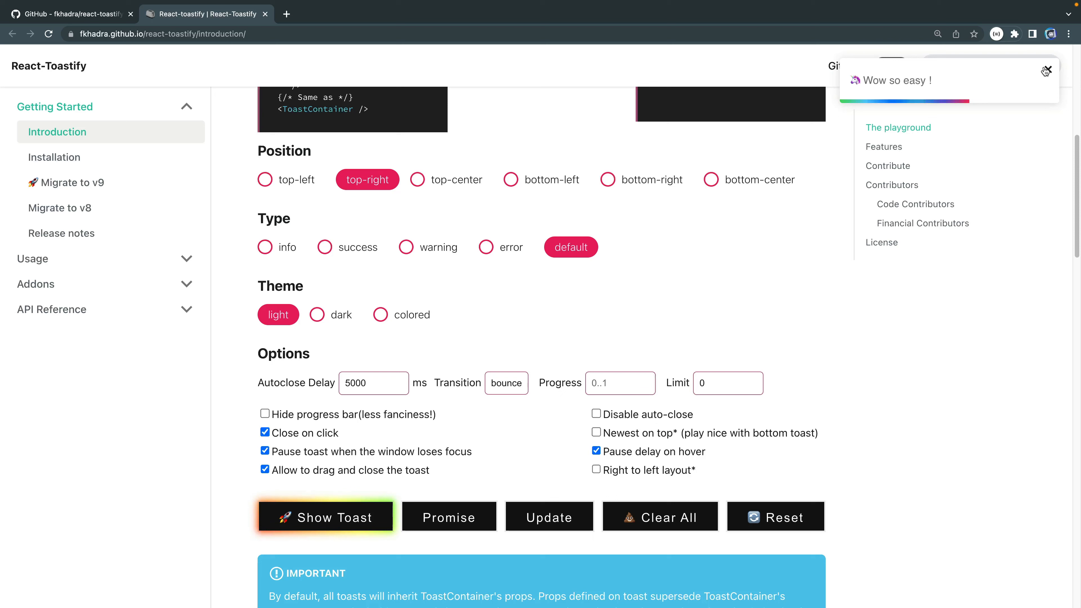
pyautogui.click(1045, 70)
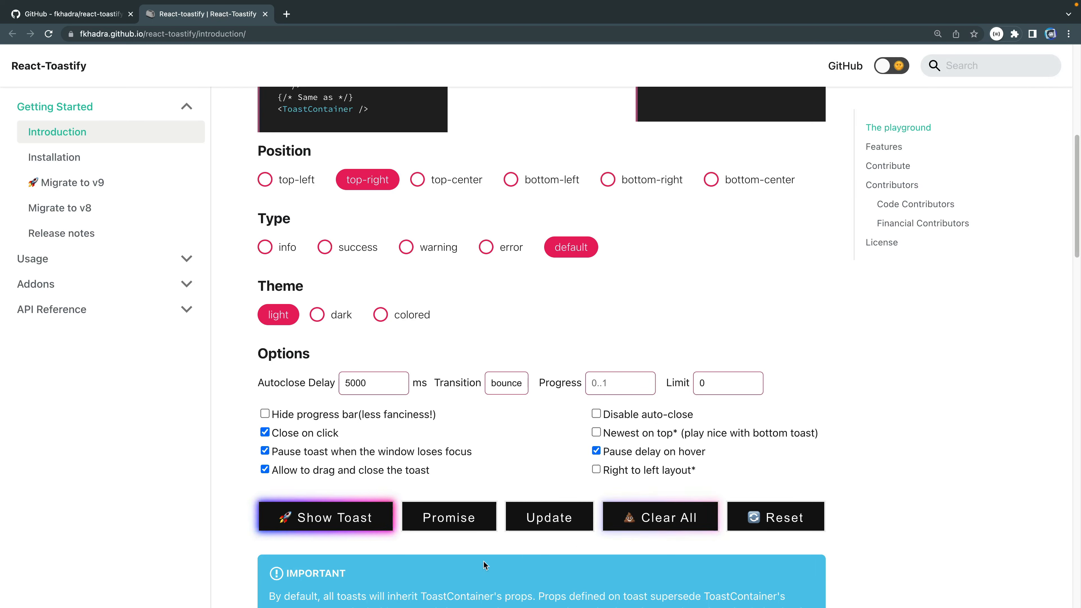
pyautogui.click(449, 517)
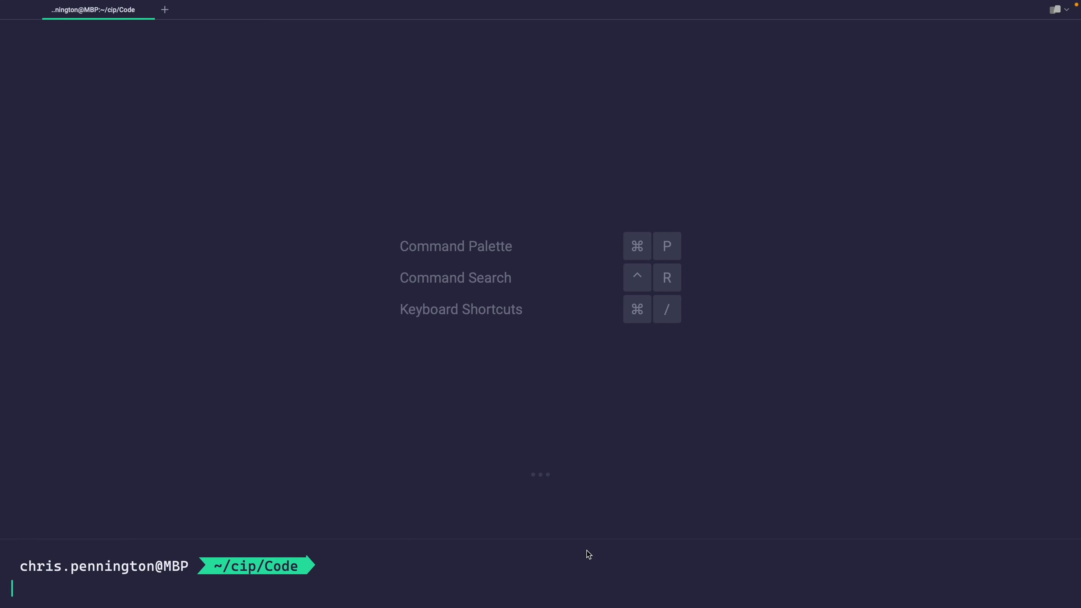
# - Scaffold a Vite React JavaScript project named toastify via npm create vite@latest and open it with code
pyautogui.write('npm create vite@lastest')
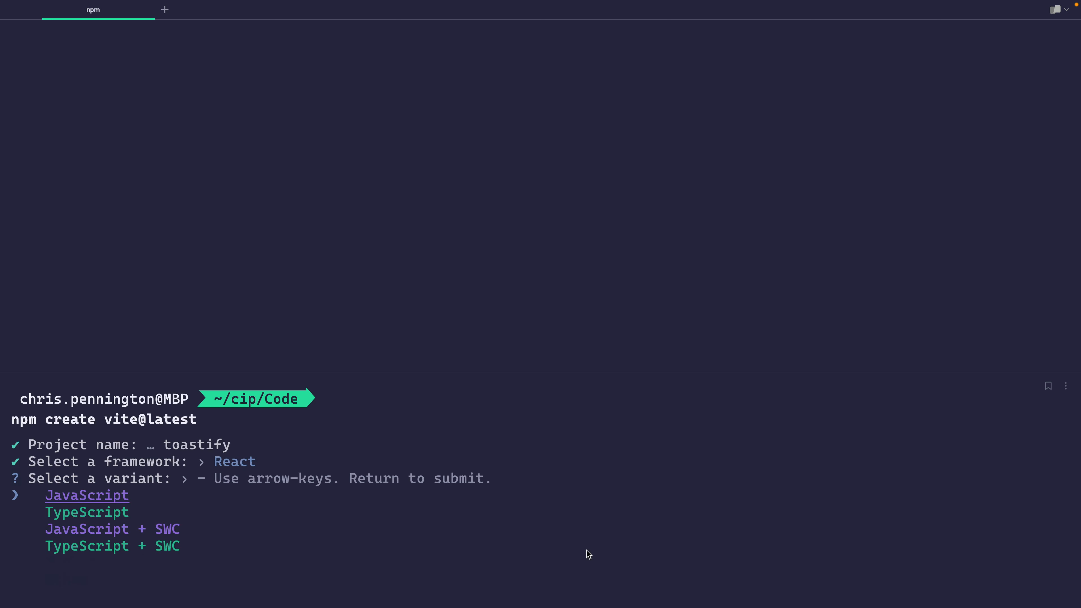
pyautogui.press('Return')
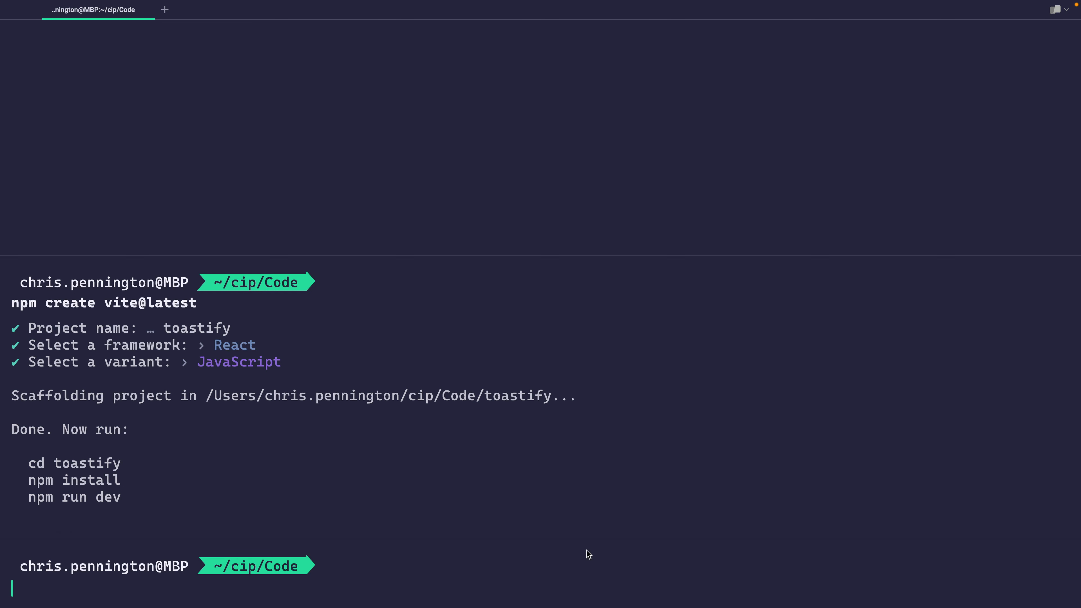
pyautogui.press('Return')
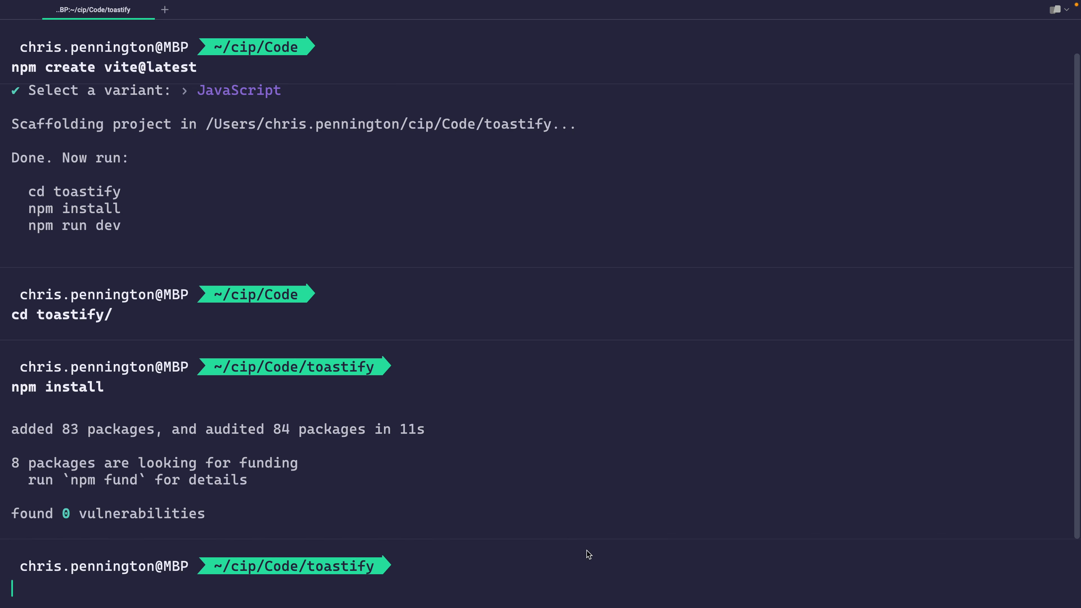
pyautogui.write('code .')
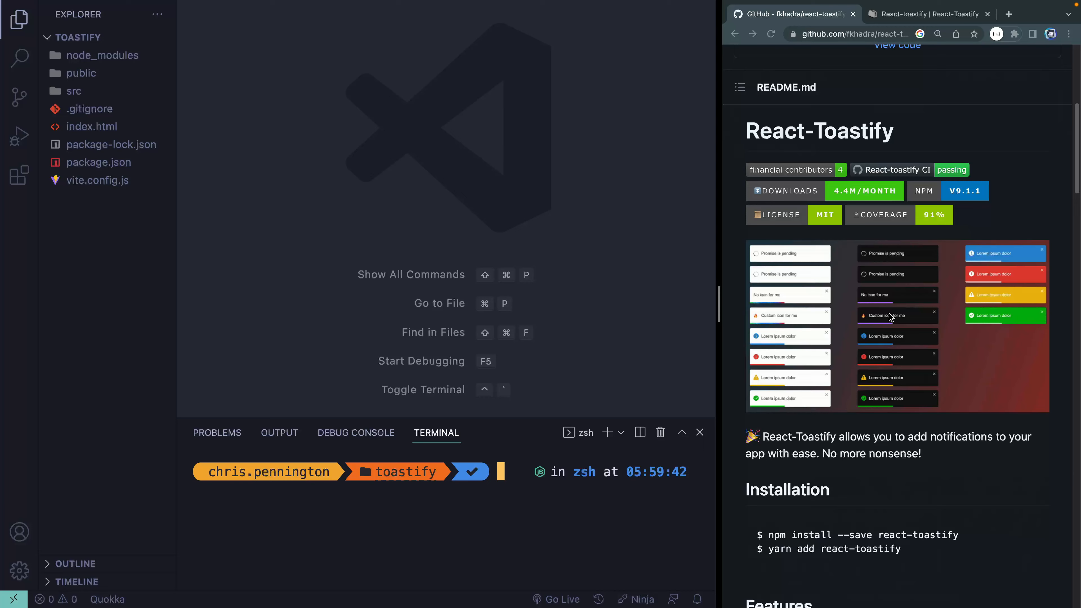
# - Run npm install --save react-toastify in the integrated terminal and review the readme usage example
pyautogui.scroll(-3)
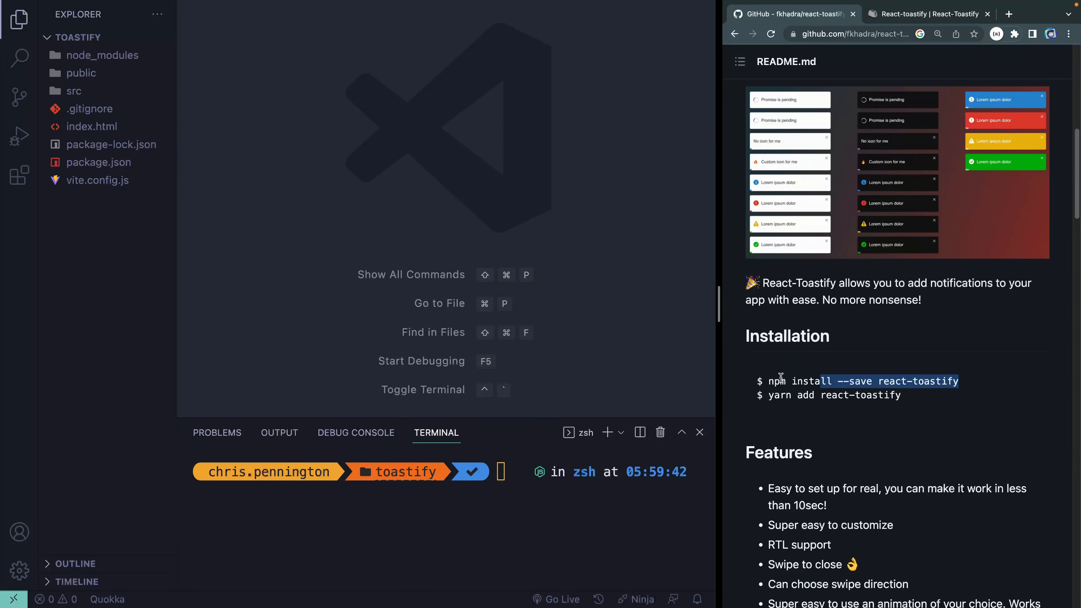
pyautogui.write('npm install --save react-toastify')
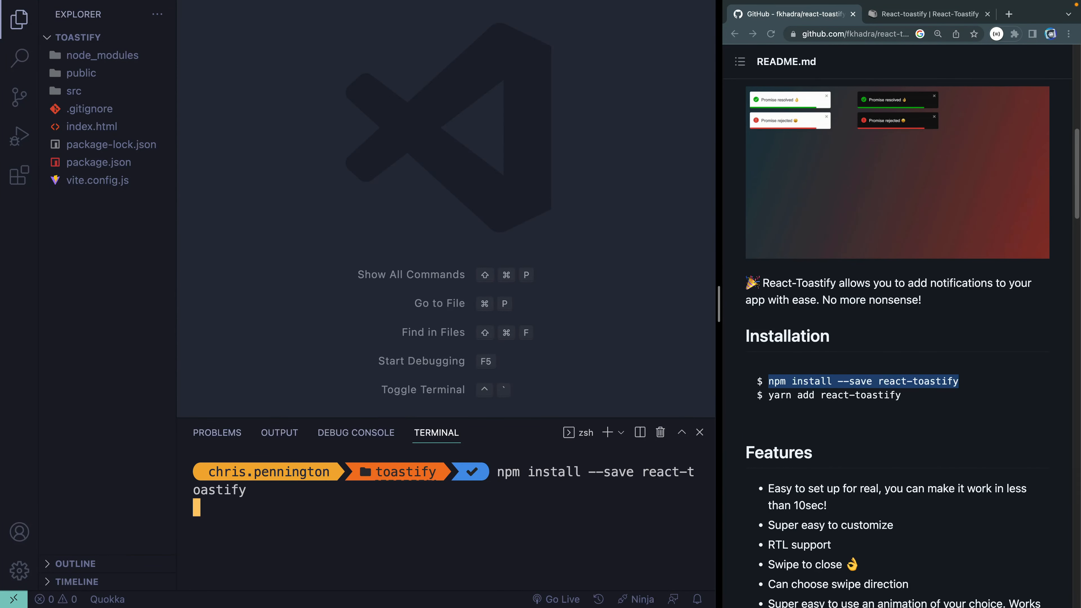
pyautogui.press('Return')
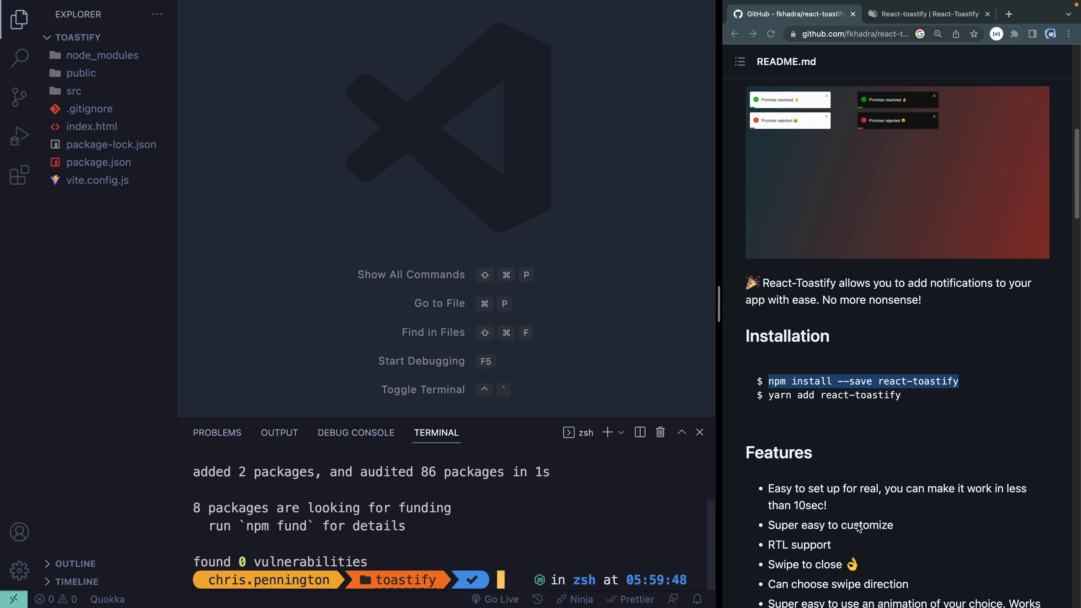
pyautogui.scroll(-3)
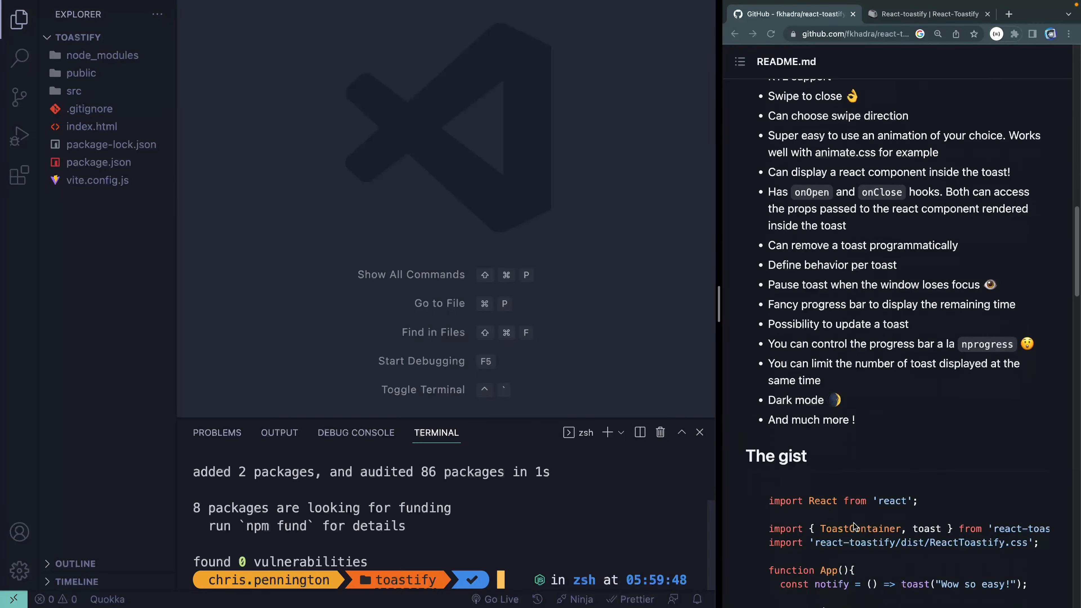
pyautogui.scroll(-3)
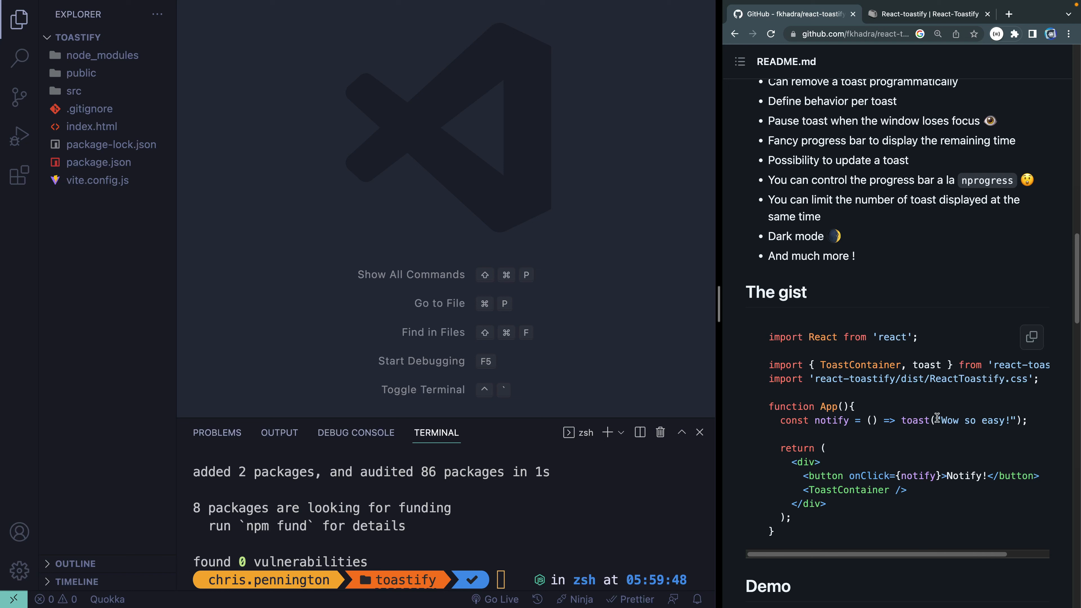
pyautogui.moveTo(936, 420)
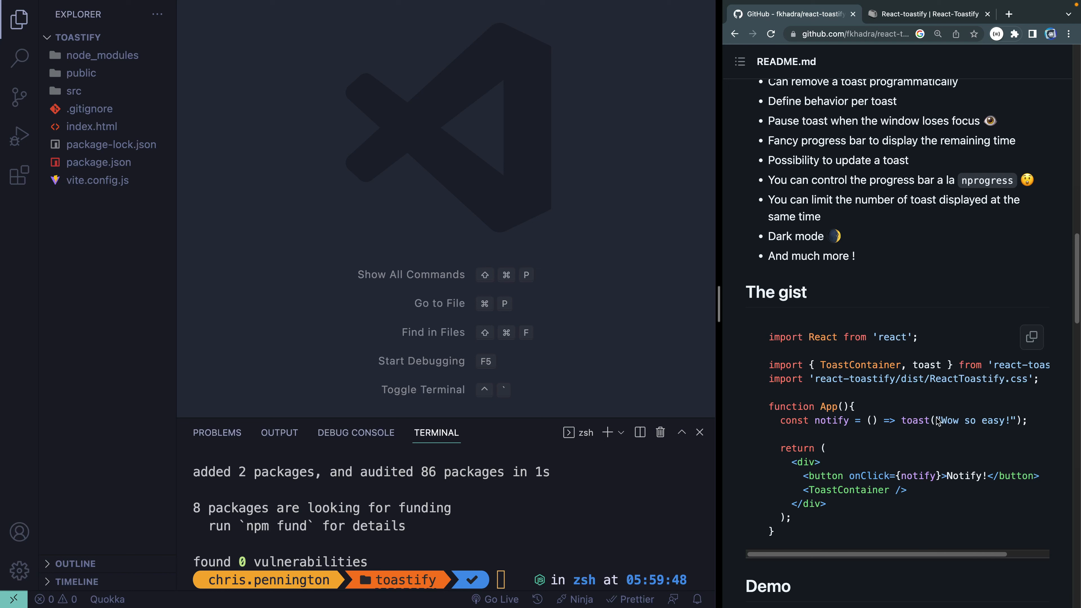
# - Open App.jsx from src, start the Vite dev server with npm run dev, then main.jsx
pyautogui.click(73, 91)
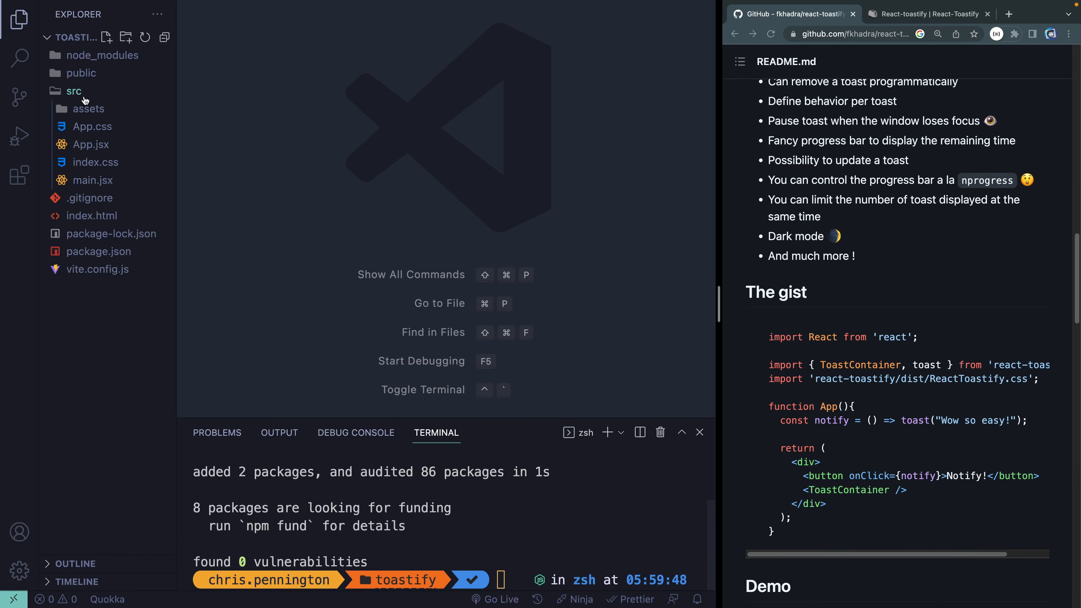
pyautogui.click(90, 144)
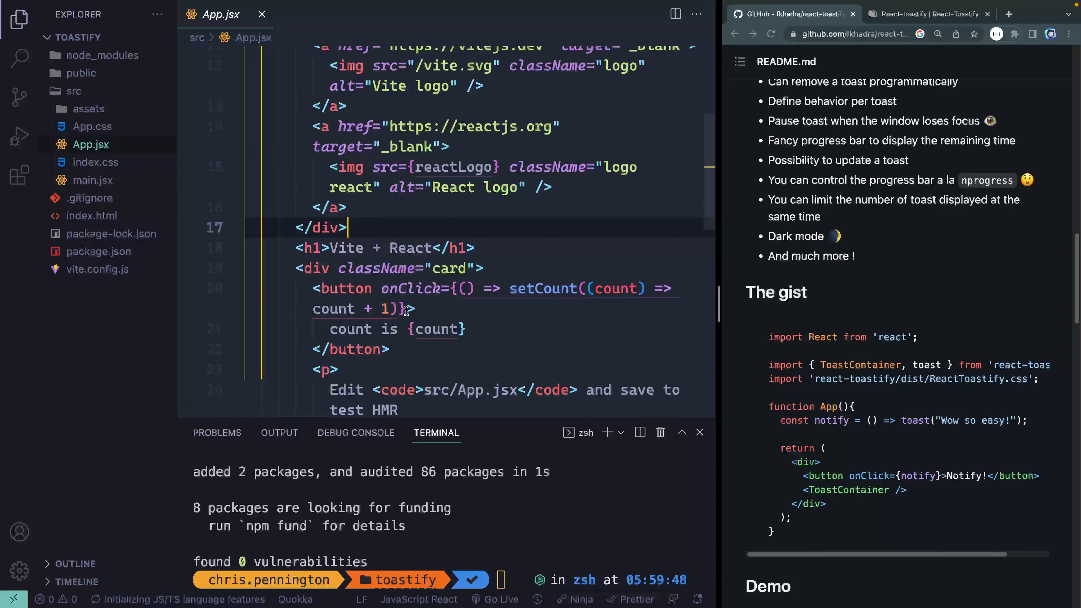
pyautogui.click(348, 227)
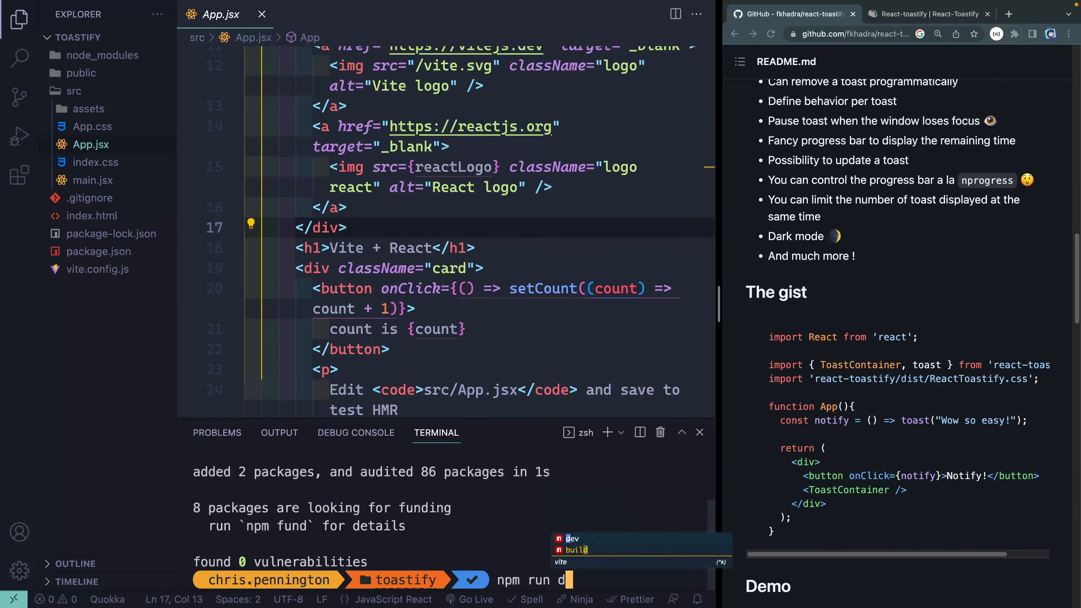
pyautogui.press('Return')
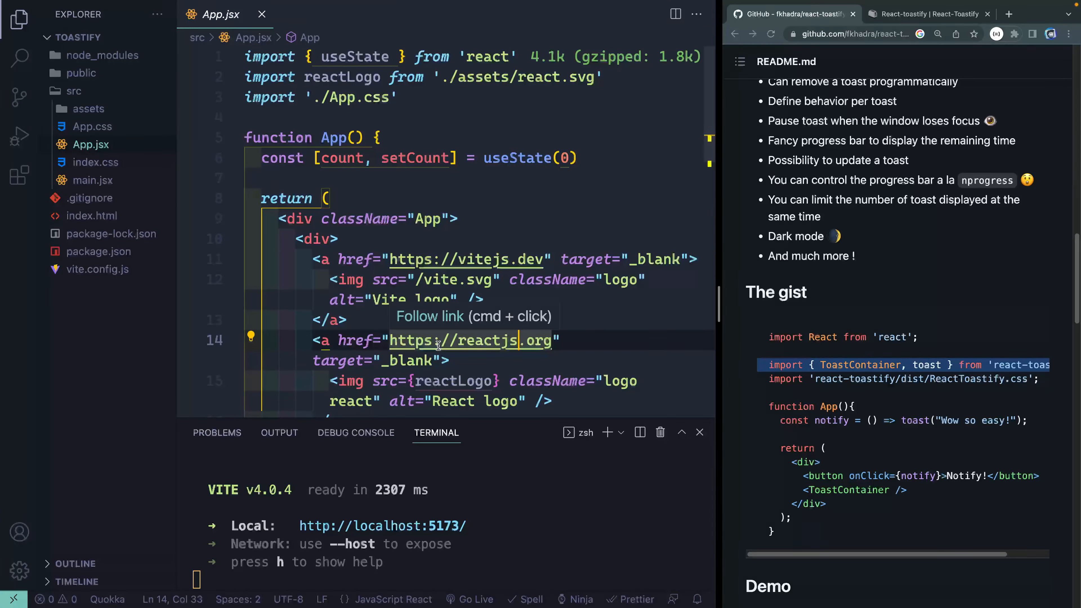
pyautogui.moveTo(125, 200)
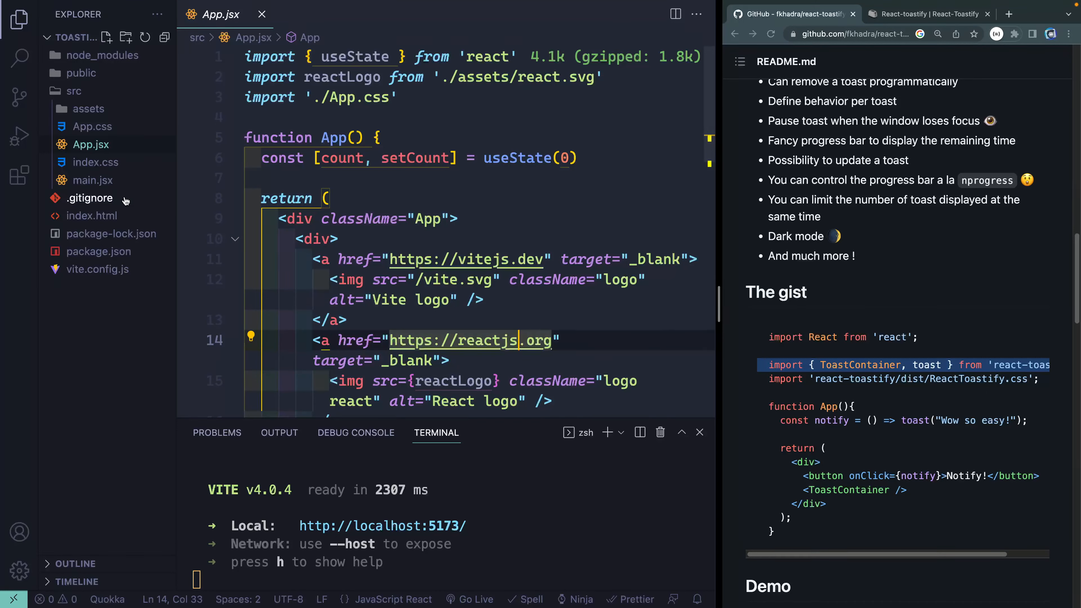
pyautogui.click(92, 181)
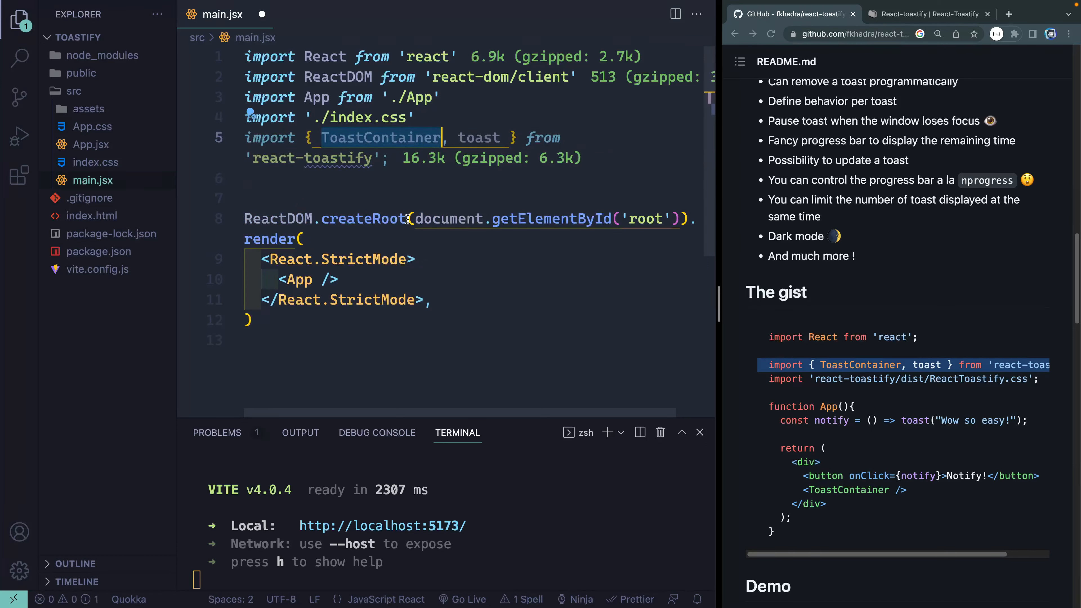
# - Add <ToastContainer /> and the 'react-toastify/dist/ReactToastify.css' import to main.jsx, checking the readme
pyautogui.write('<ToastContainer />')
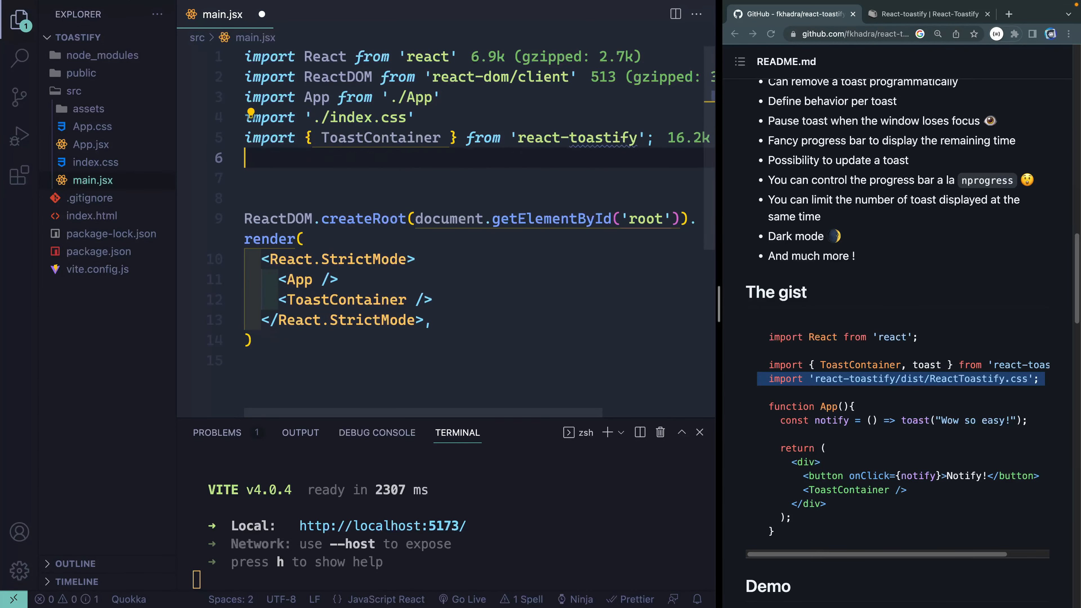
pyautogui.write("import 'react-toastify/dist/ReactToastify.css';")
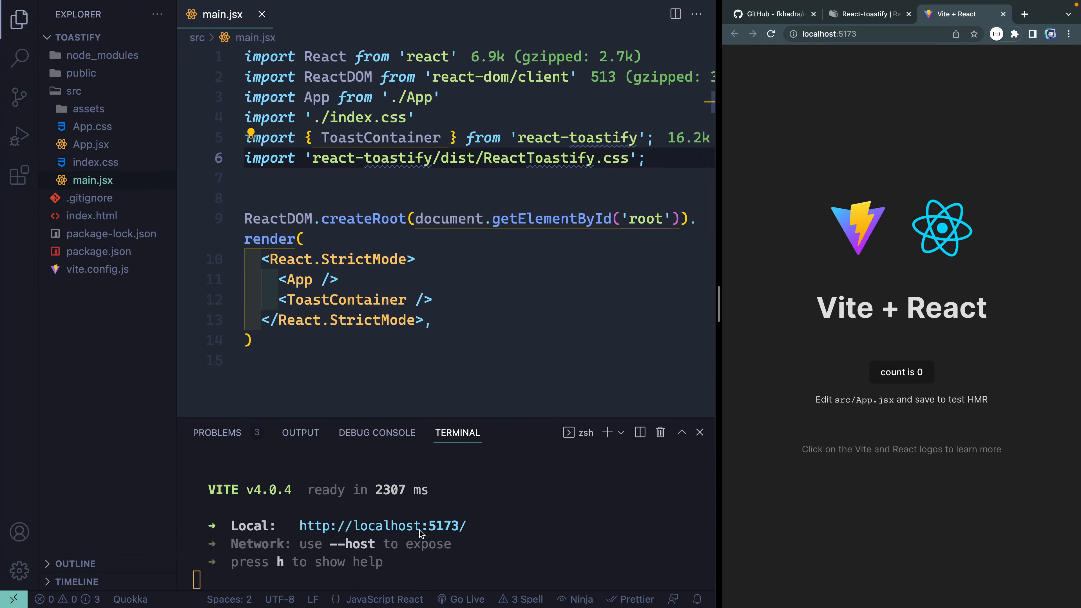
pyautogui.moveTo(782, 247)
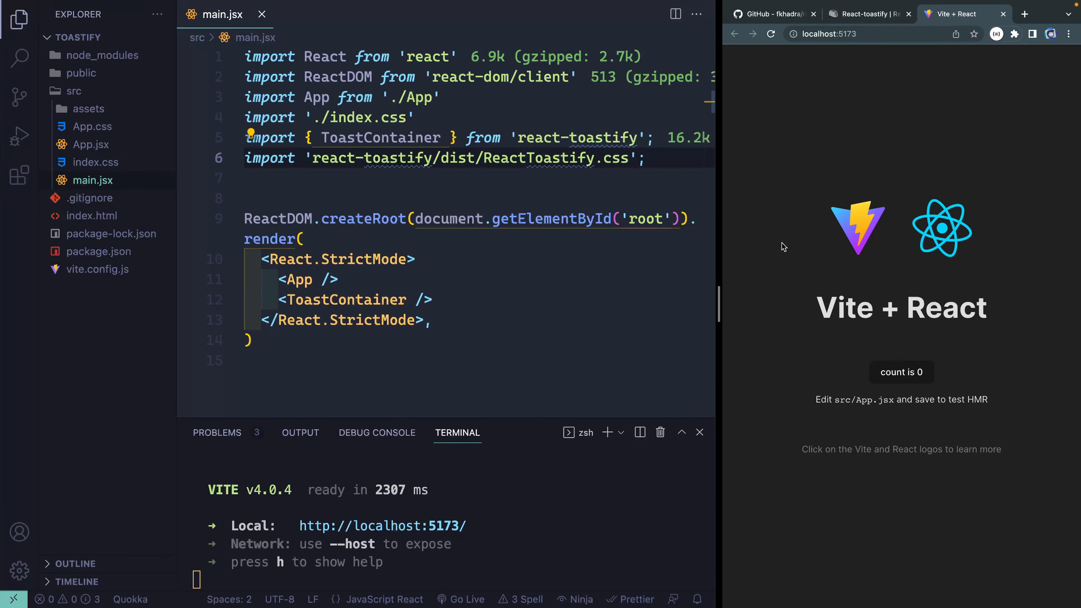
pyautogui.click(771, 13)
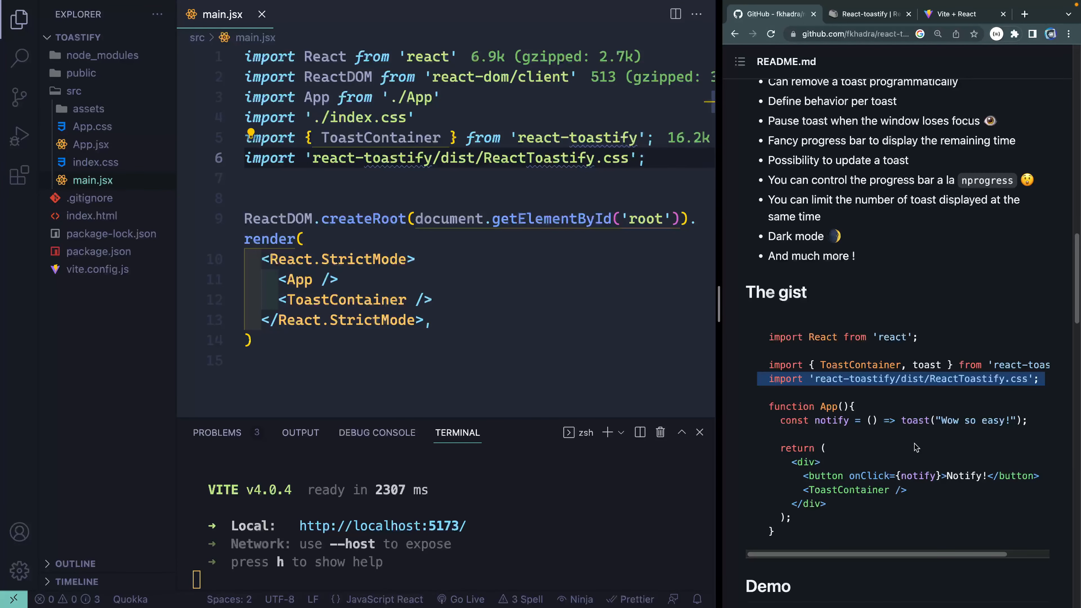
pyautogui.scroll(-3)
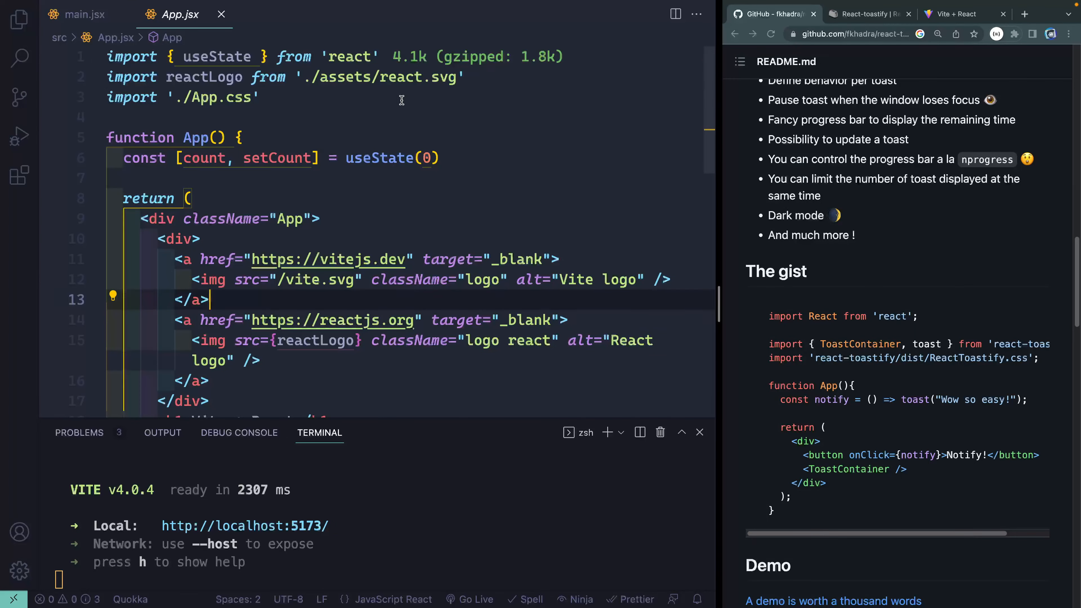
# - Import { ToastContainer, toast } from 'react-toastify' in App.jsx
pyautogui.write("import { ToastContainer, toast } from 'react-toastify';")
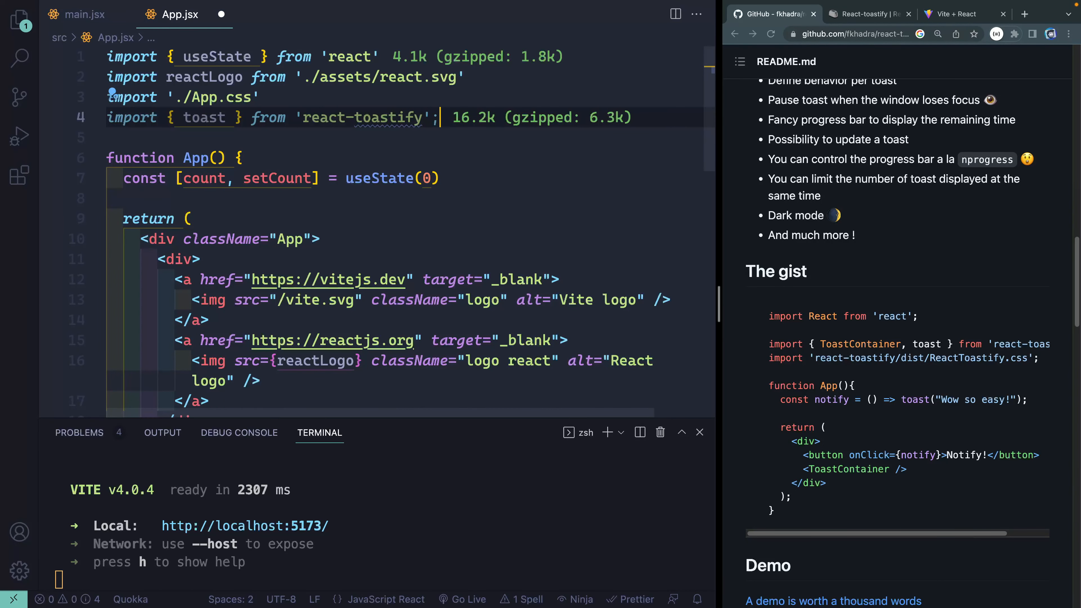
pyautogui.click(699, 432)
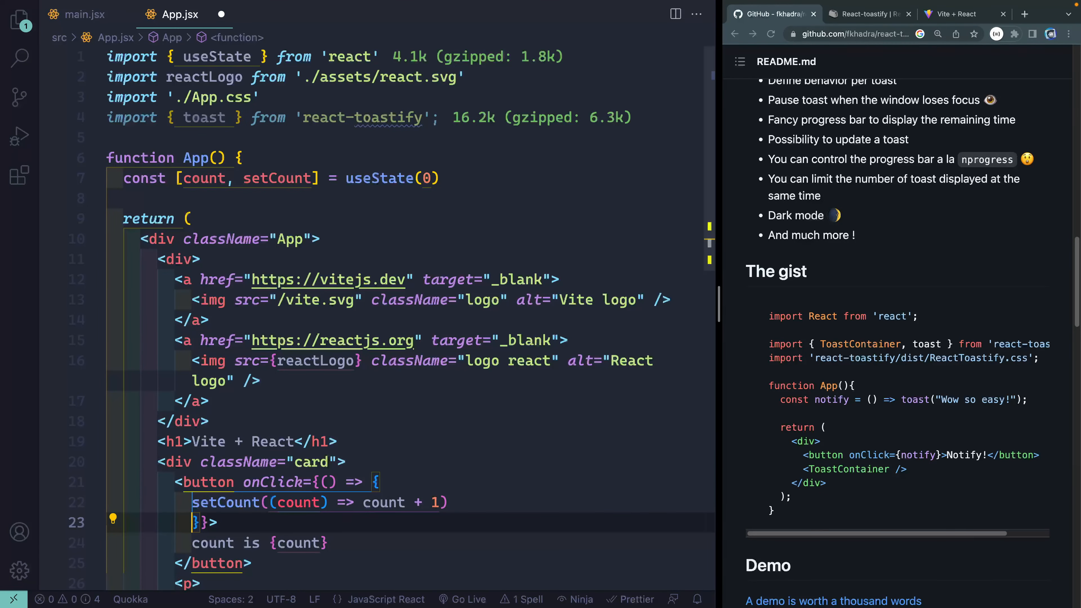
pyautogui.scroll(-3)
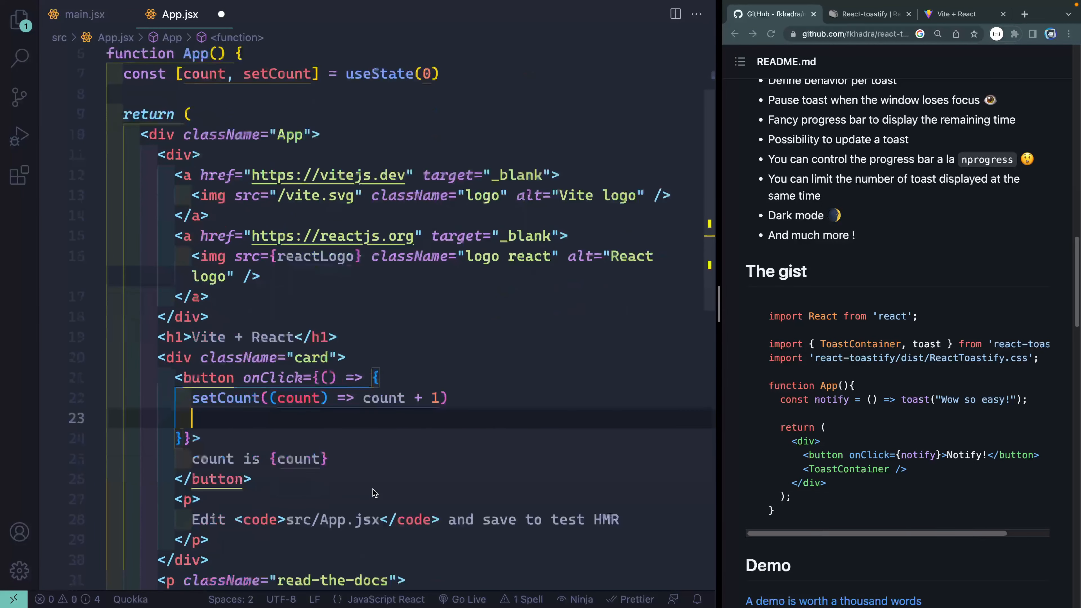
# - Add a toast("cool beans") call inside the counter button's onClick
pyautogui.write('toast("")')
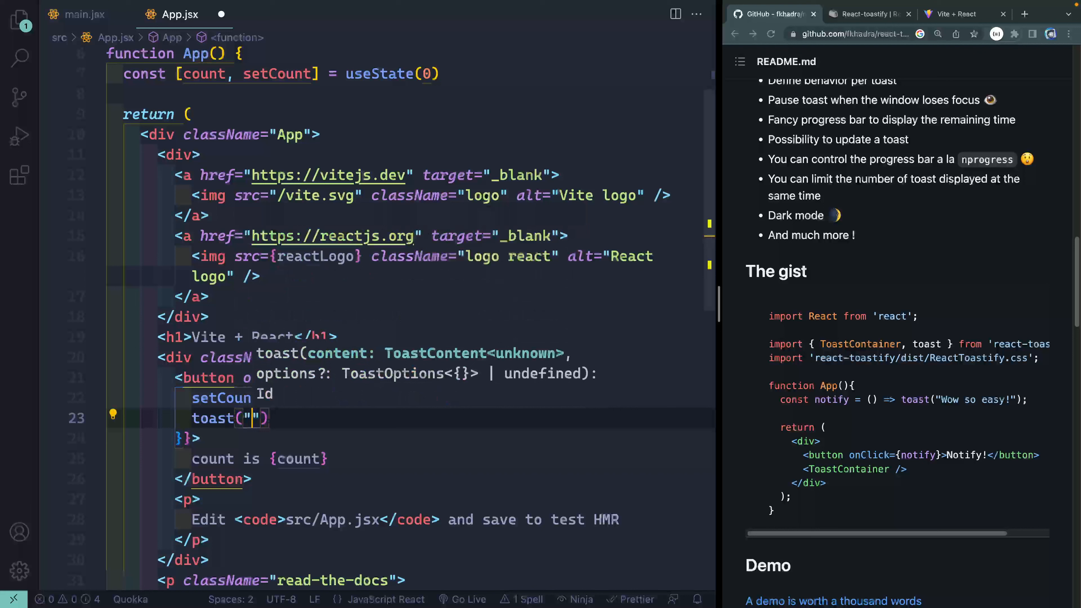
pyautogui.write('cool b')
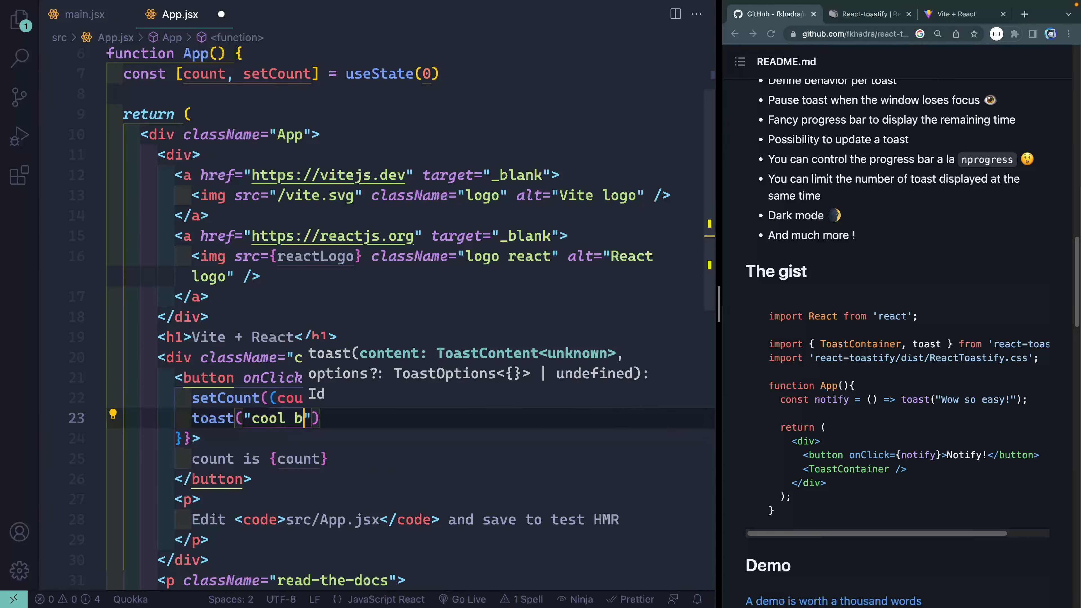
pyautogui.write('eans')
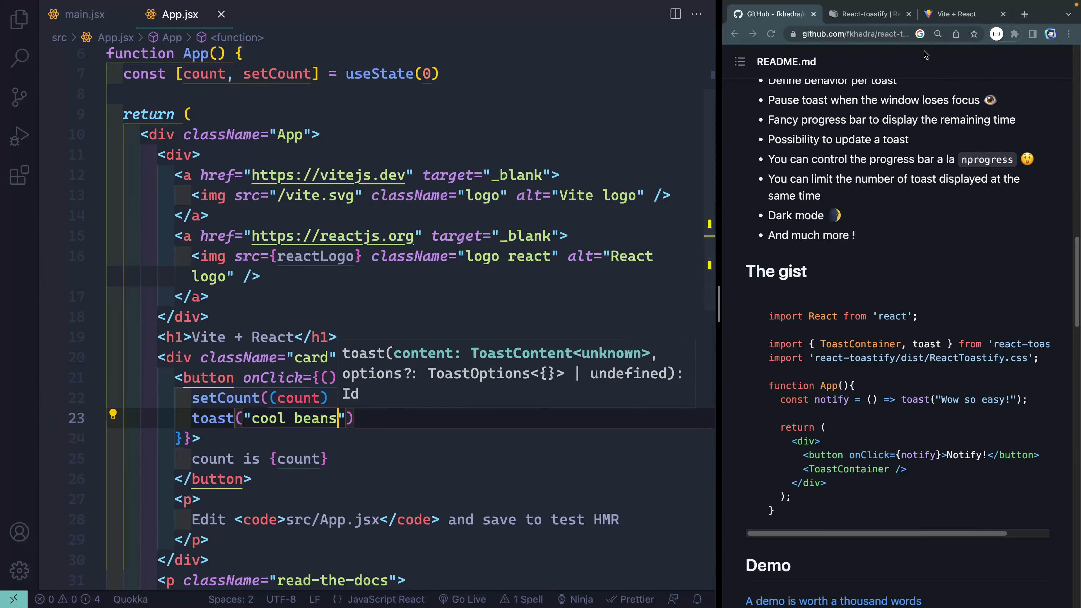
# - Raise the localhost:5173 app's counter to 1 to trigger the toast, then return to the docs
pyautogui.click(955, 14)
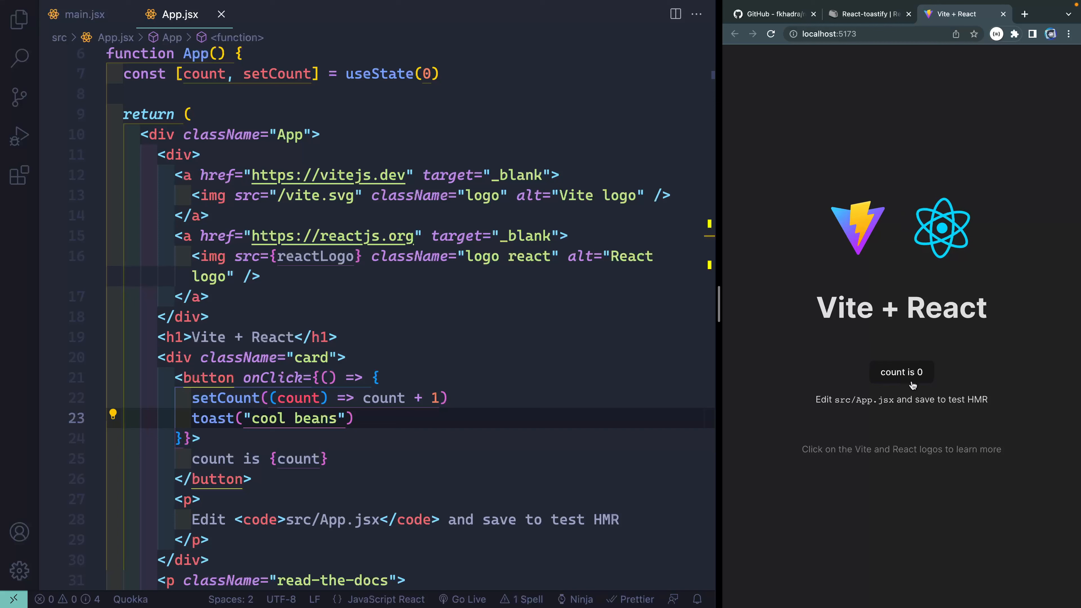
pyautogui.click(900, 372)
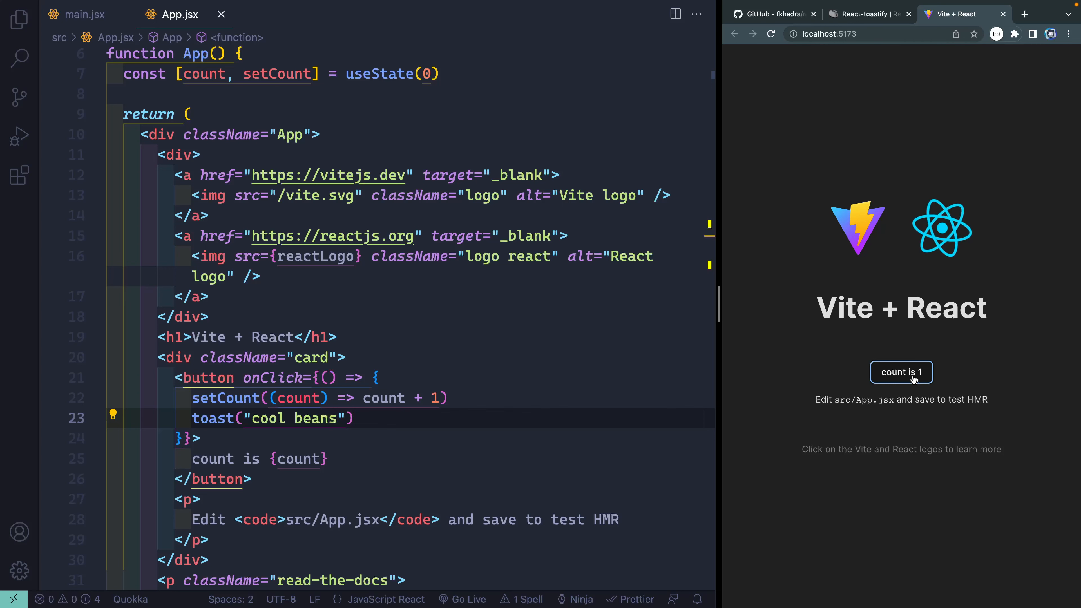
pyautogui.click(870, 14)
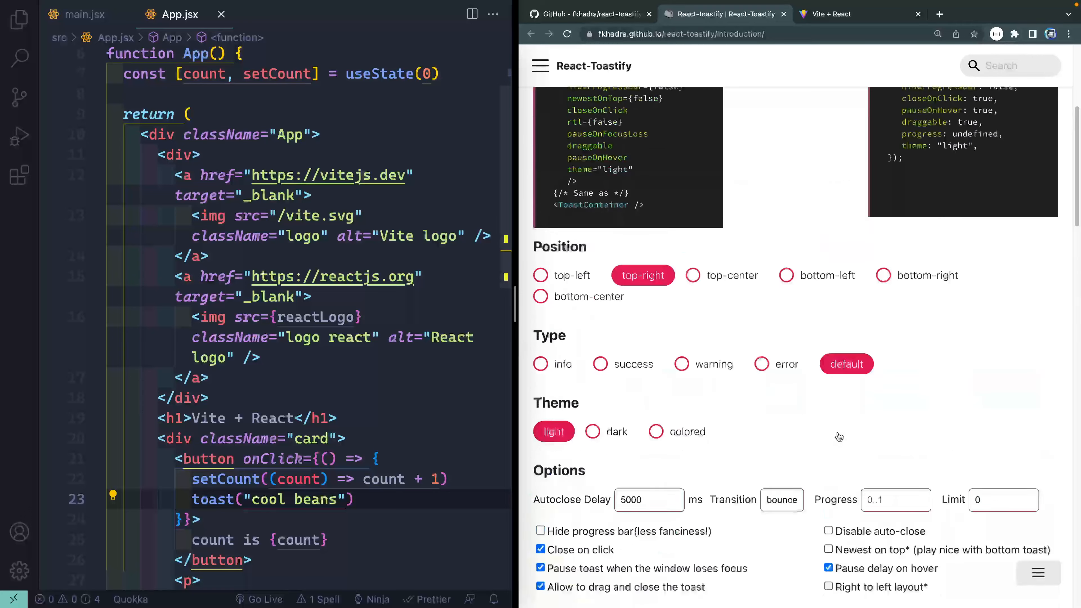
# - Scroll up to the playground's Toast Container and Toast Emitter code examples
pyautogui.scroll(3)
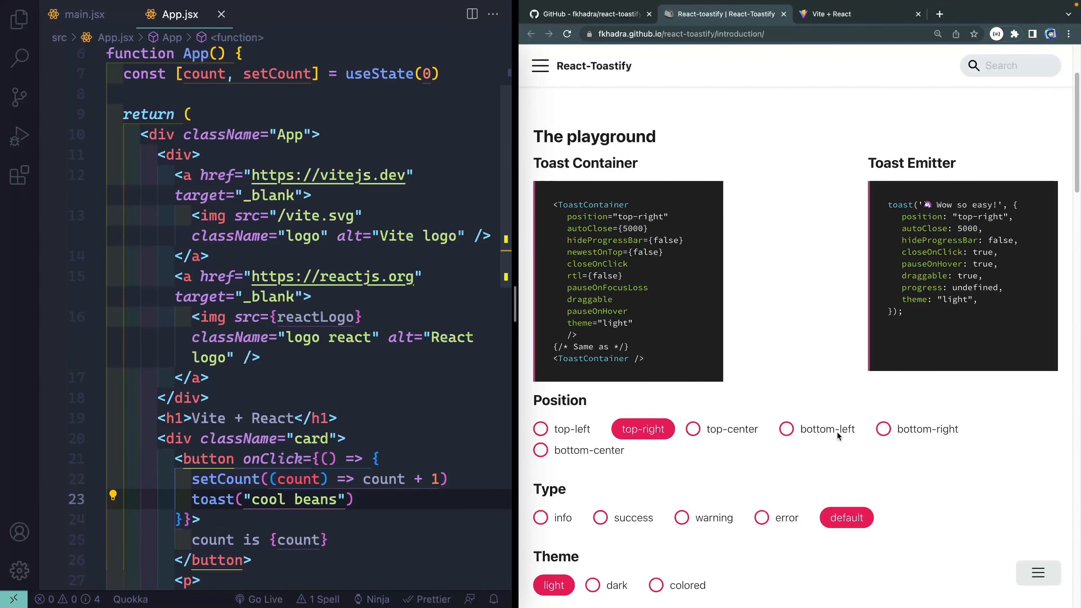
pyautogui.moveTo(771, 367)
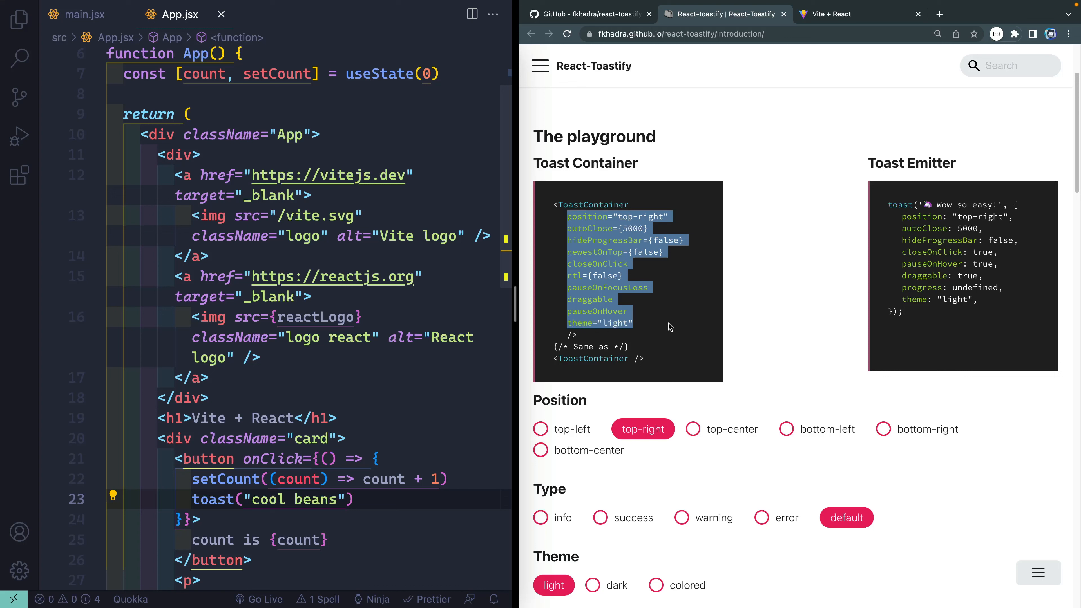
pyautogui.moveTo(900, 224)
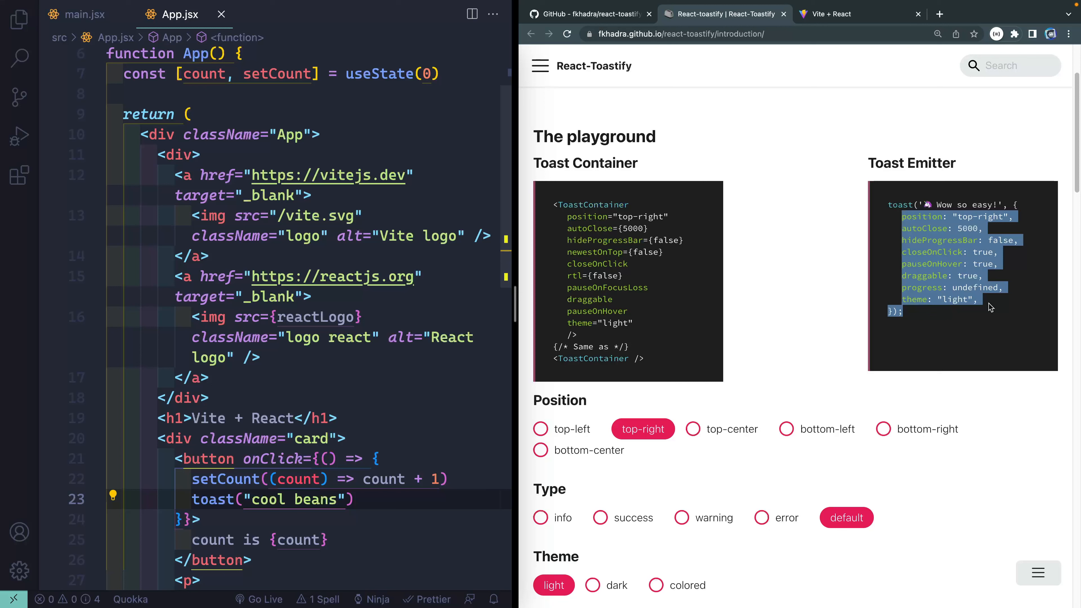
pyautogui.moveTo(897, 237)
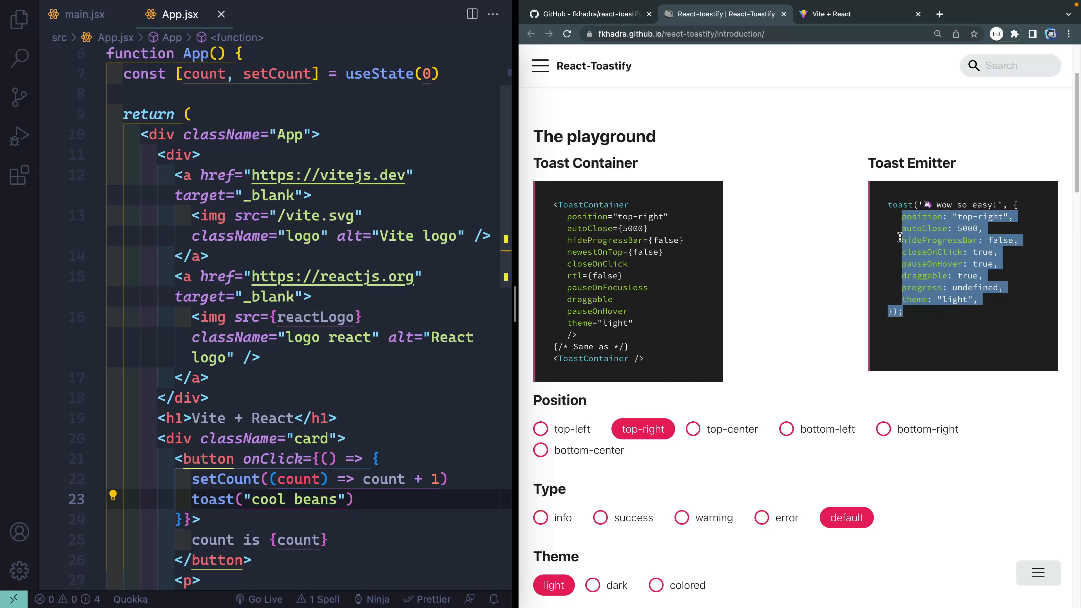
pyautogui.moveTo(594, 237)
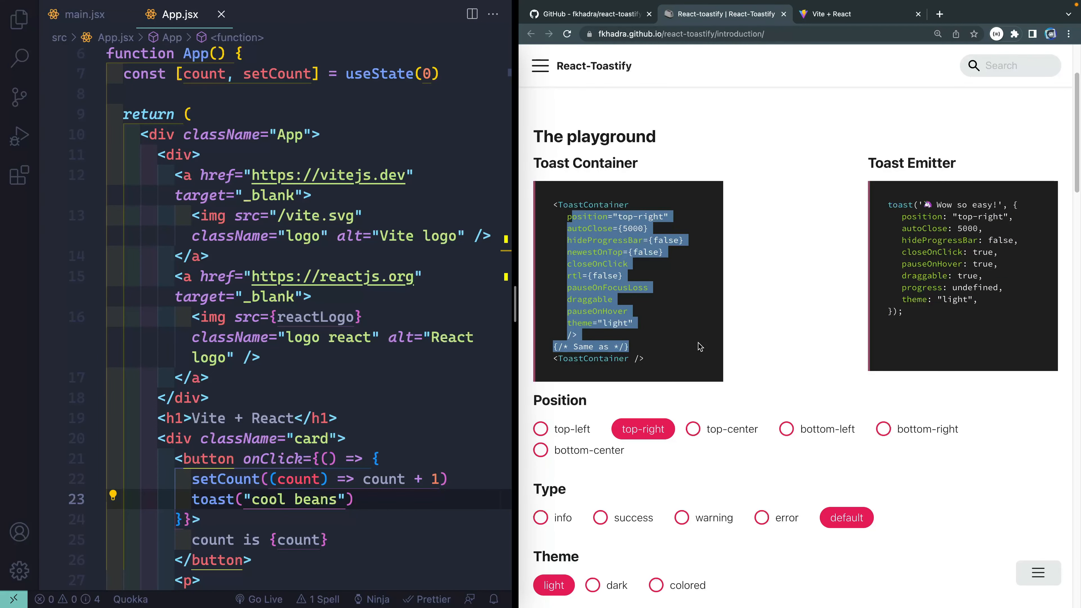
# - Set the playground toast to bottom-left position and dark theme
pyautogui.click(540, 428)
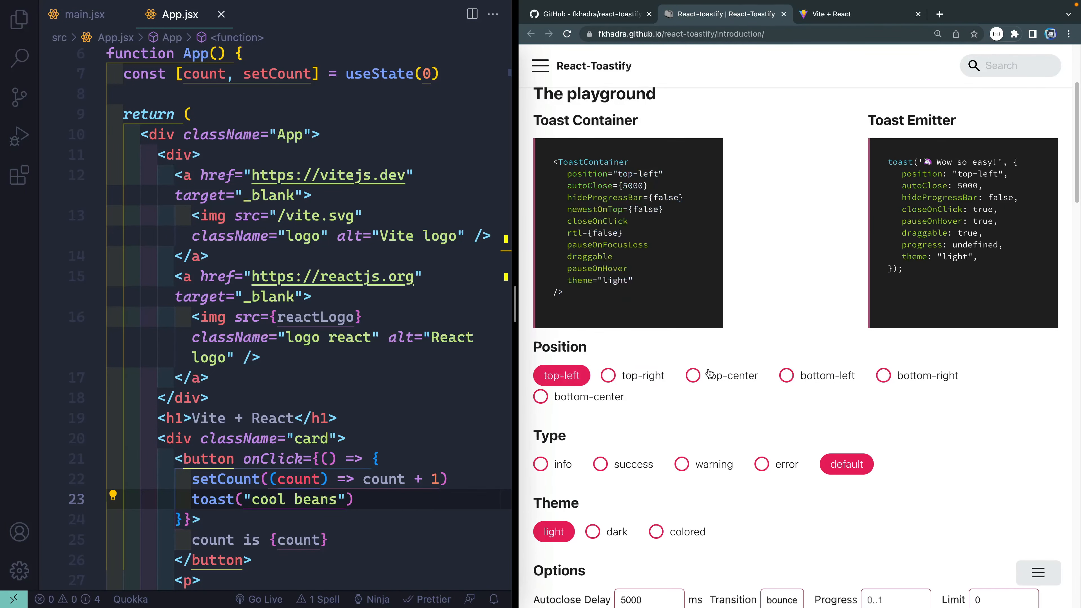
pyautogui.click(785, 374)
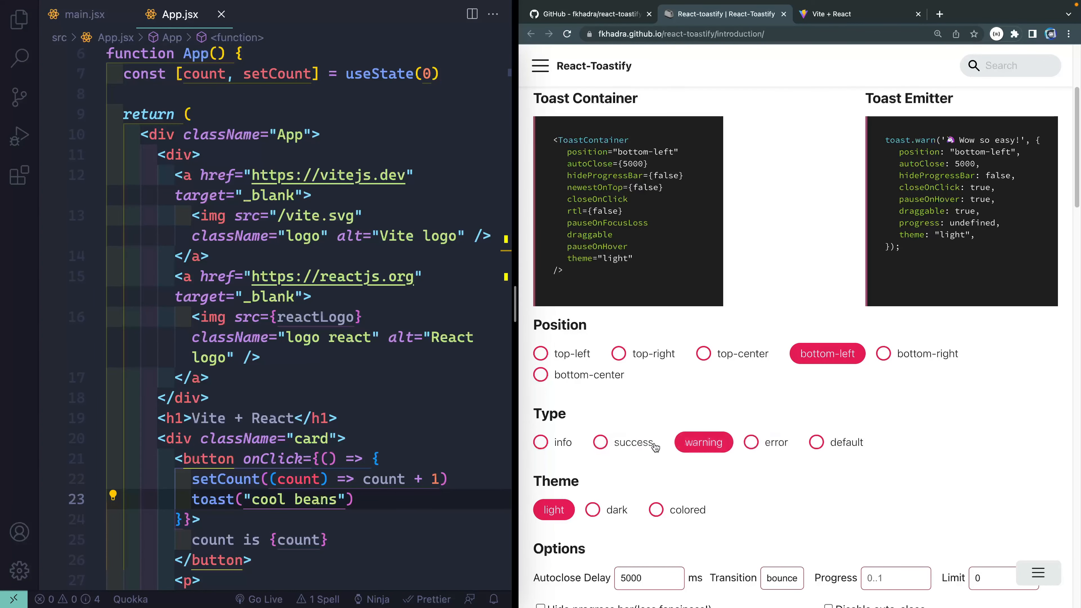
pyautogui.scroll(-3)
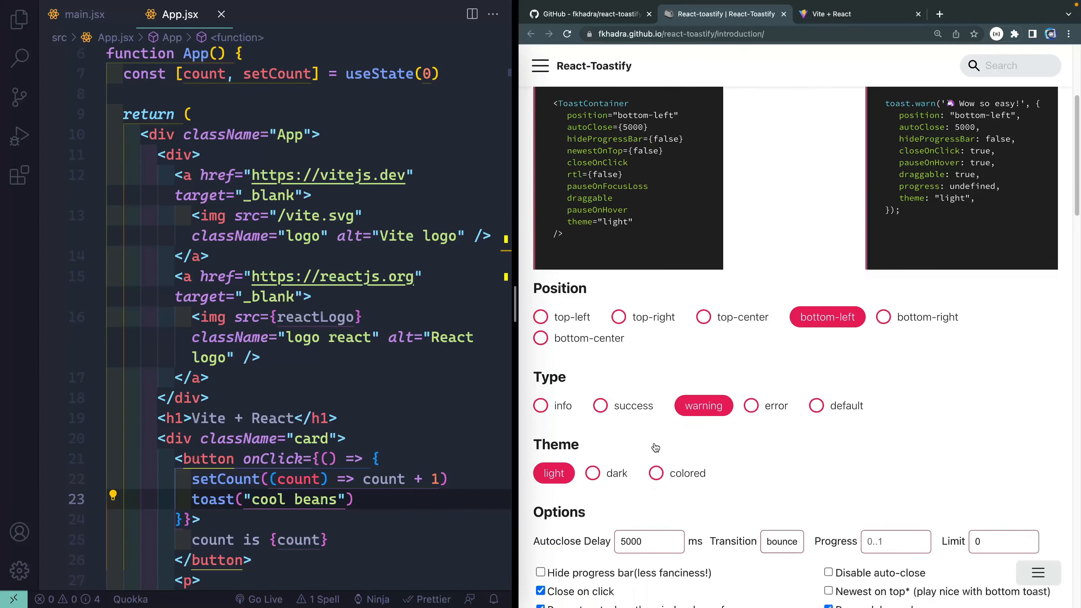
pyautogui.click(592, 473)
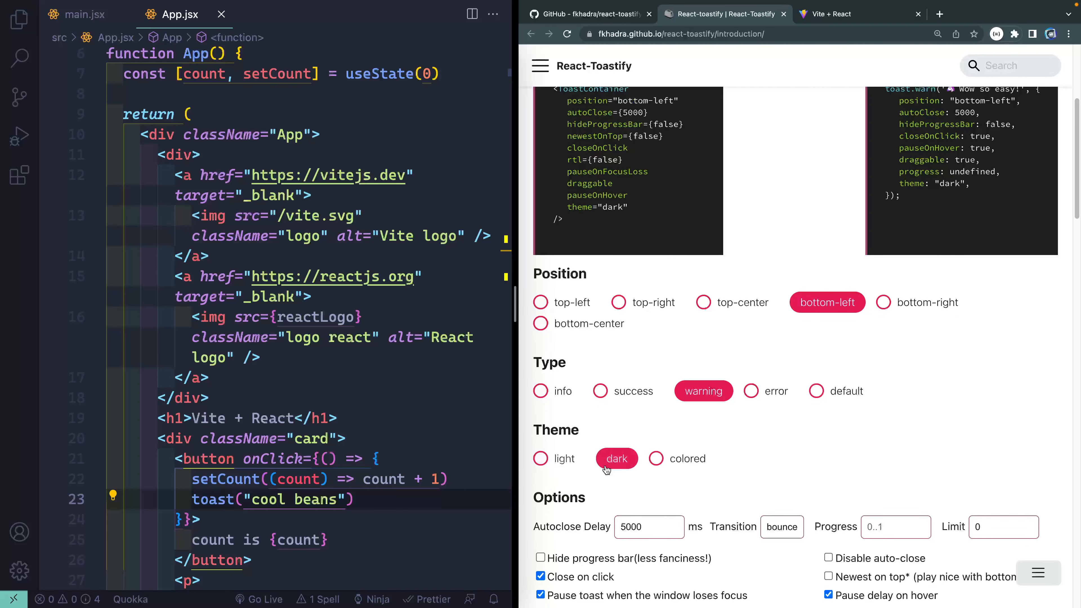
pyautogui.scroll(-3)
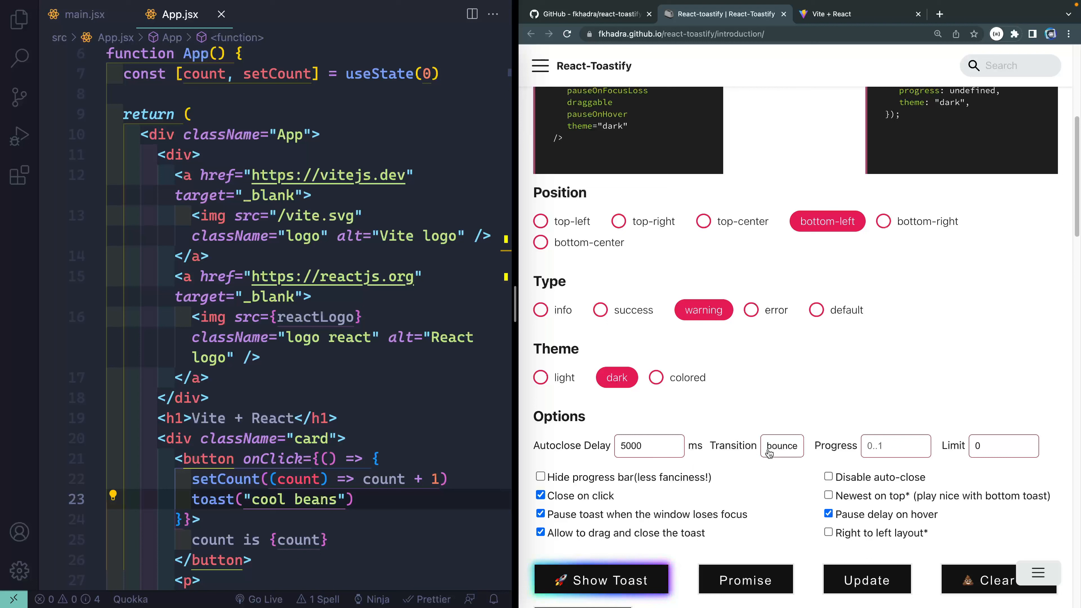
pyautogui.scroll(-3)
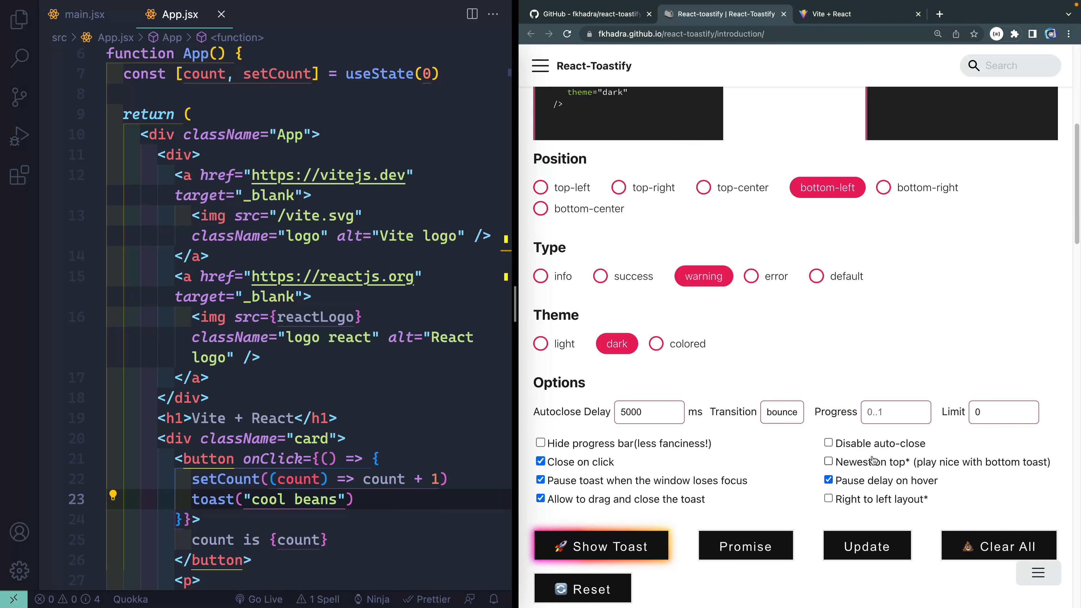
# - Disable auto-close and show the updated toast
pyautogui.click(828, 442)
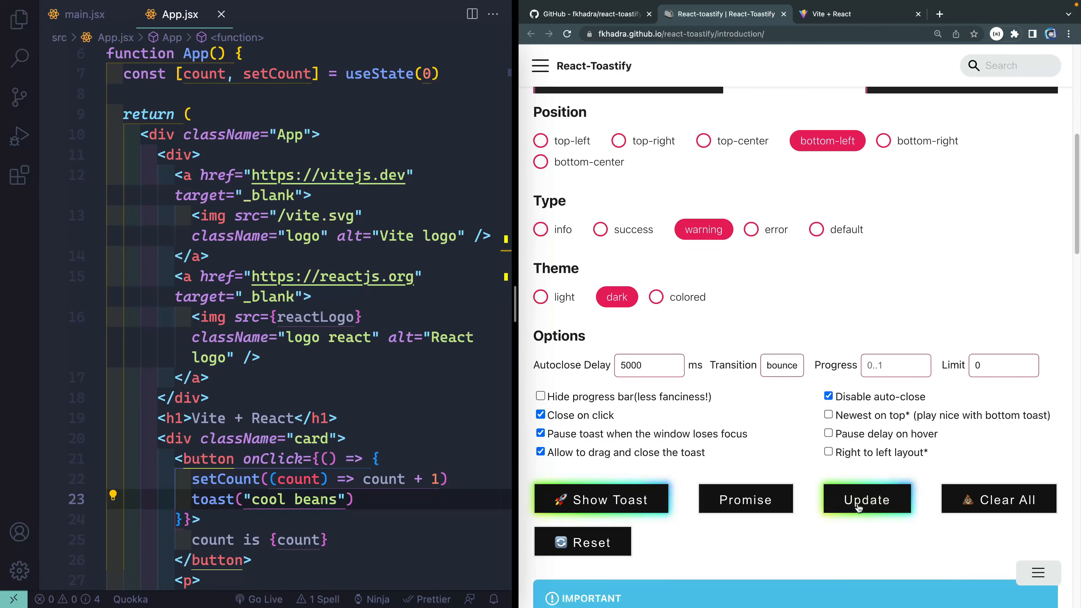
pyautogui.click(600, 499)
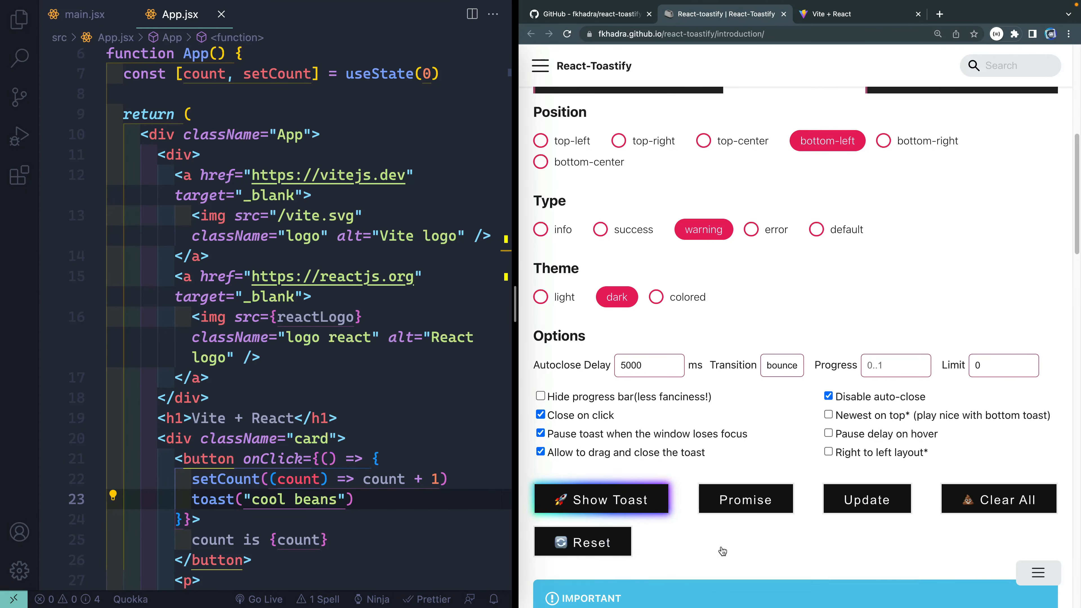
pyautogui.click(600, 498)
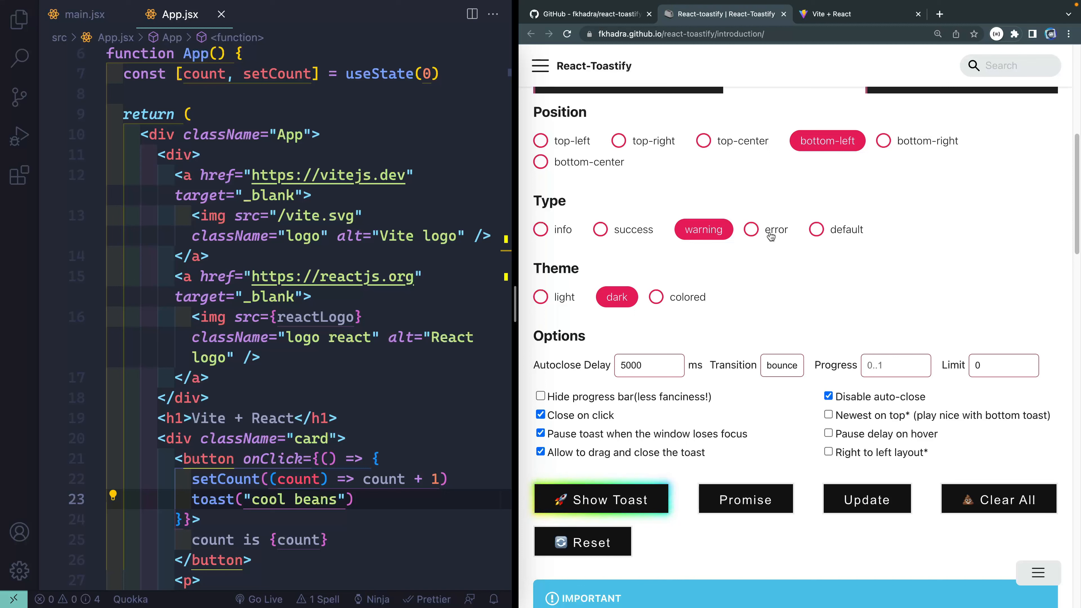
# - Switch to a top-right success toast in the light theme and show it
pyautogui.click(622, 229)
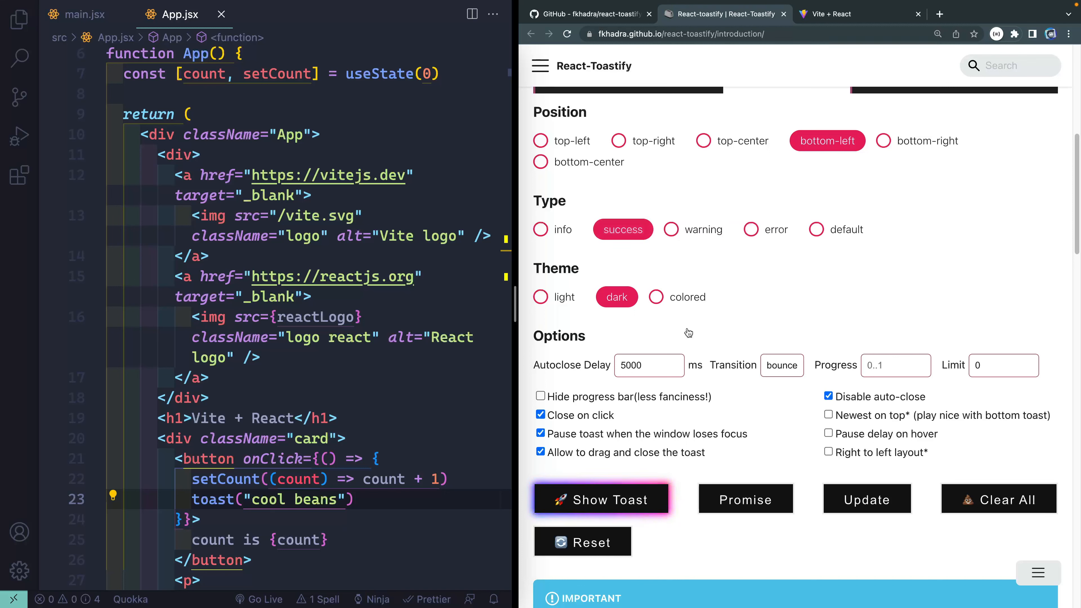
pyautogui.click(553, 296)
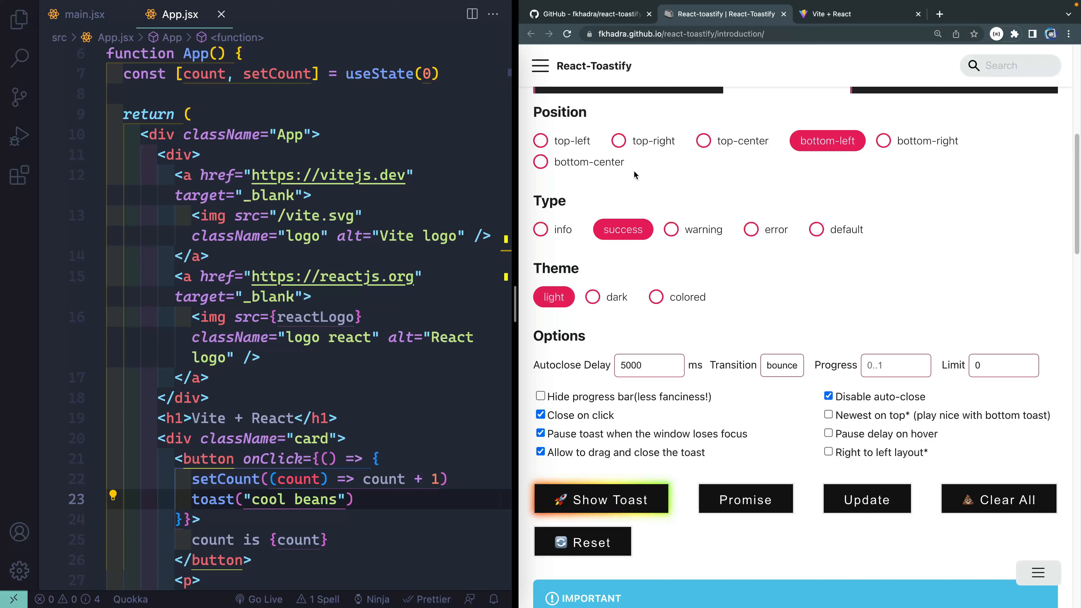
pyautogui.click(642, 141)
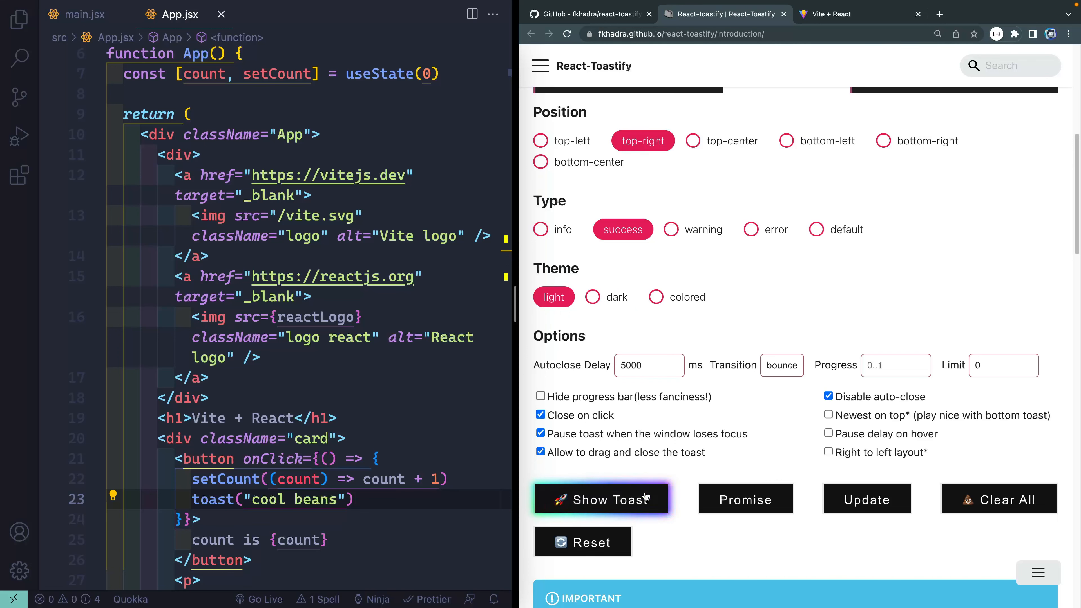
pyautogui.click(601, 498)
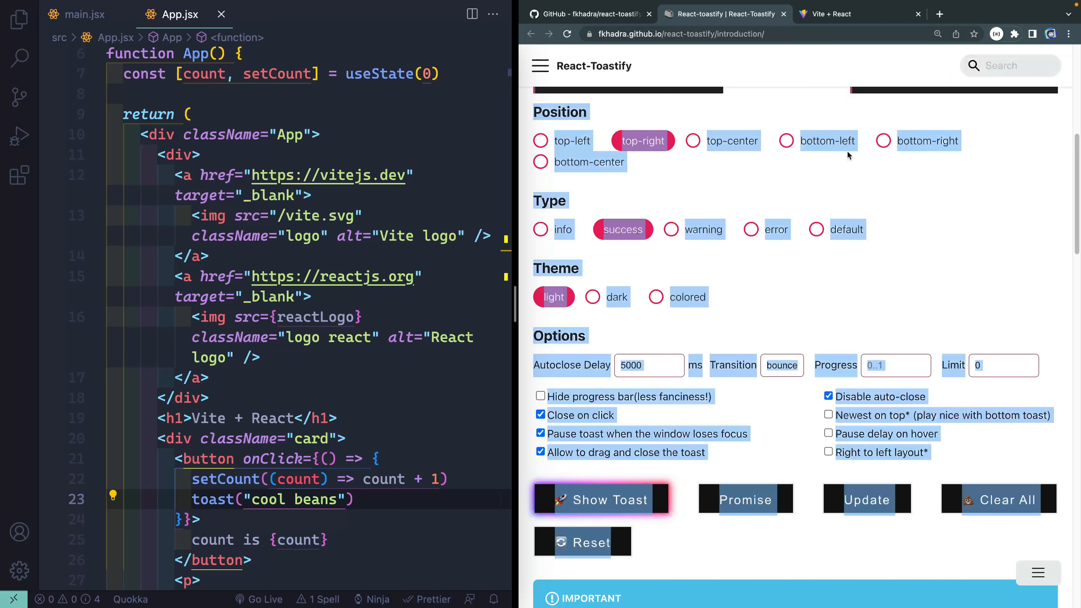
pyautogui.scroll(-3)
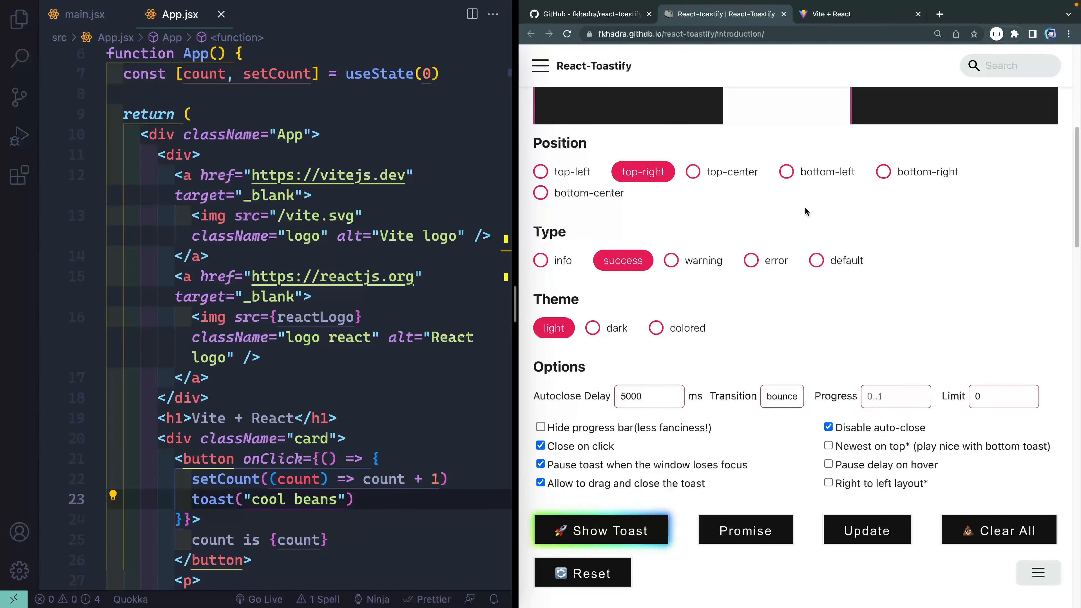
pyautogui.scroll(-3)
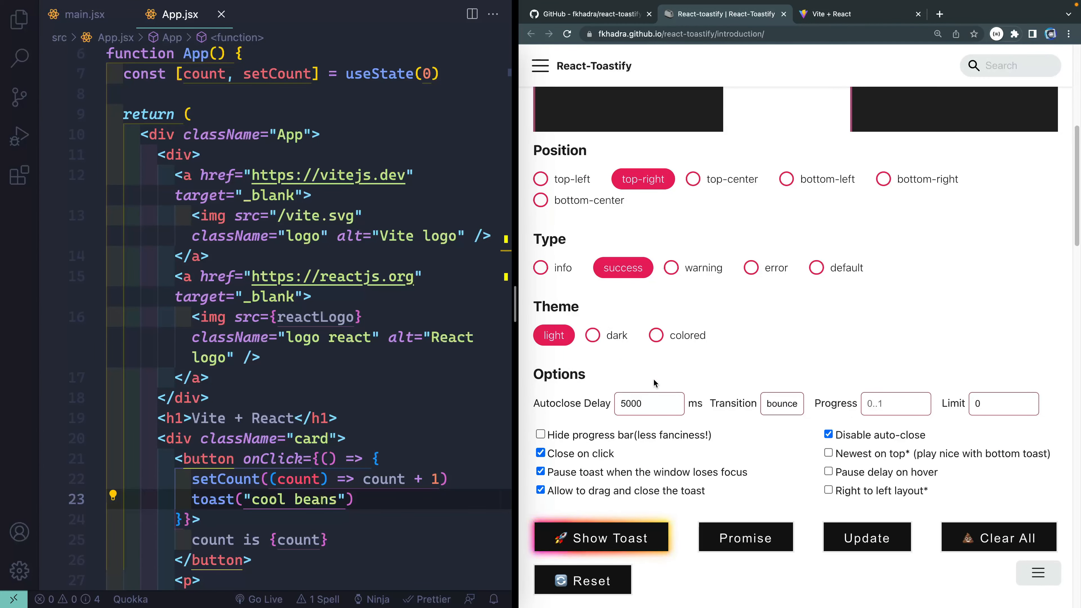
# - Copy the playground's top-right, no auto-close, colored-theme options into toast("cool beans") and save
pyautogui.click(655, 334)
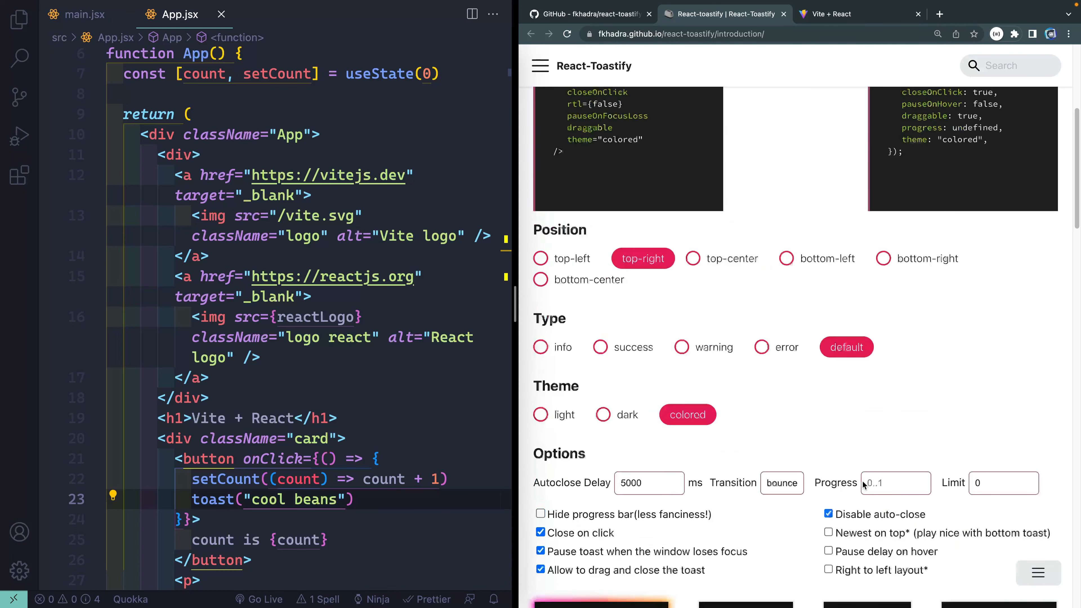
pyautogui.scroll(3)
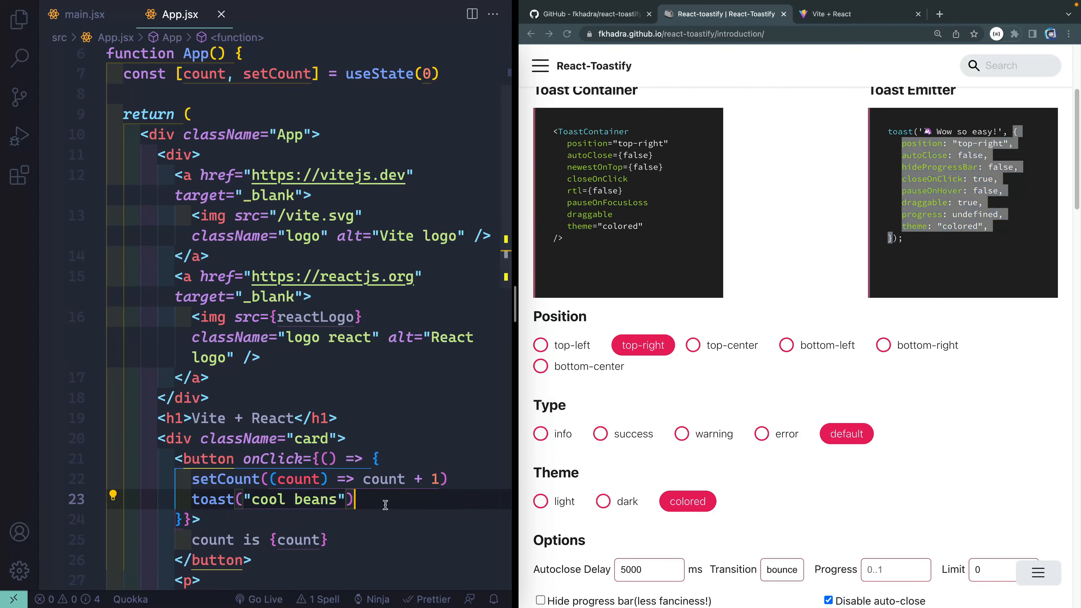
pyautogui.write(', {')
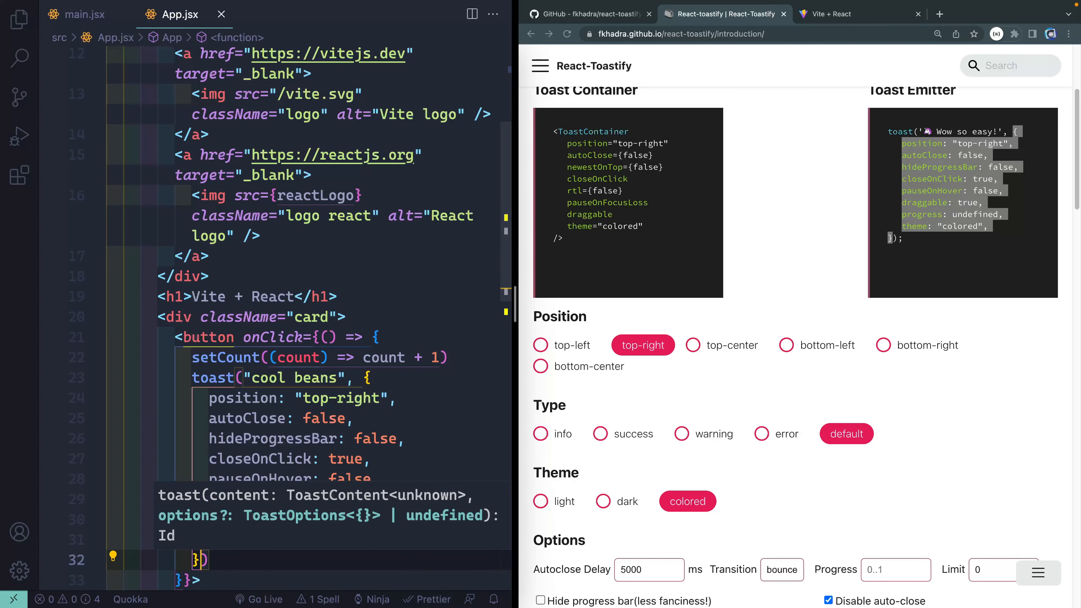
pyautogui.click(860, 13)
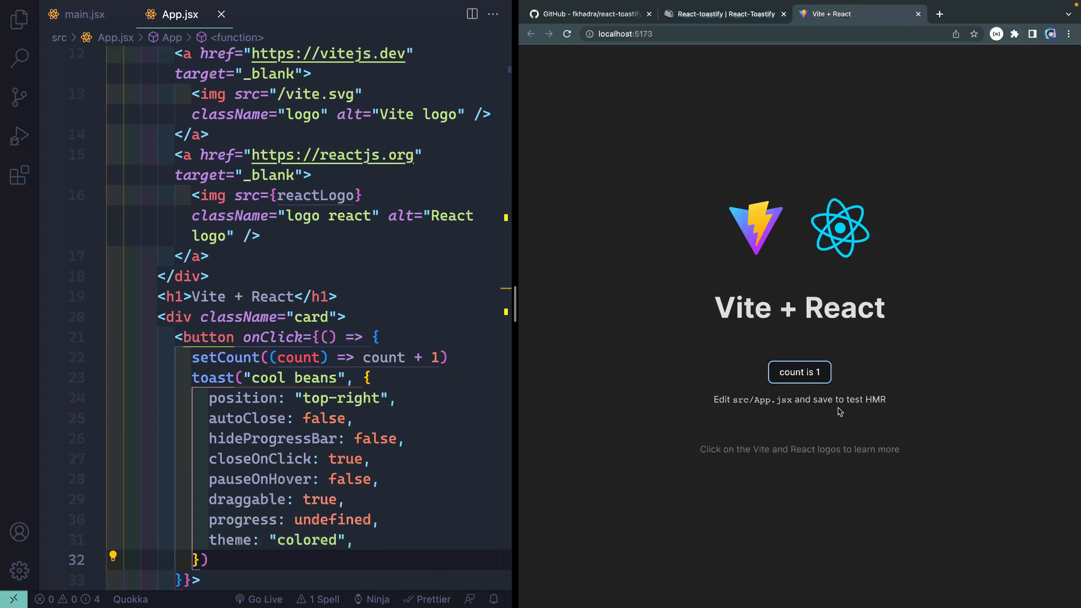
# - Trigger the toast via the count button, then revert App.jsx to a plain toast("cool beans") call
pyautogui.click(799, 372)
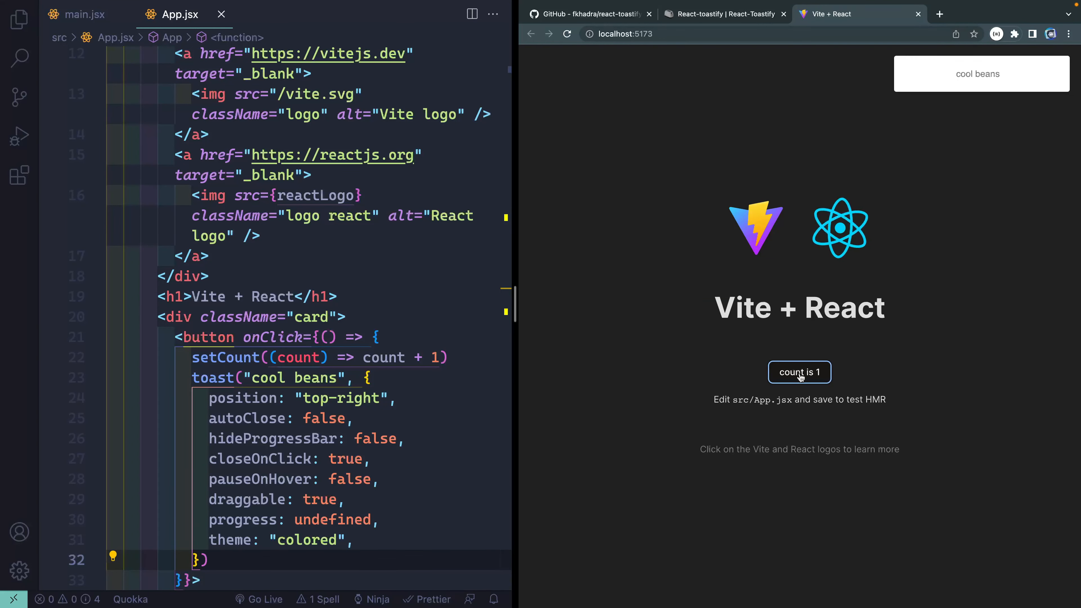
pyautogui.moveTo(395, 332)
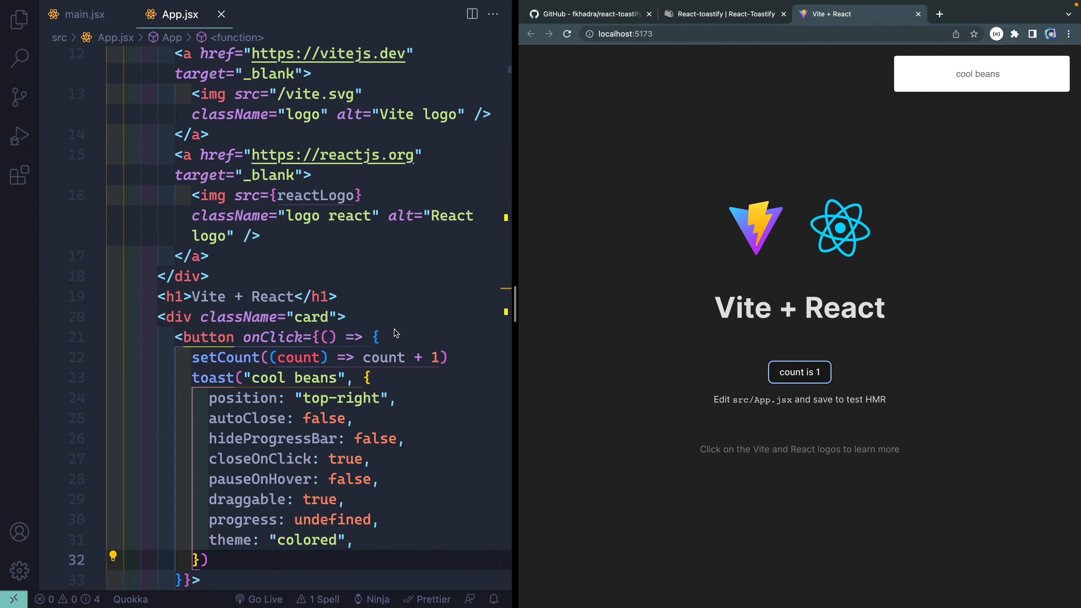
pyautogui.moveTo(338, 442)
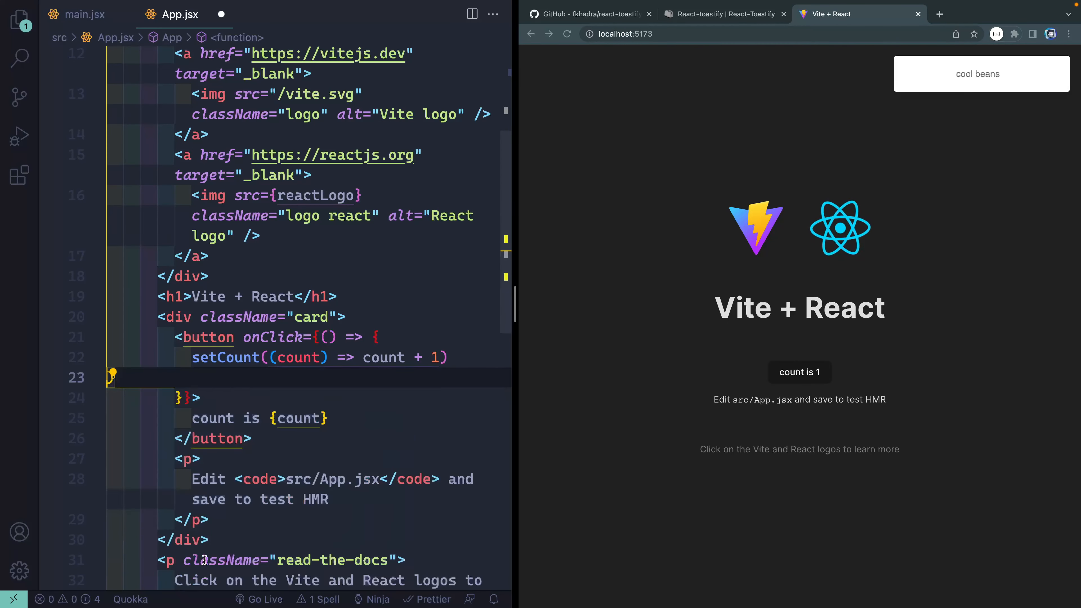
pyautogui.write('toast("cool beans")')
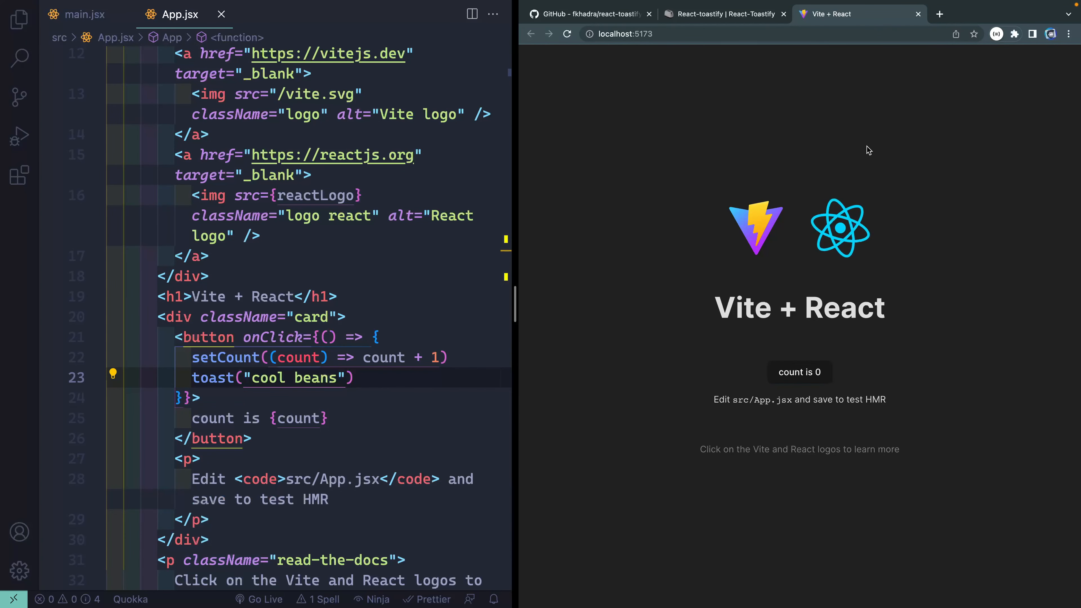
pyautogui.moveTo(755, 228)
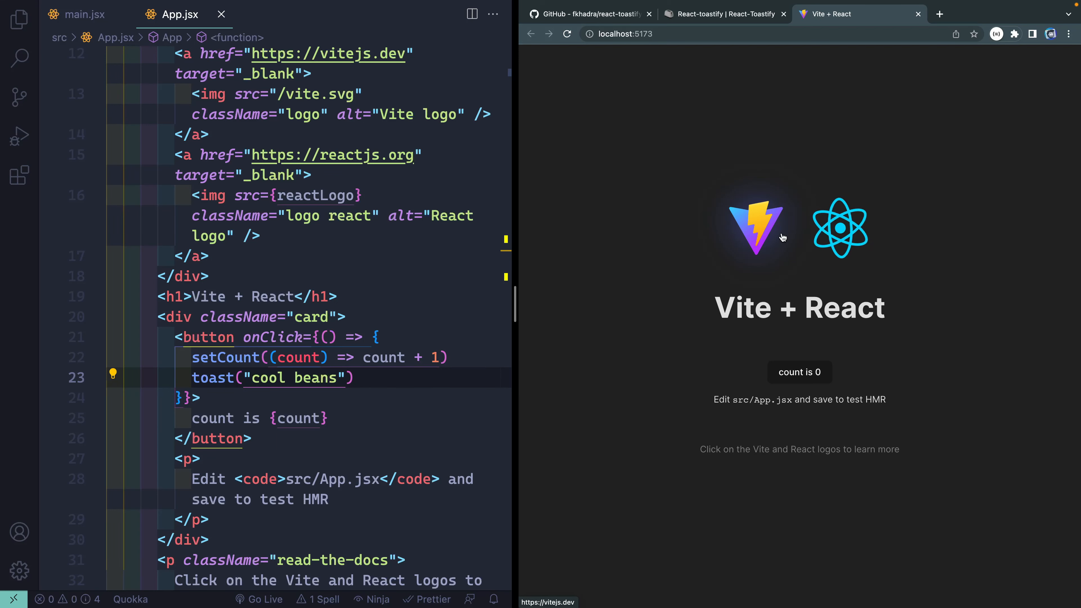
pyautogui.click(719, 13)
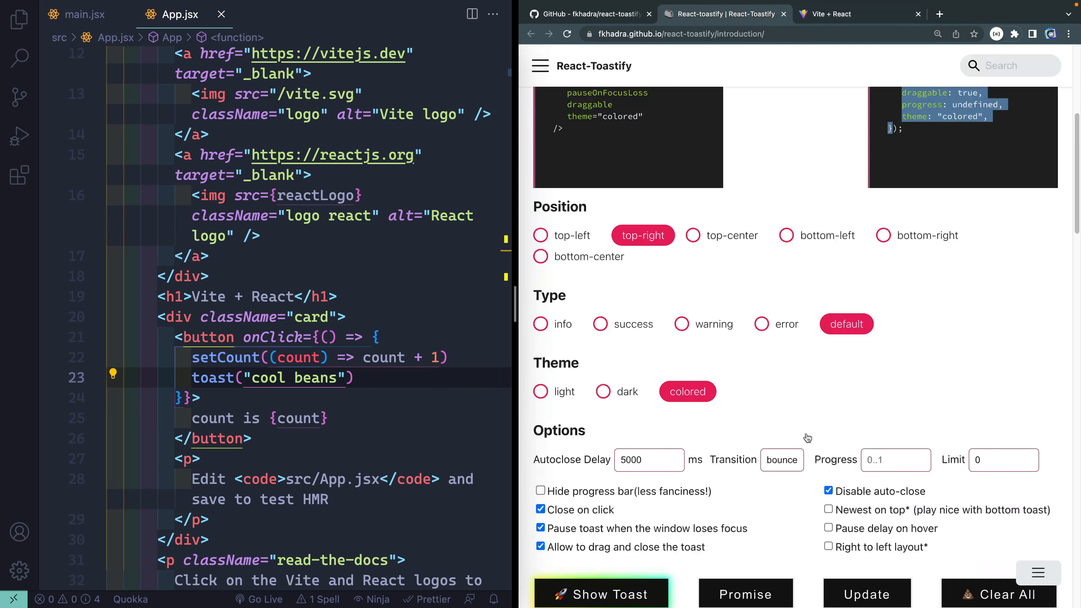
# - Fire the playground's Promise demo several times to watch pending, rejected and resolved toasts
pyautogui.click(745, 412)
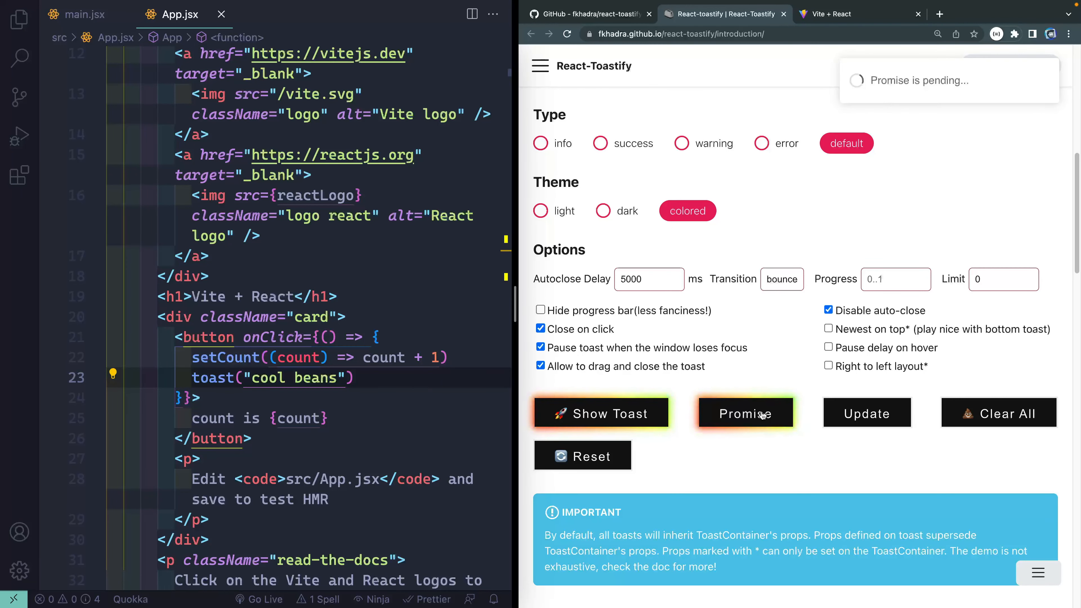
pyautogui.click(744, 413)
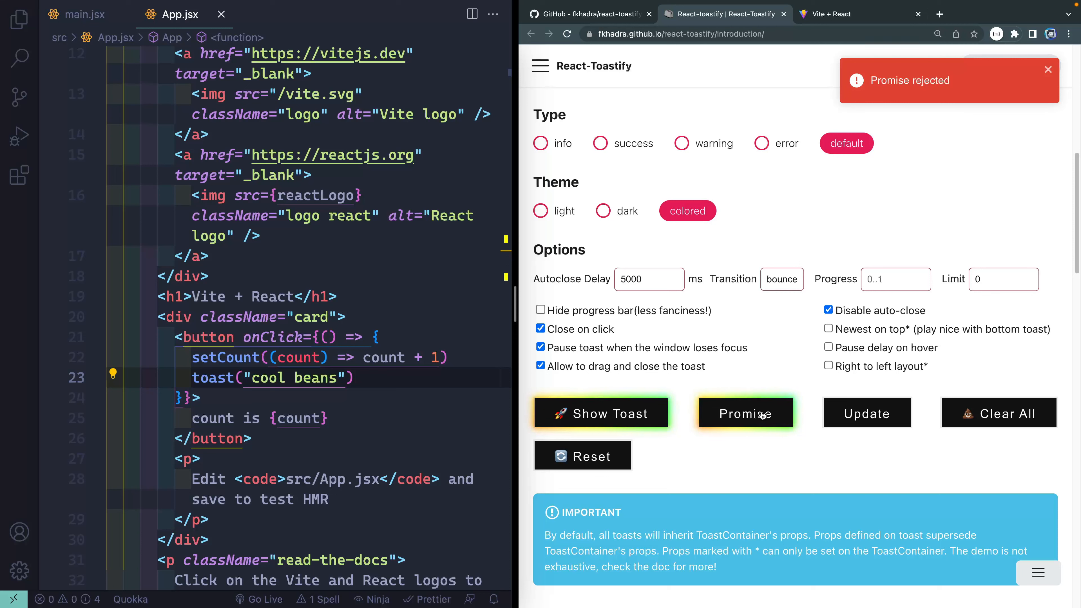
pyautogui.click(744, 412)
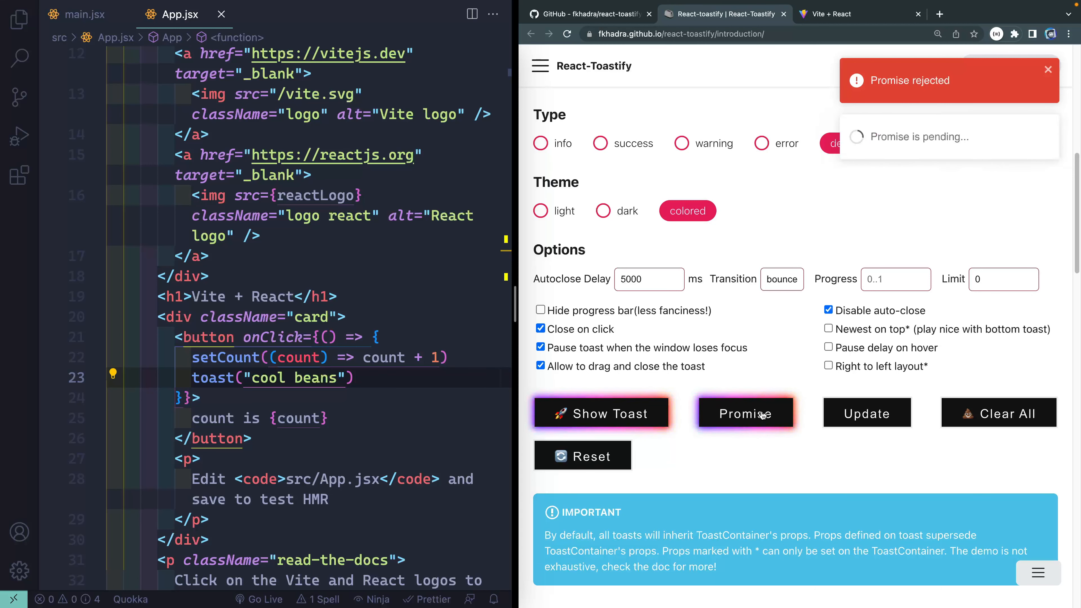
pyautogui.click(745, 413)
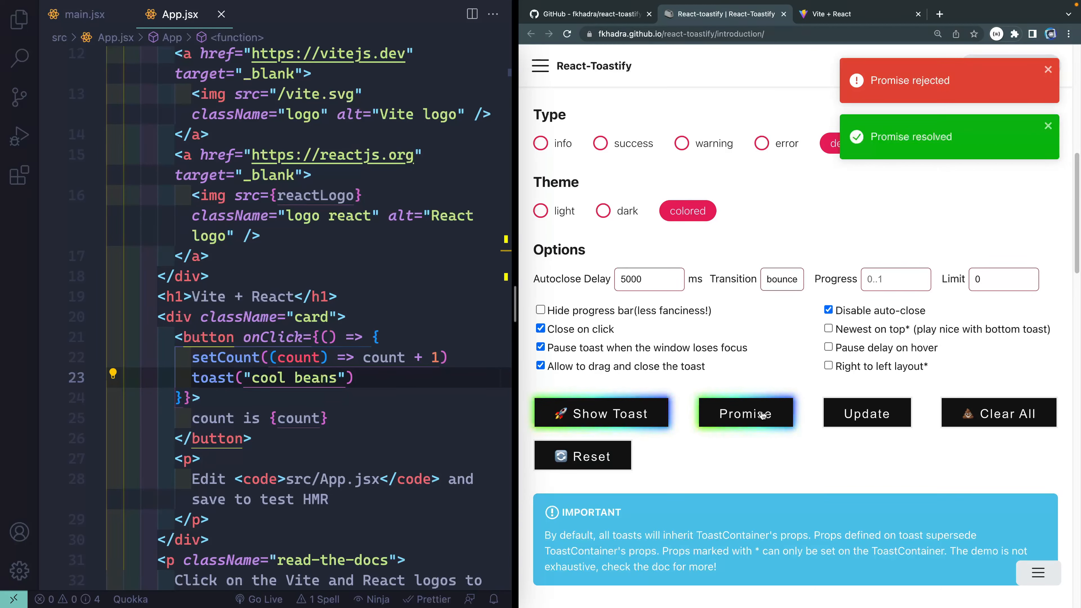
pyautogui.moveTo(806, 344)
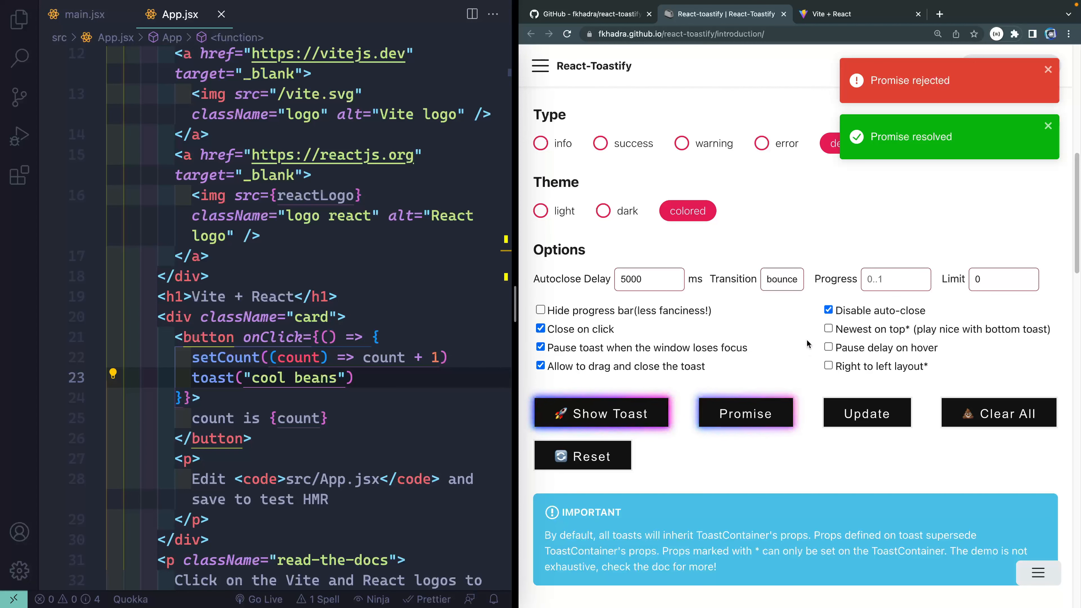
pyautogui.click(859, 13)
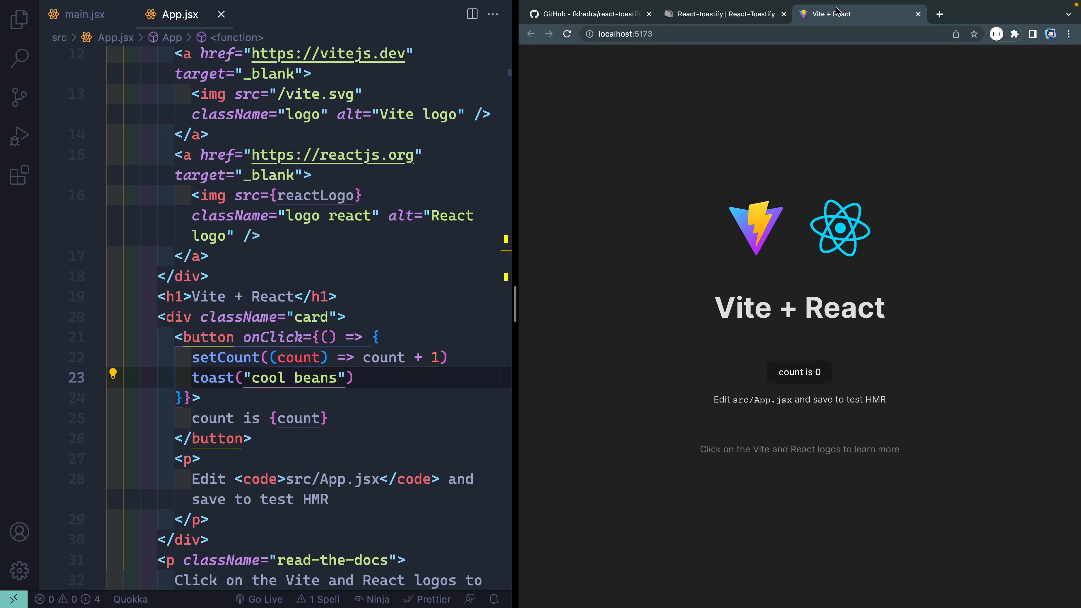
# - Change the call to toast.promise and copy the docs' resolveAfter3Sec example into App.jsx
pyautogui.click(355, 377)
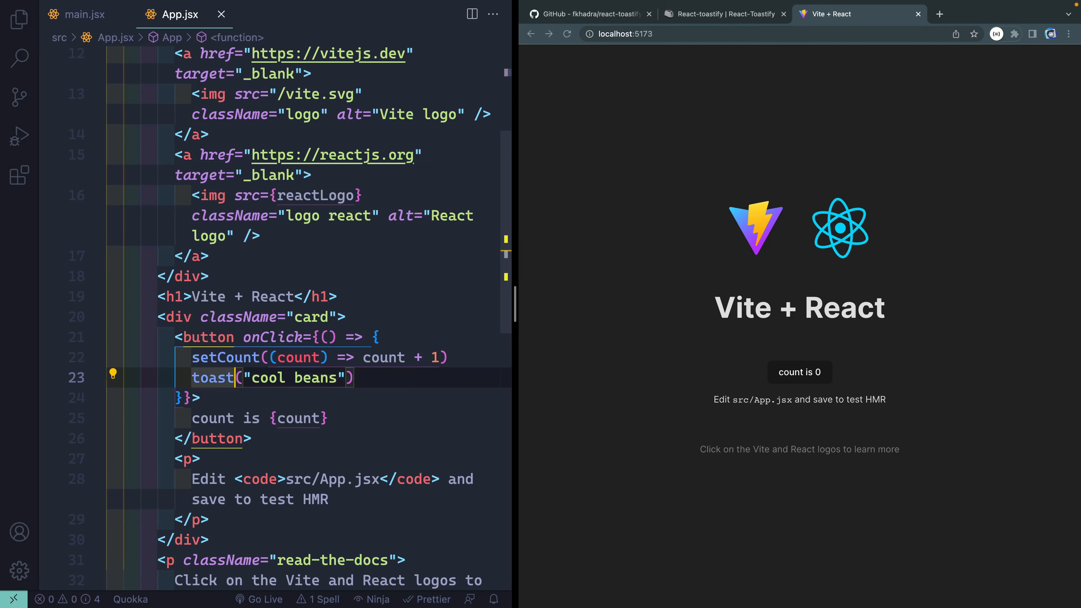
pyautogui.write('.promise')
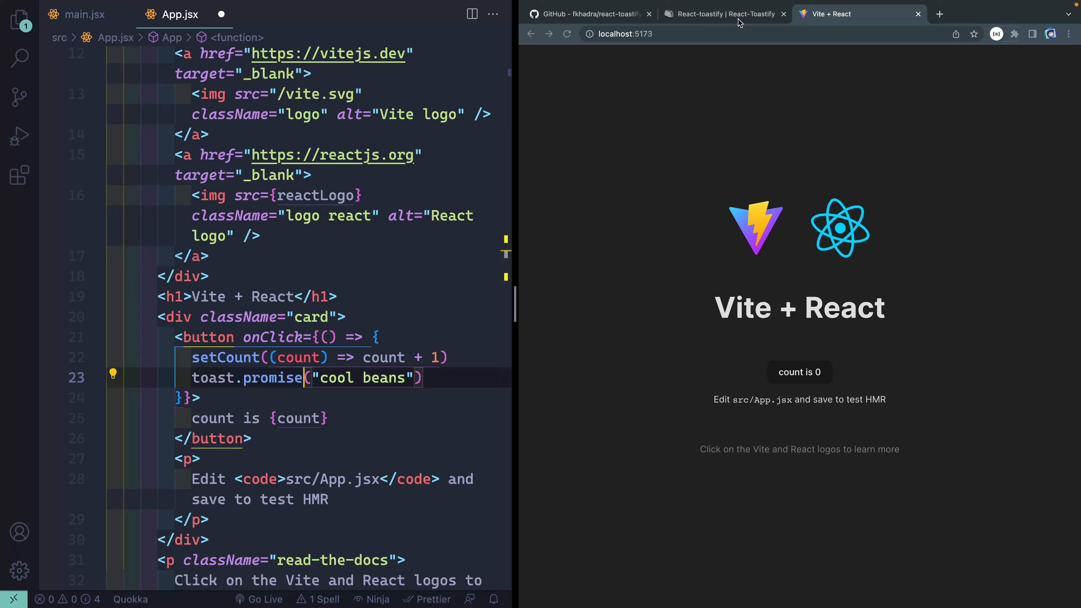
pyautogui.click(722, 14)
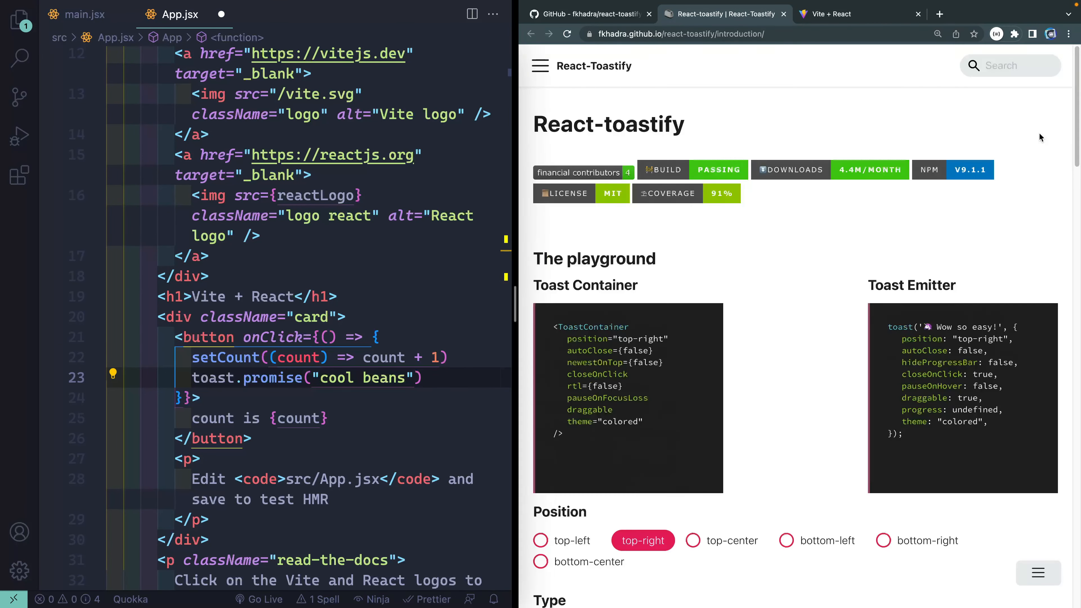
pyautogui.write('pro')
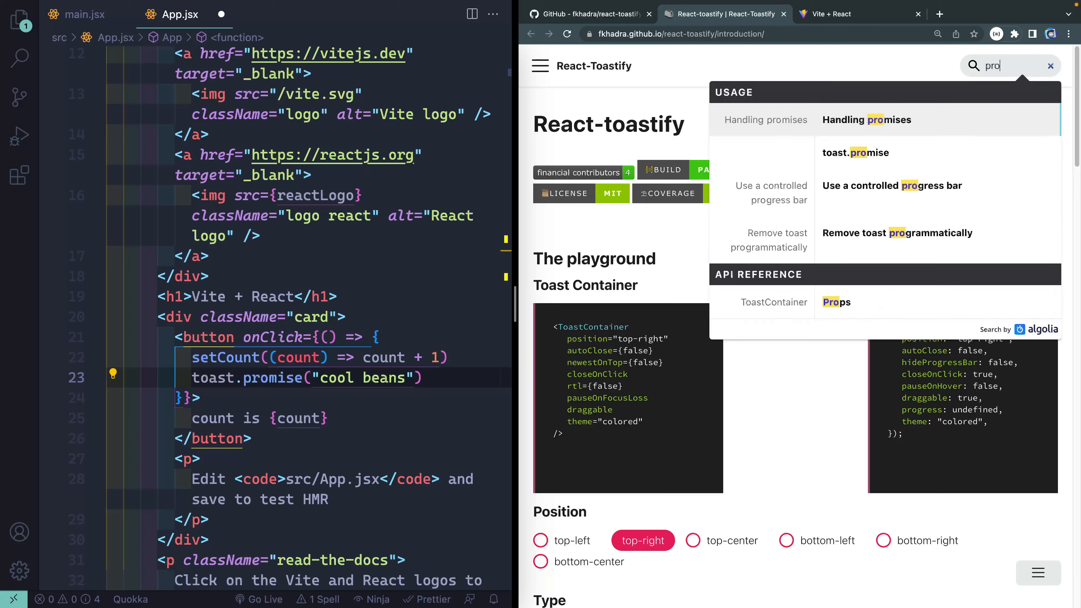
pyautogui.click(866, 120)
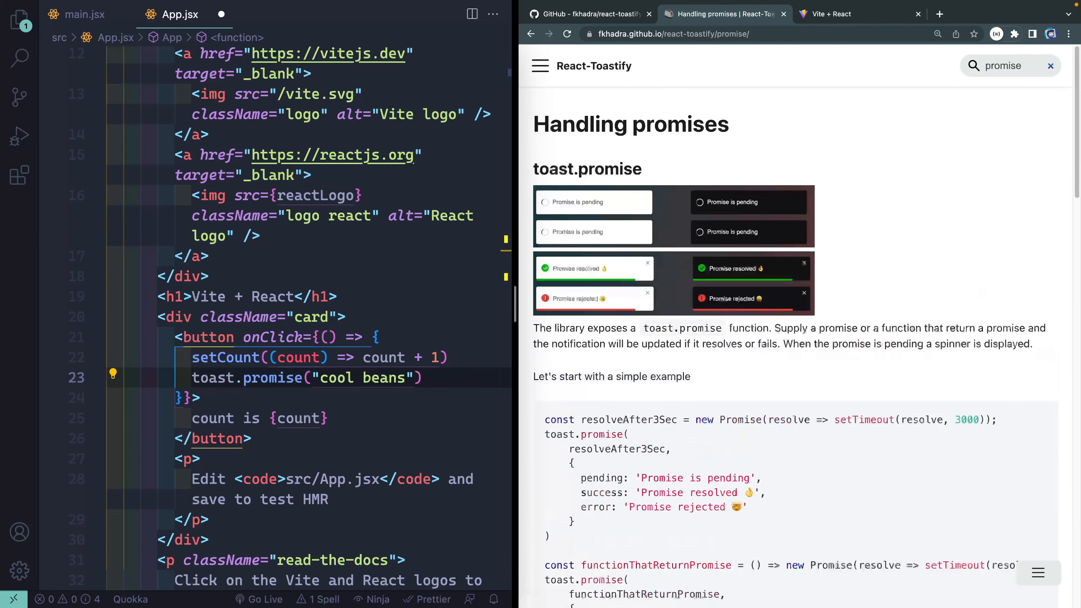
pyautogui.scroll(-3)
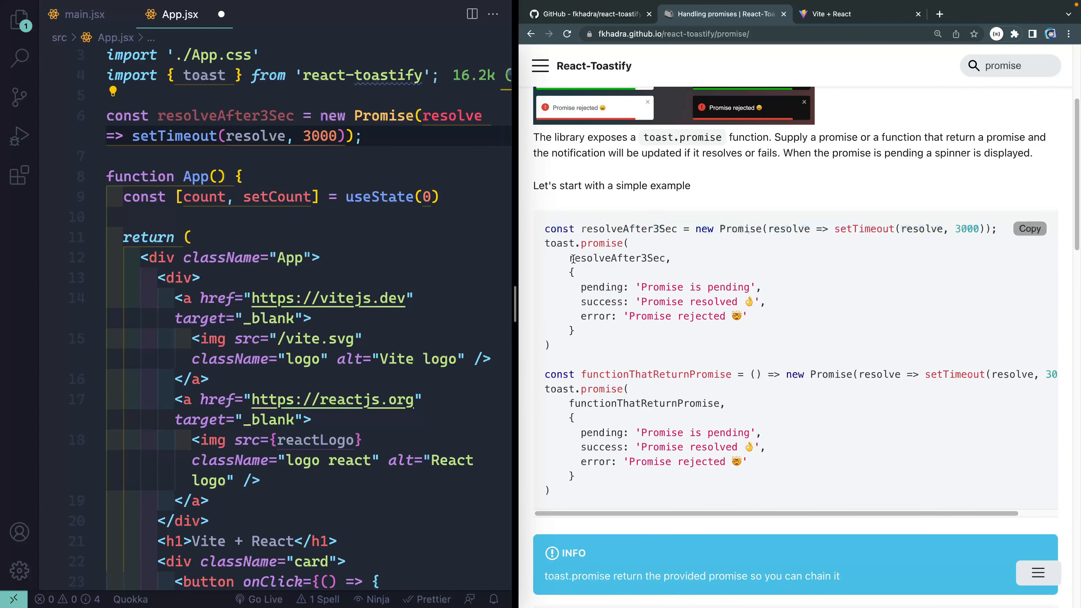
pyautogui.doubleClick(619, 258)
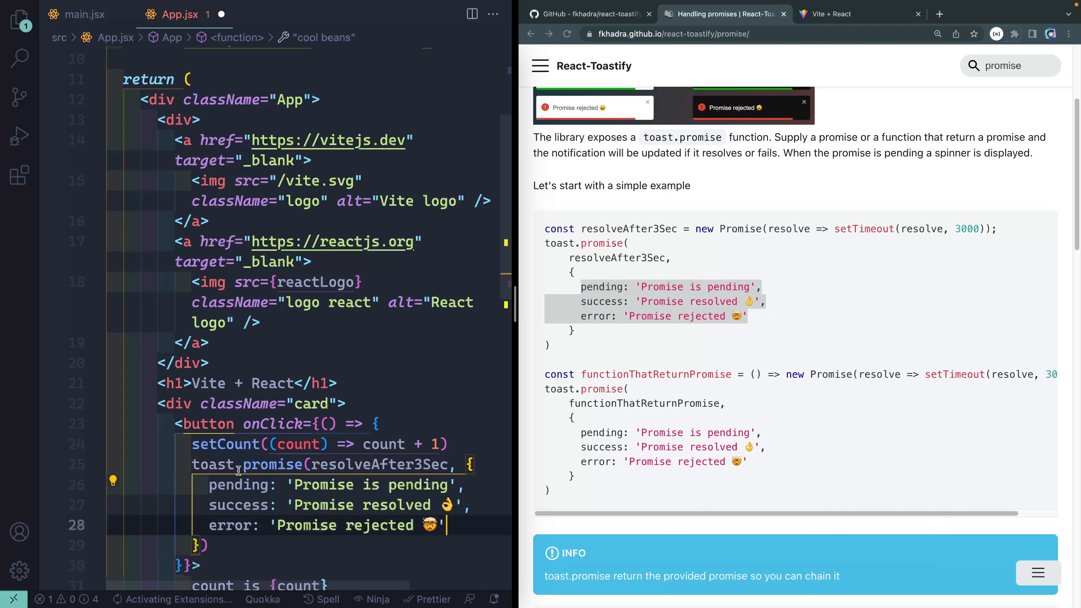
# - Set the success message to the template string "Count is now ${count}"
pyautogui.scroll(-3)
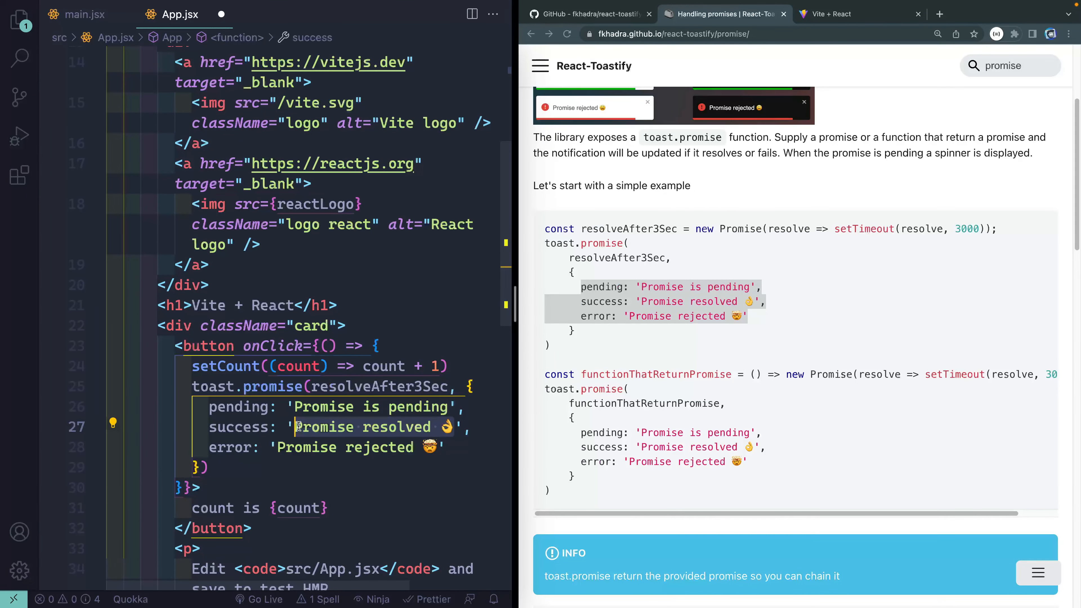
pyautogui.write('Count is now')
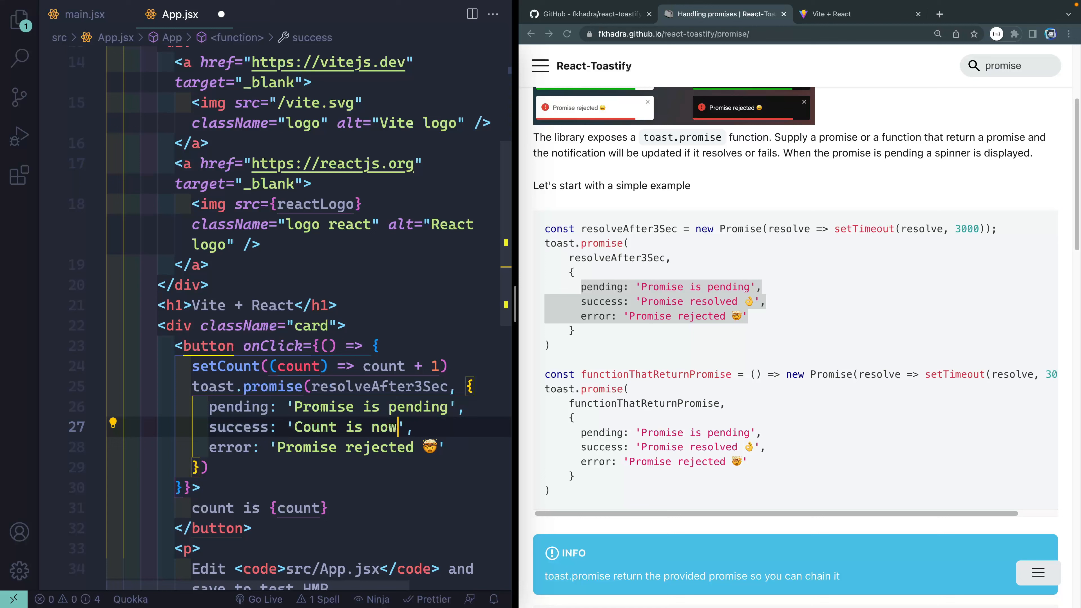
pyautogui.write('${count}`')
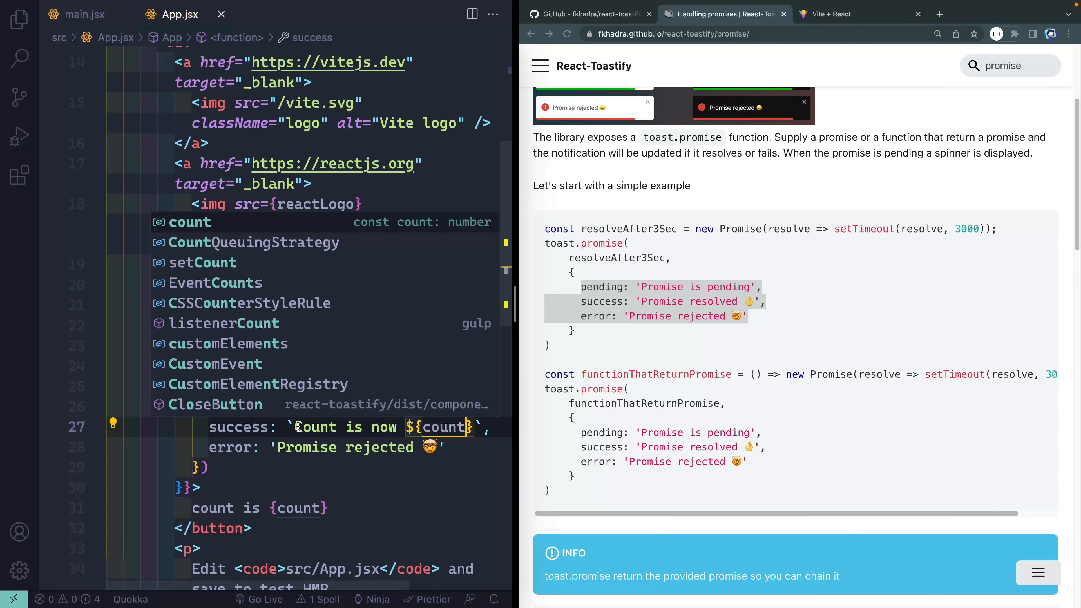
pyautogui.click(834, 13)
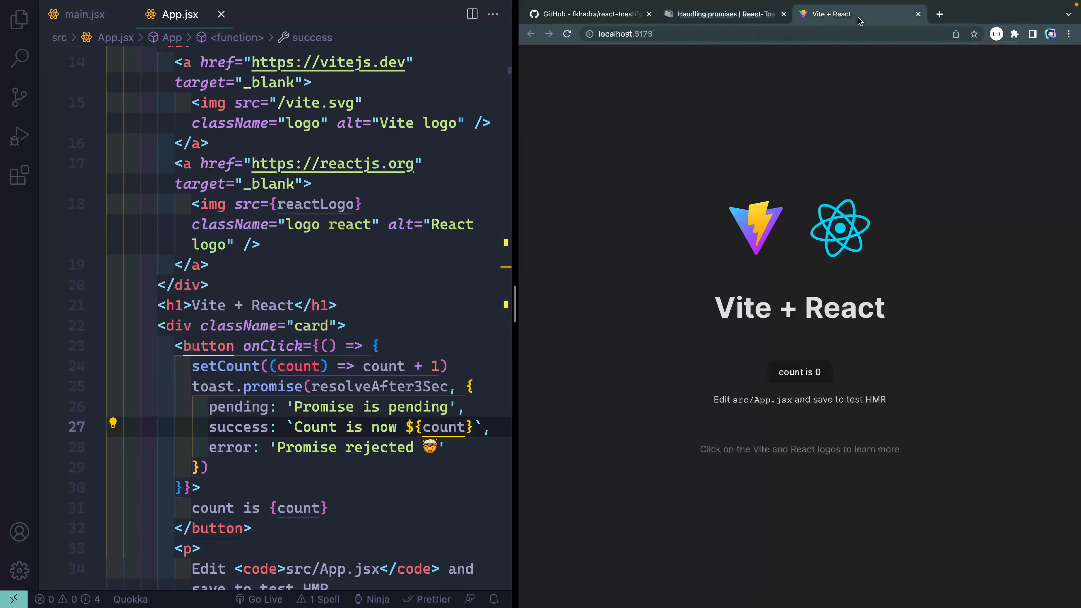
# - Test the promise toast, change the success count to ${count + 1}, retest, and make resolveAfter3Sec reject
pyautogui.click(799, 371)
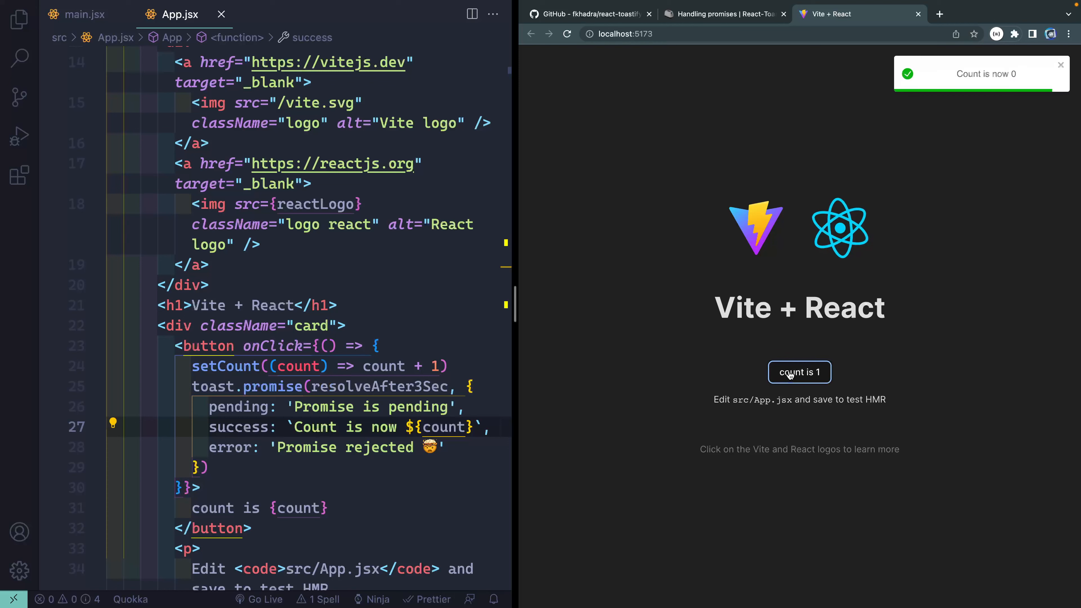
pyautogui.moveTo(838, 378)
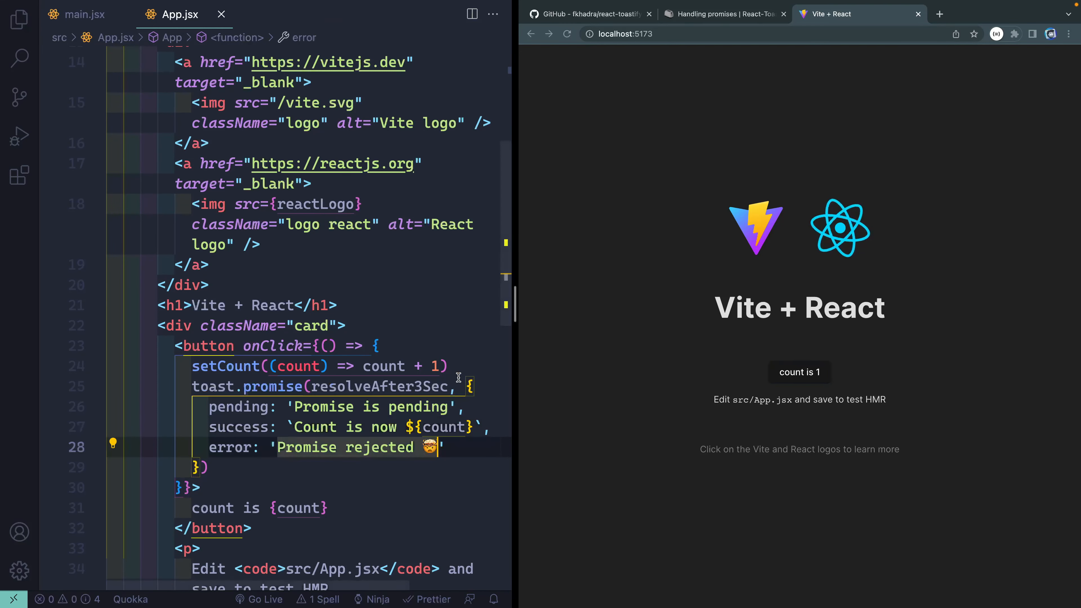
pyautogui.press('Enter')
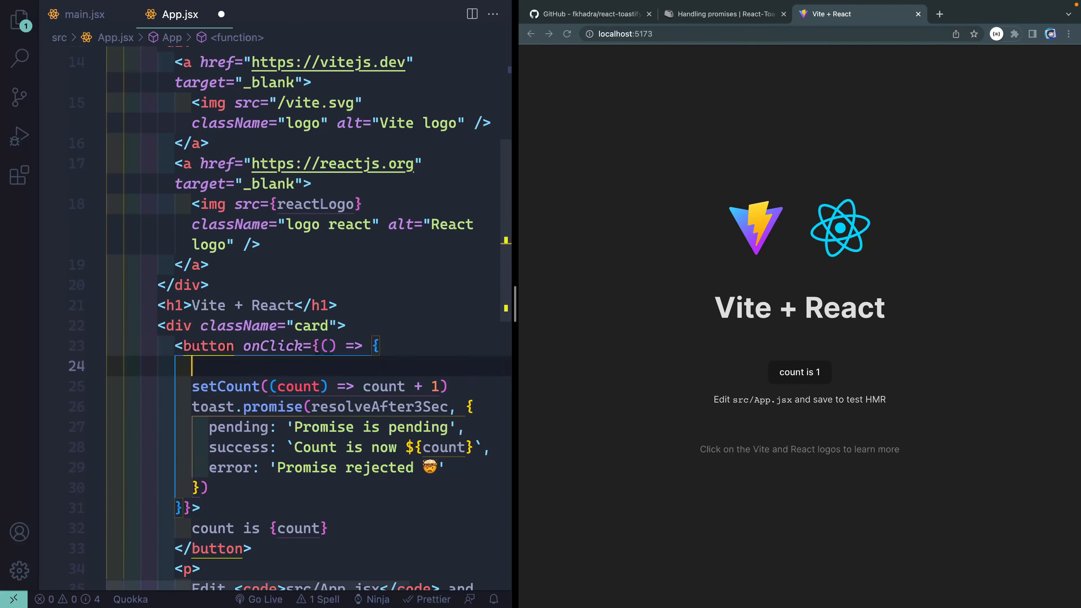
pyautogui.click(398, 427)
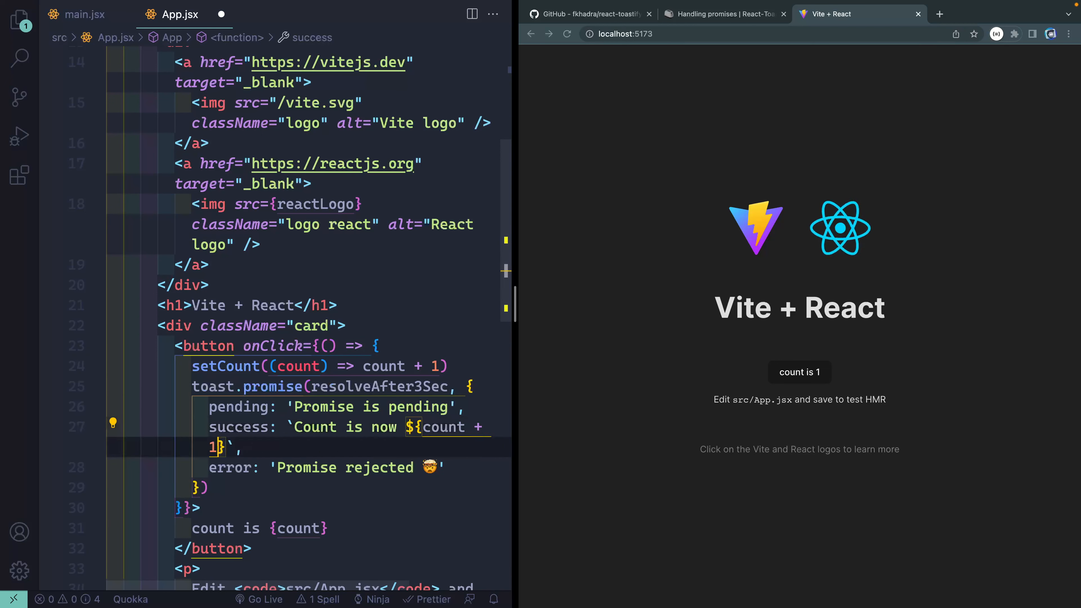
pyautogui.click(798, 372)
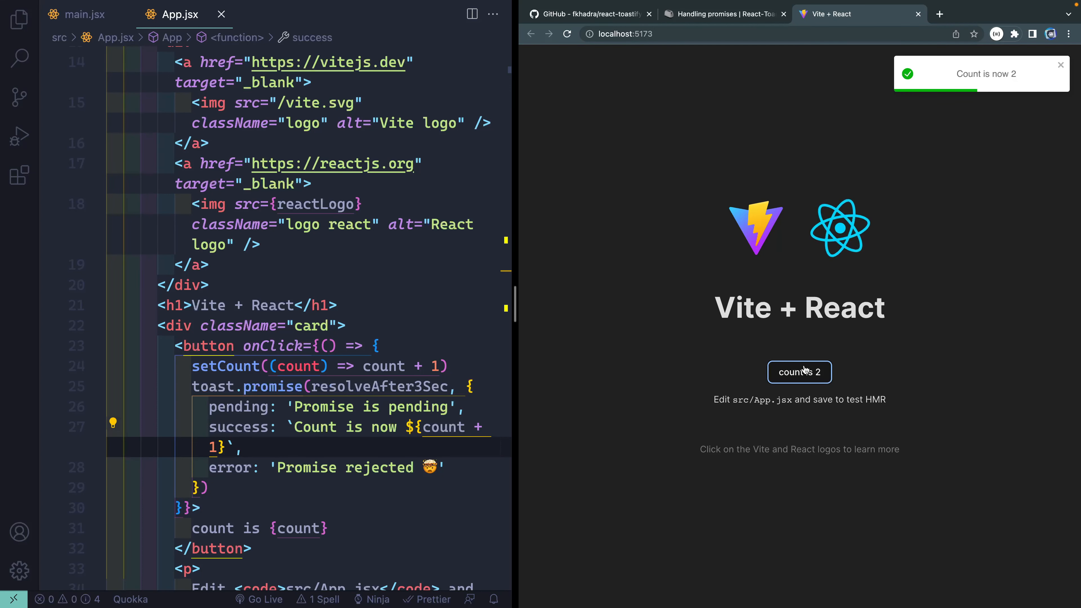
pyautogui.moveTo(414, 366)
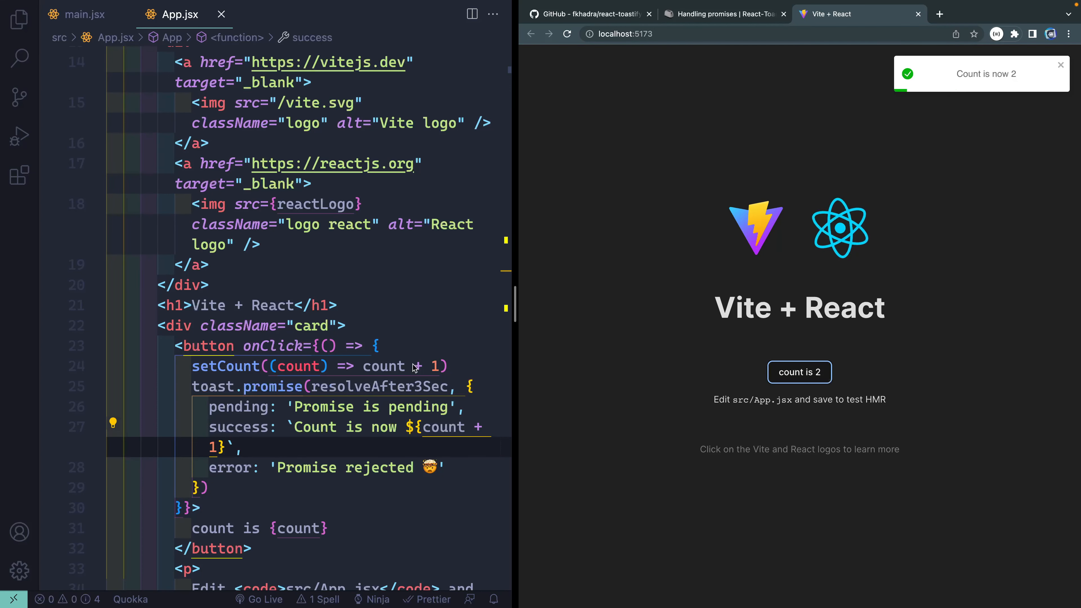
pyautogui.scroll(3)
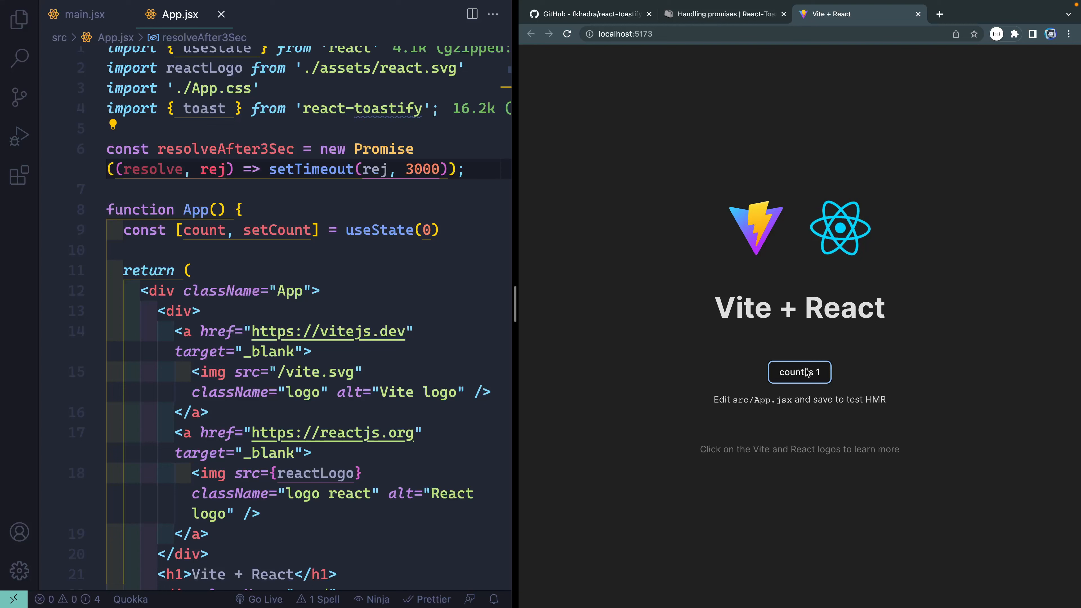
# - Find the Override css variables guide and select the --toastify-color-light variable
pyautogui.click(719, 14)
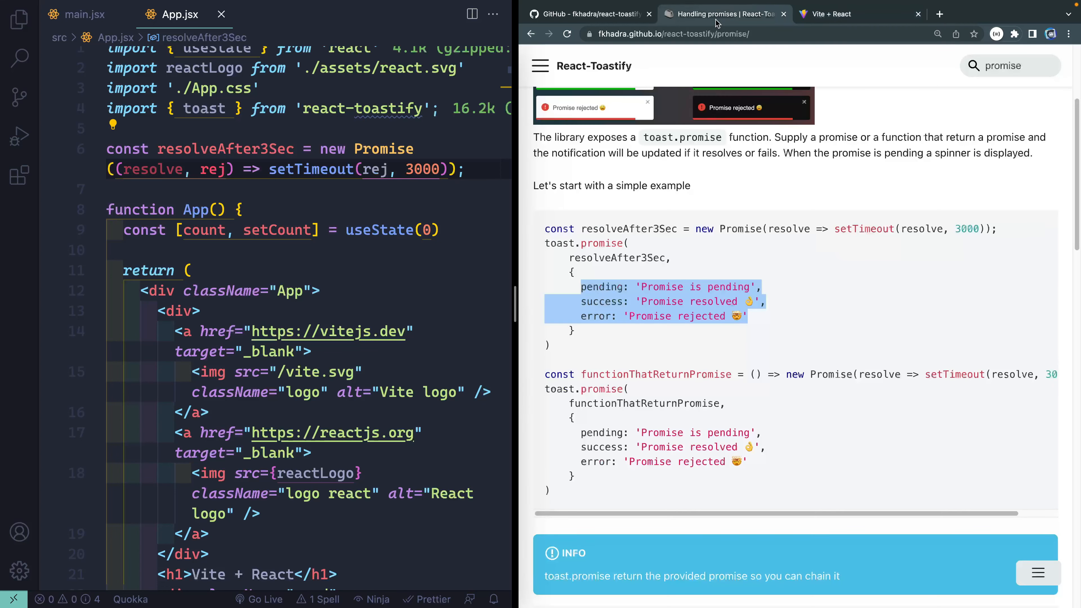
pyautogui.write('css')
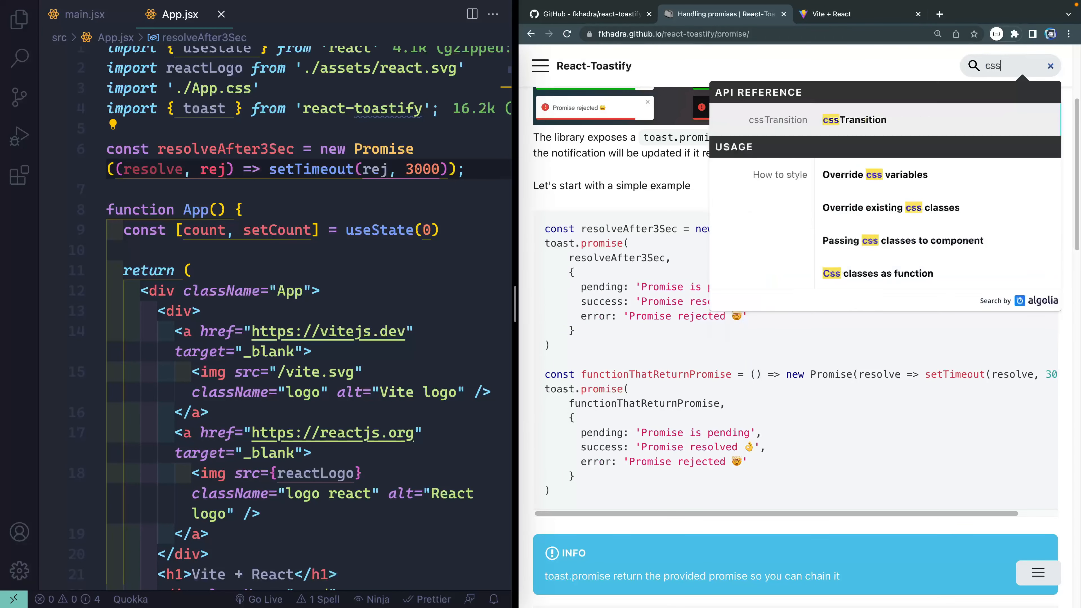
pyautogui.moveTo(936, 159)
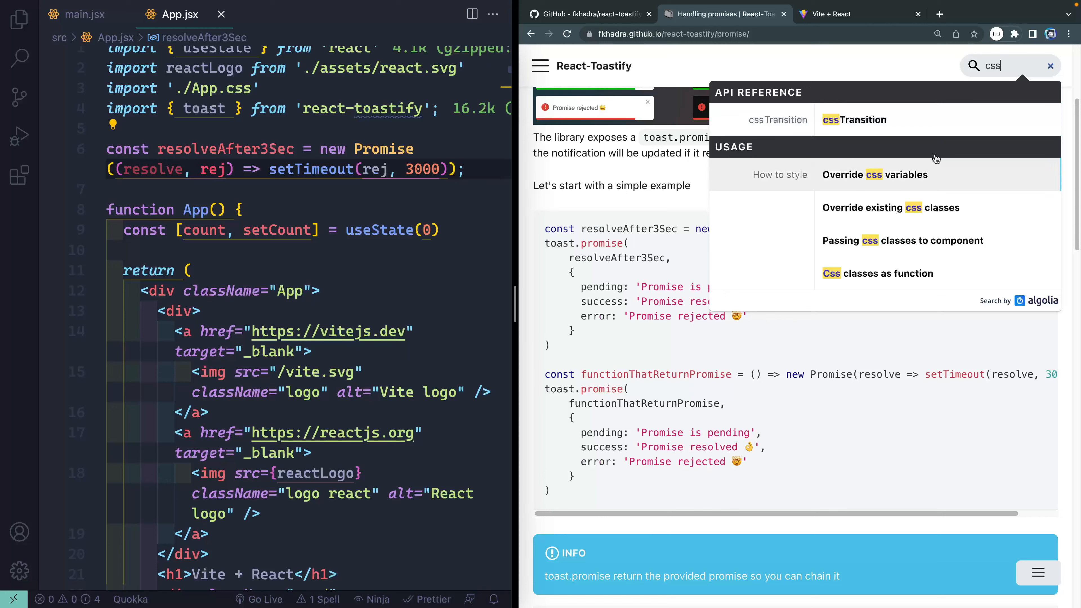
pyautogui.click(875, 174)
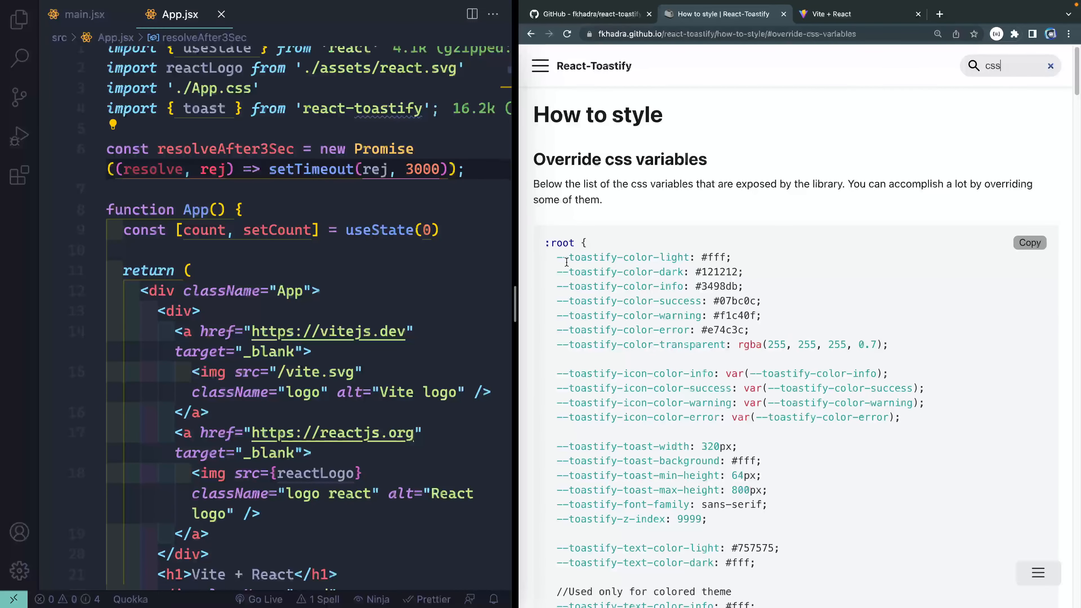
pyautogui.doubleClick(642, 257)
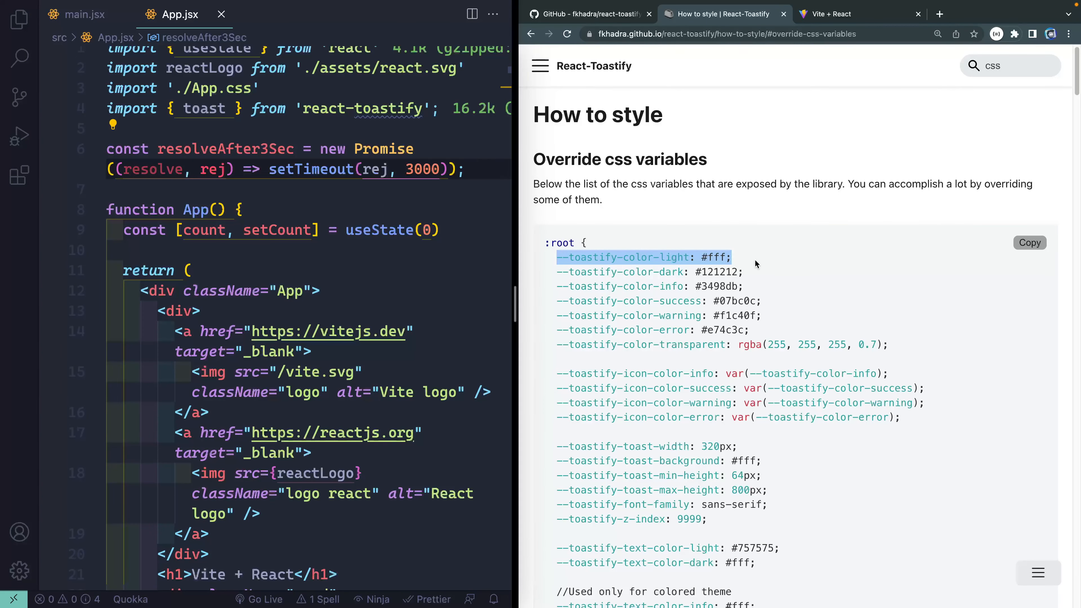
pyautogui.moveTo(540, 344)
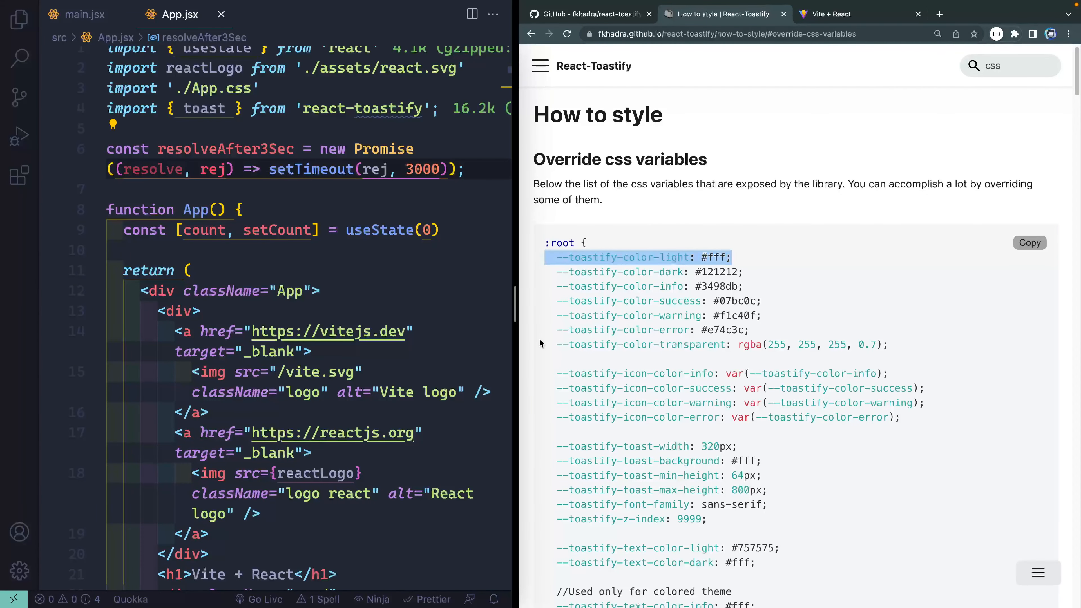
pyautogui.write('css')
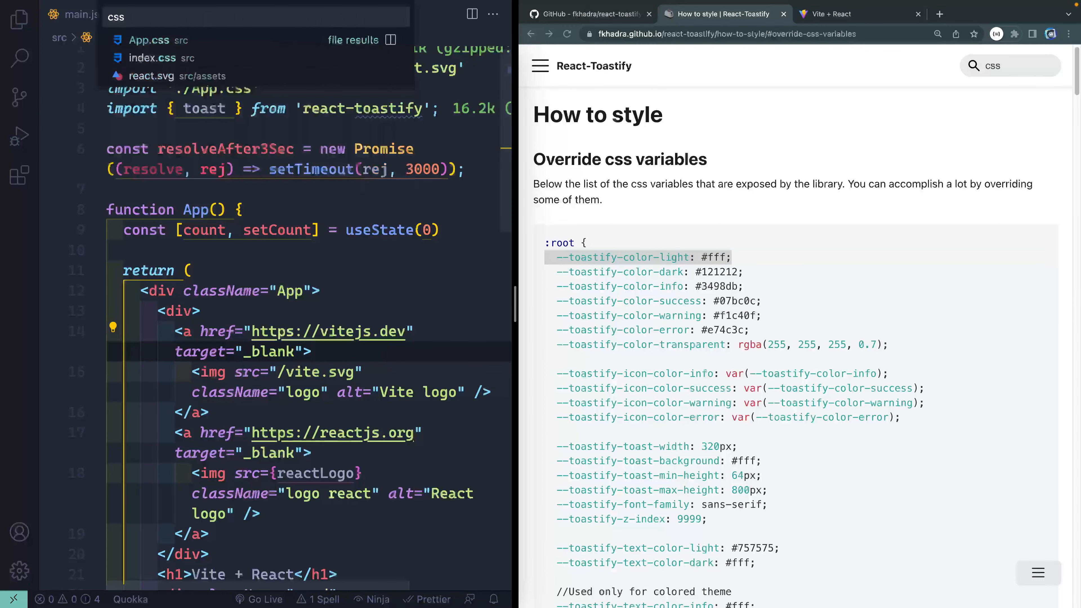
# - Add :root { --toastify-color-light: #ffafaf; } to App.css, save, and fire a toast to check the colour
pyautogui.click(159, 40)
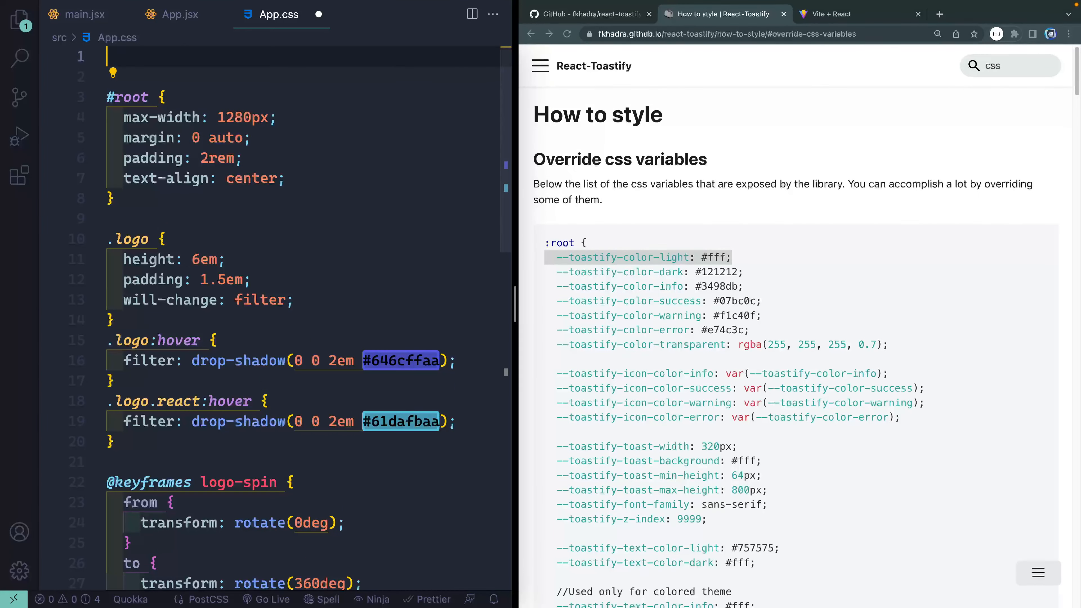
pyautogui.write(':root {')
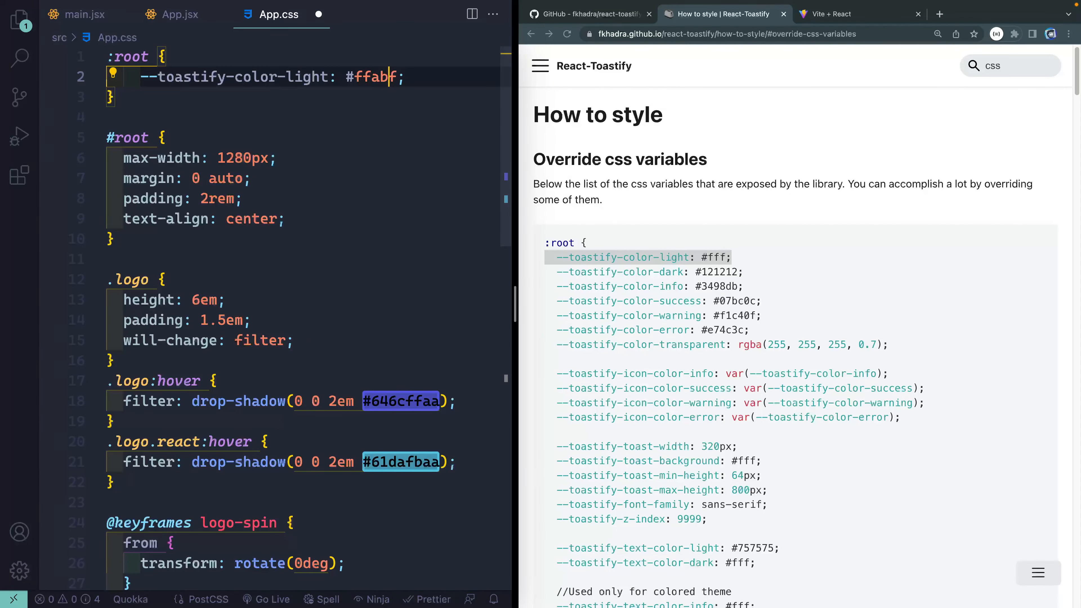
pyautogui.write('afaf')
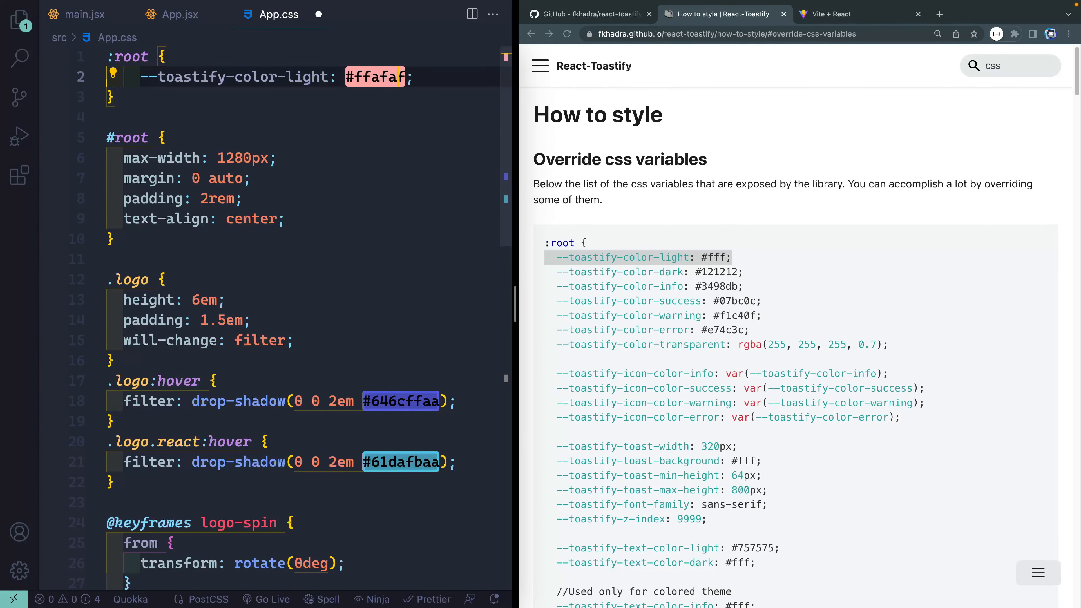
pyautogui.click(834, 13)
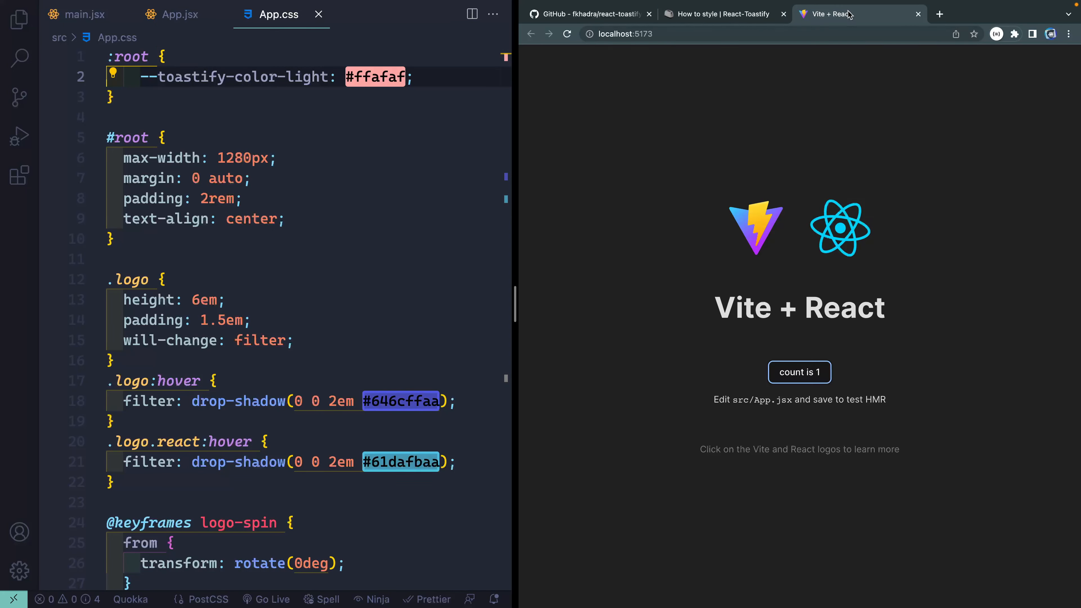
pyautogui.click(799, 372)
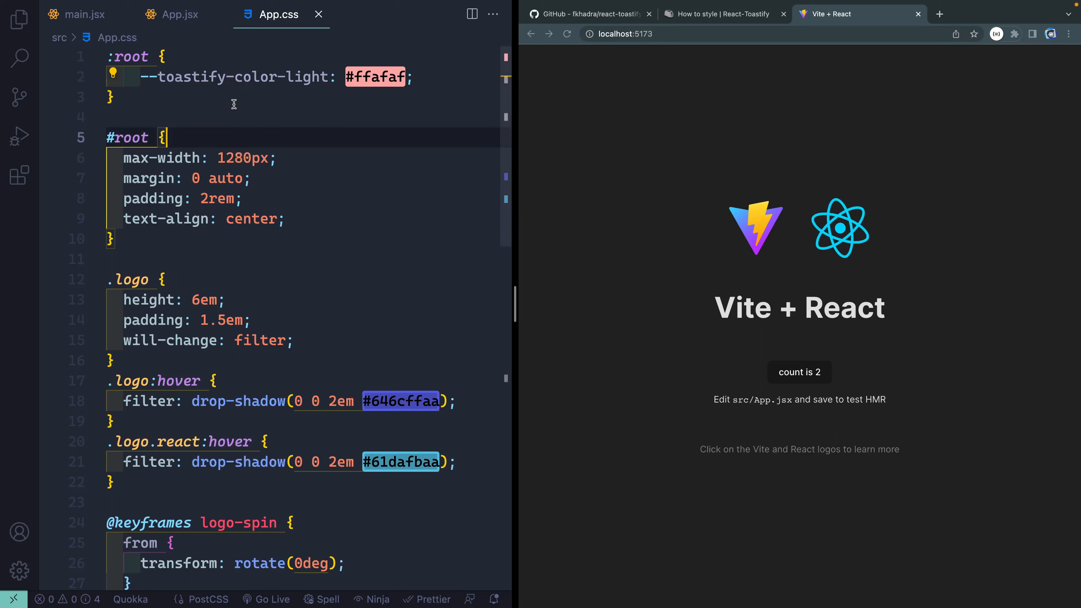
pyautogui.click(176, 15)
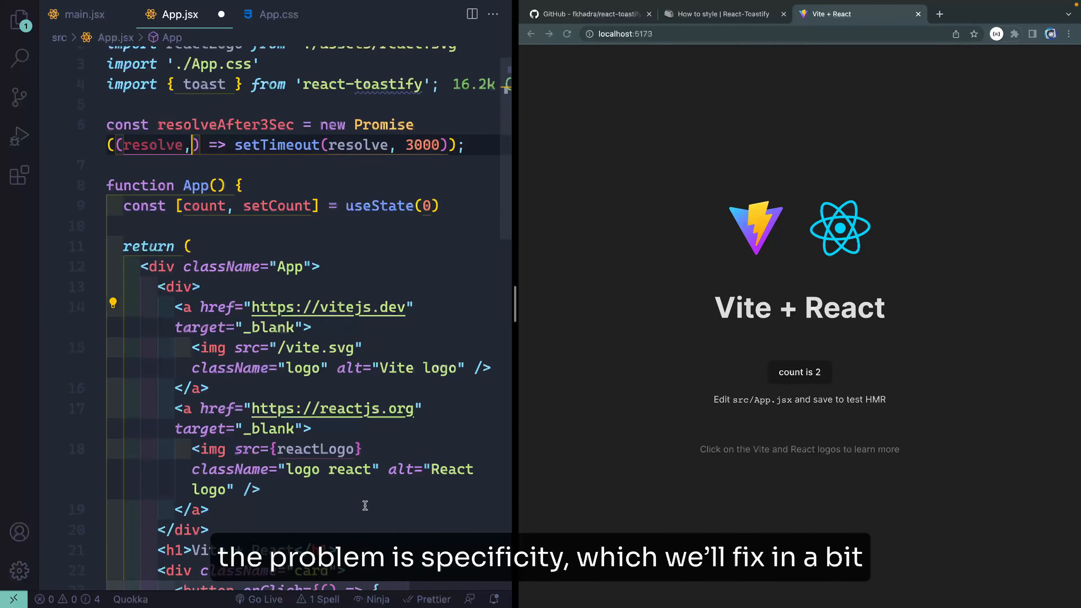
# - Pass { theme: 'light' } to toast("cool beans"), save, and trigger the toast to test
pyautogui.click(798, 372)
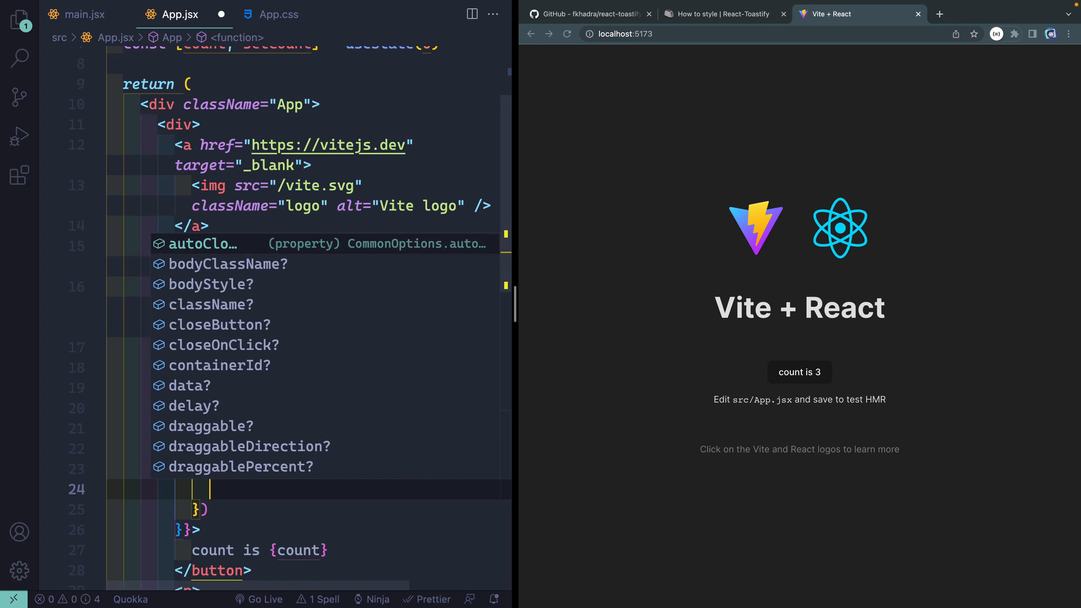
pyautogui.write("theme: 'light")
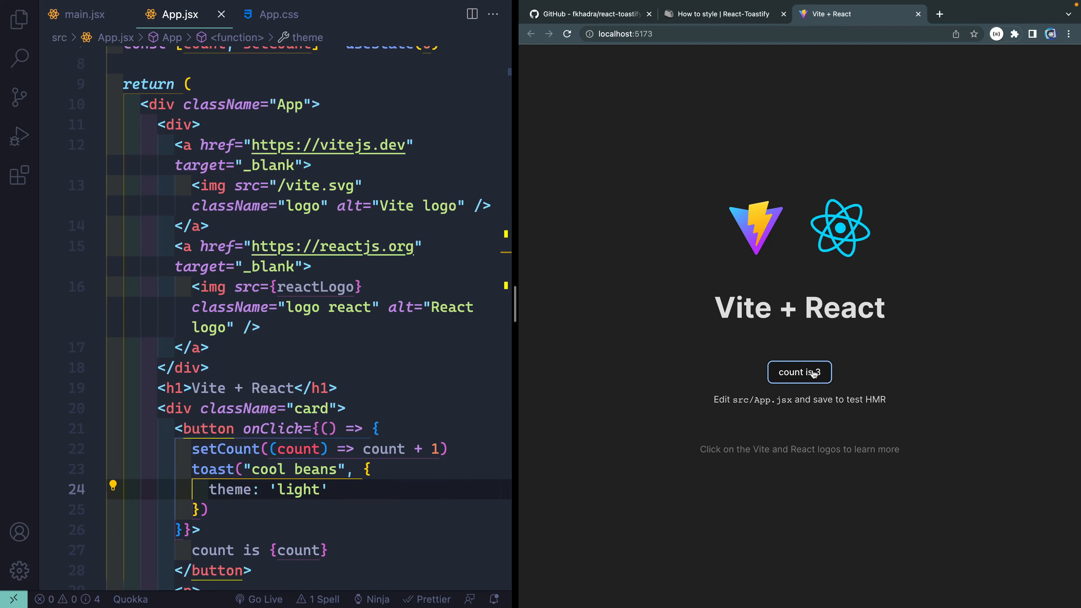
pyautogui.click(799, 372)
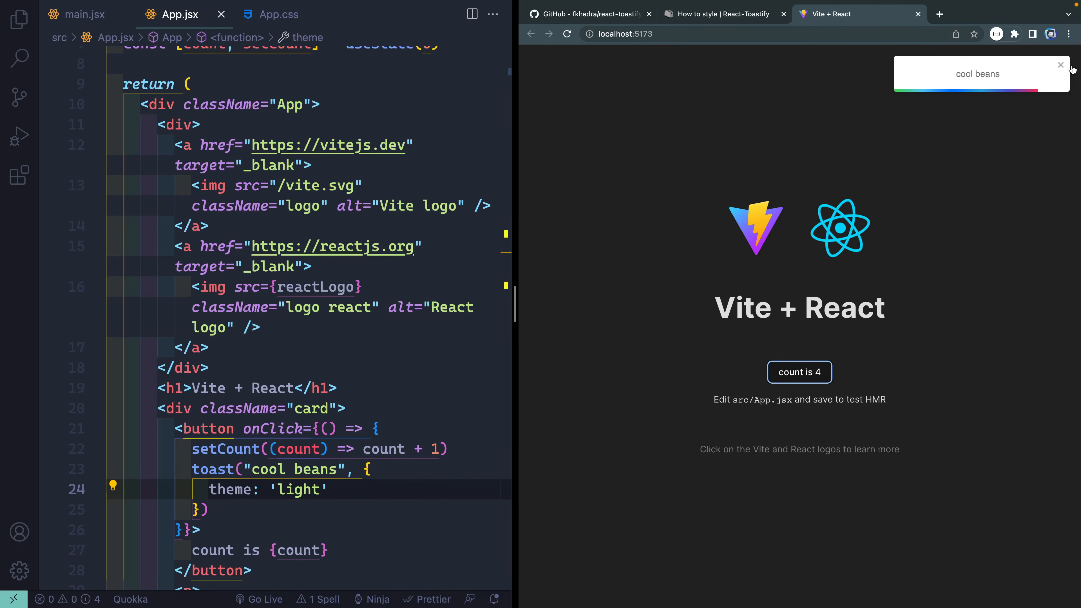
pyautogui.click(717, 13)
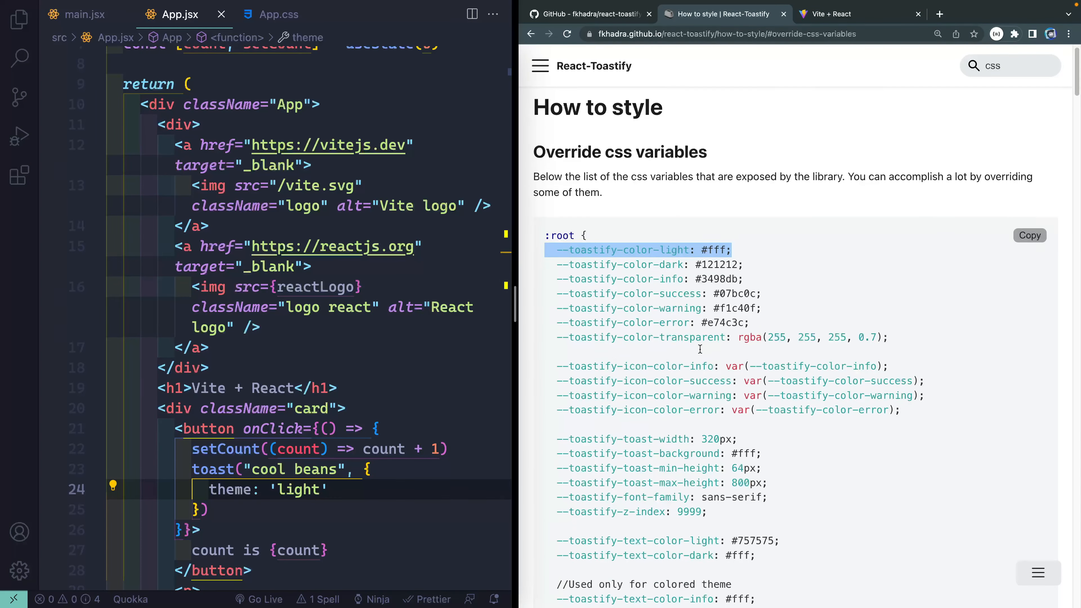
# - Scroll the How to style page down to the className, bodyClassName and progressClassName example
pyautogui.scroll(-3)
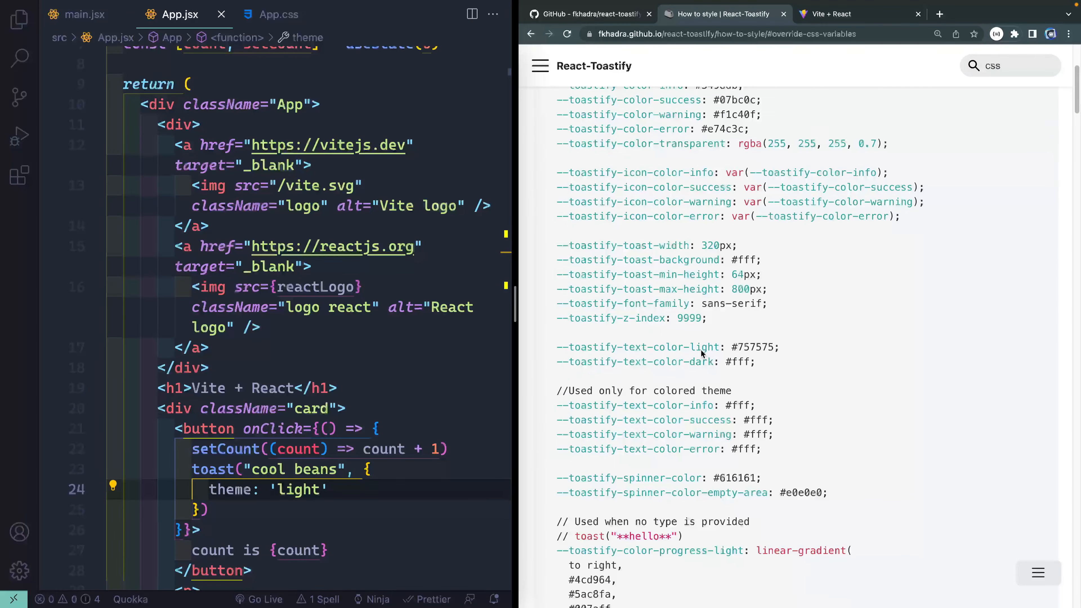
pyautogui.scroll(-3)
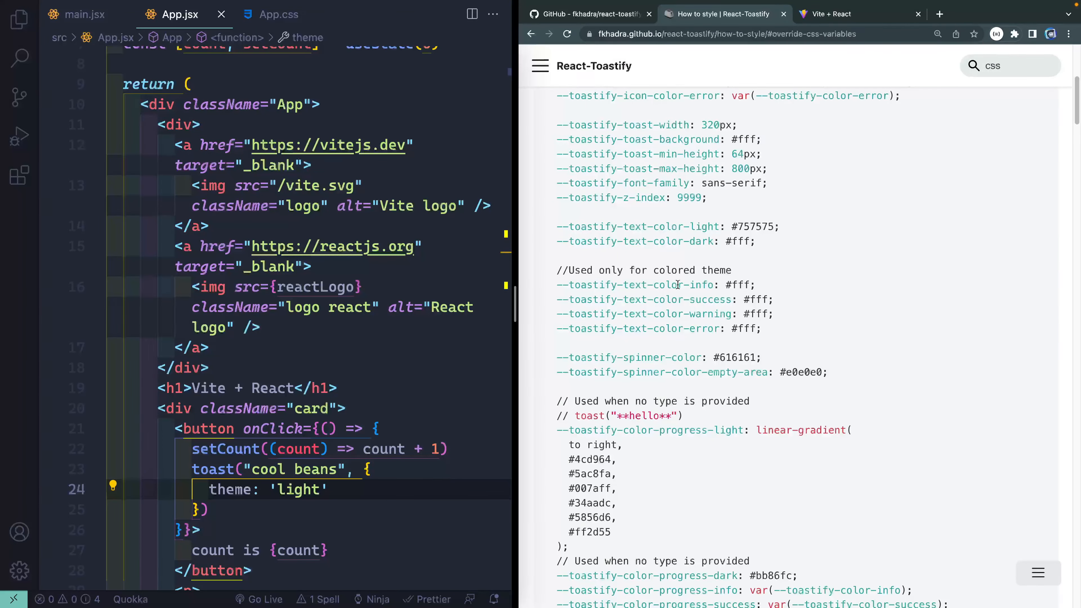
pyautogui.scroll(-3)
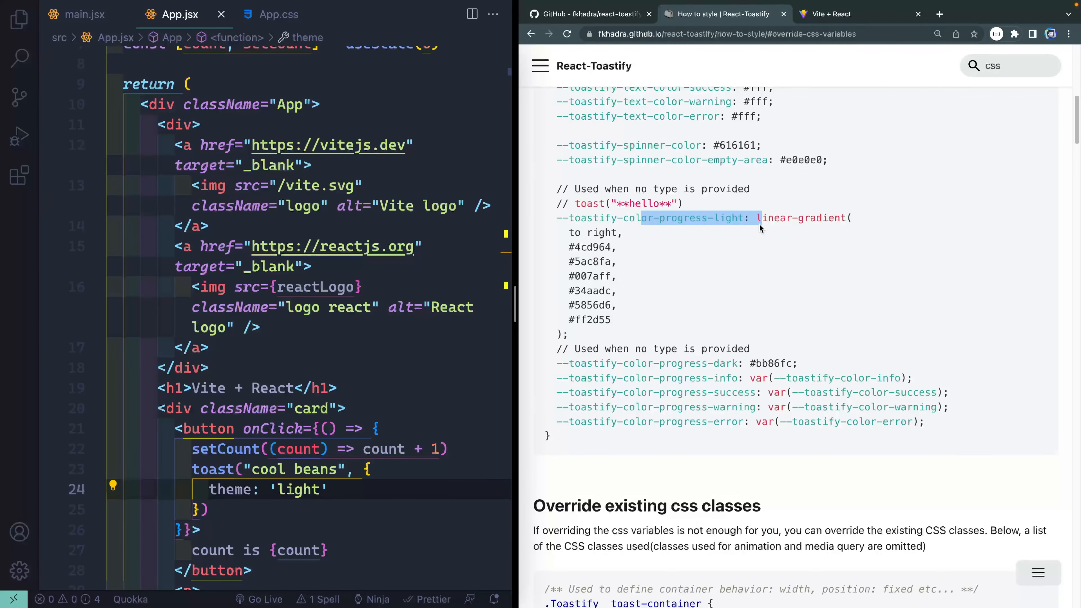
pyautogui.scroll(-3)
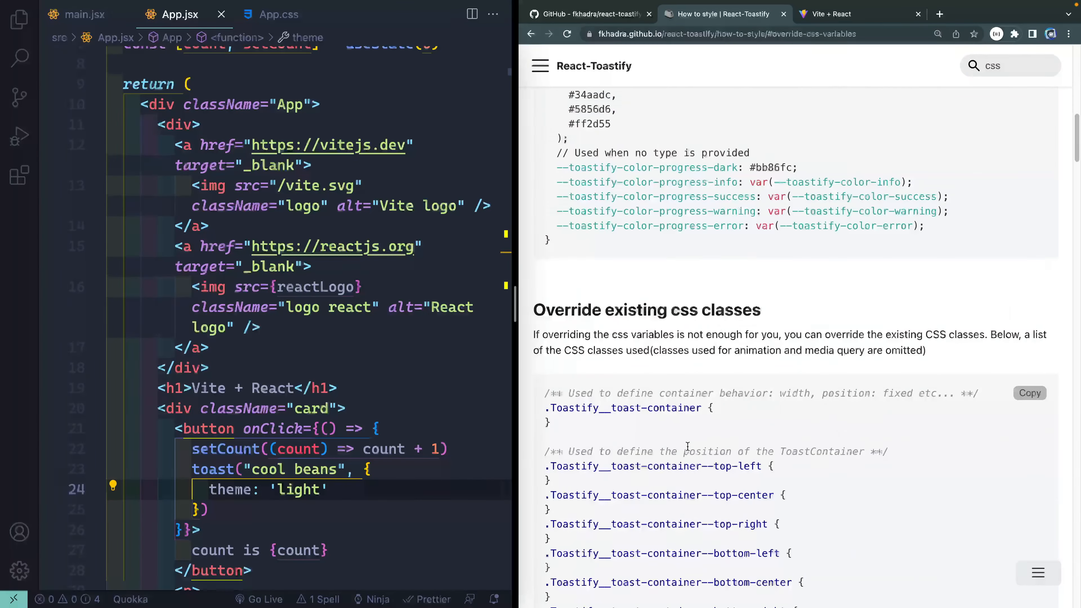
pyautogui.scroll(3)
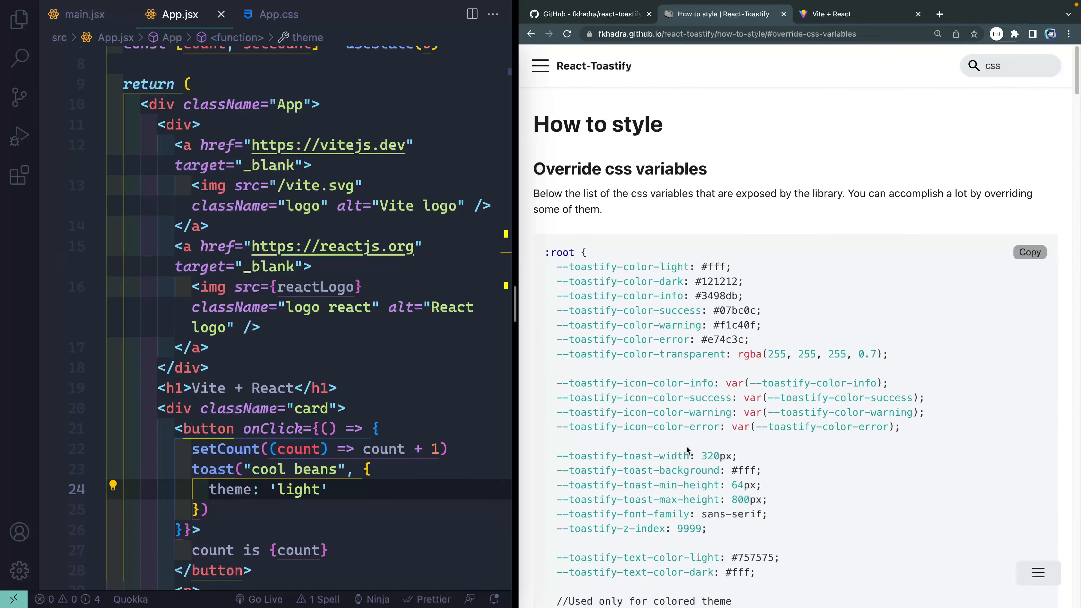
pyautogui.moveTo(679, 295)
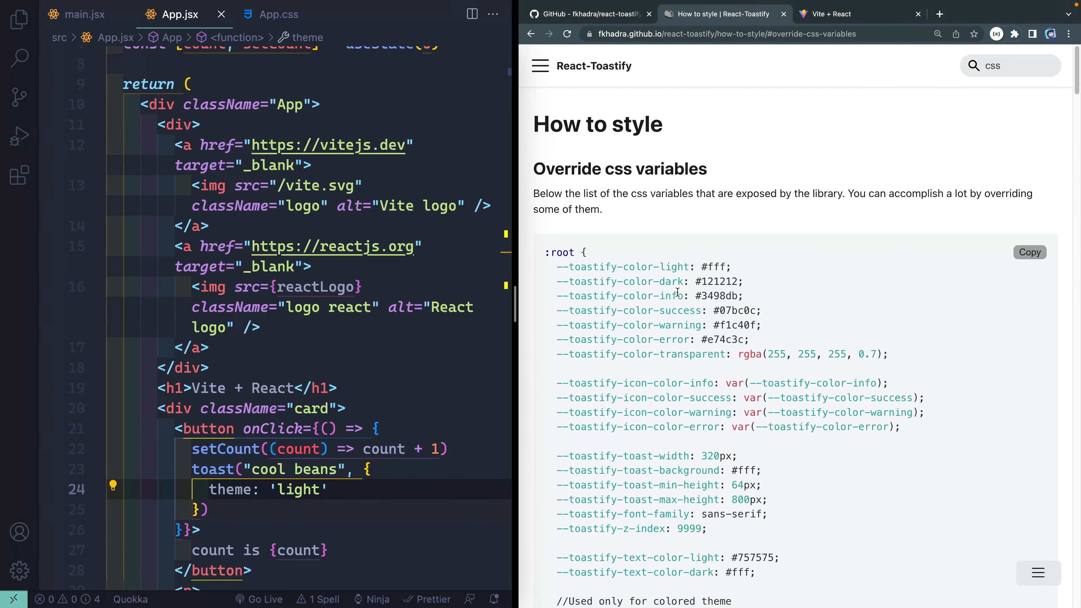
pyautogui.scroll(-3)
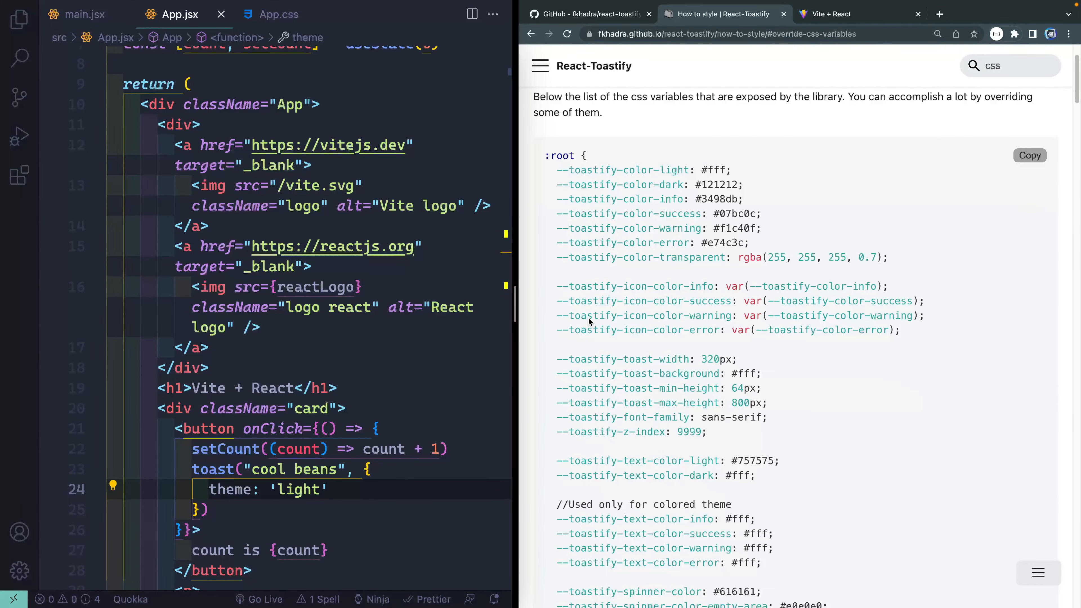
pyautogui.moveTo(595, 317)
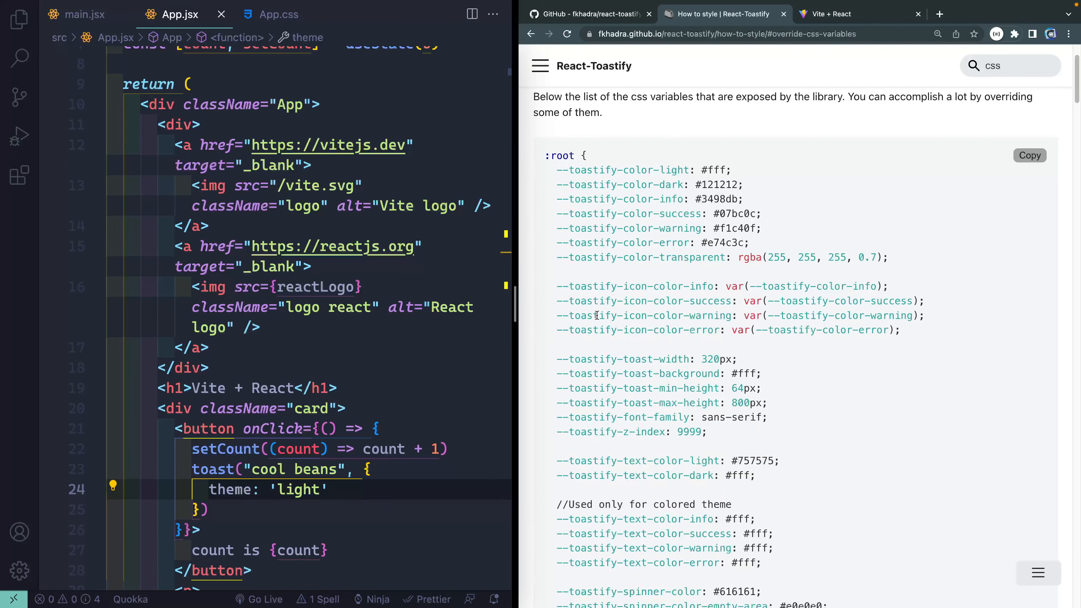
pyautogui.scroll(-3)
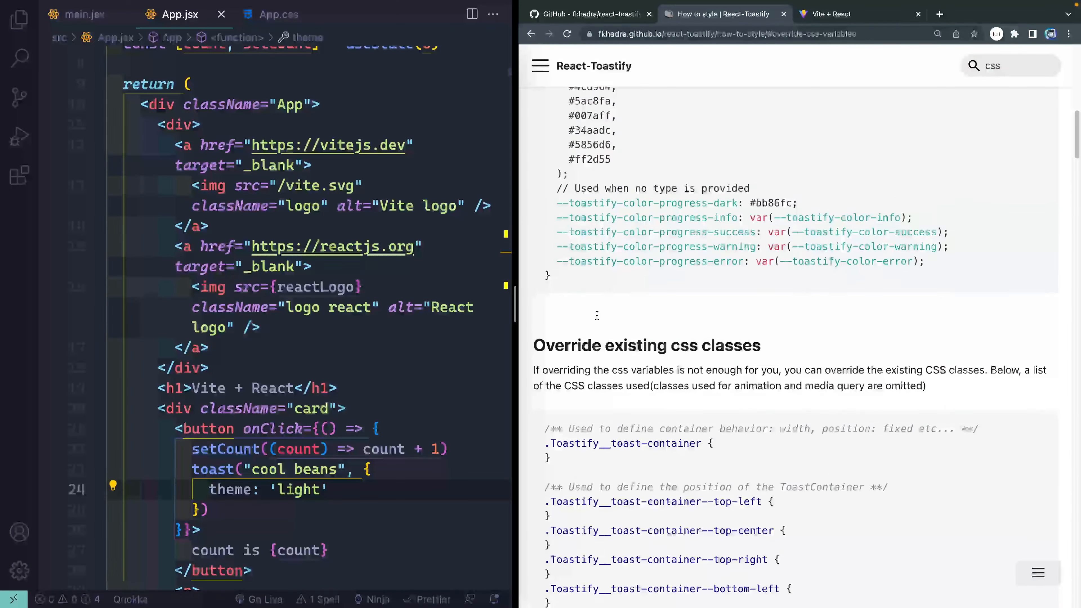
pyautogui.scroll(-3)
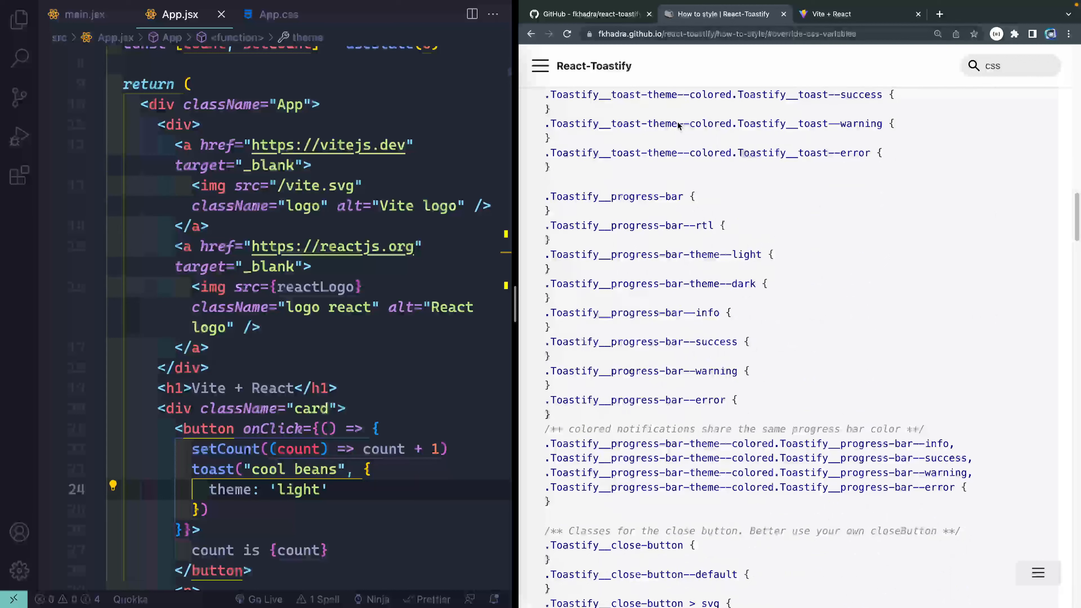
pyautogui.scroll(-3)
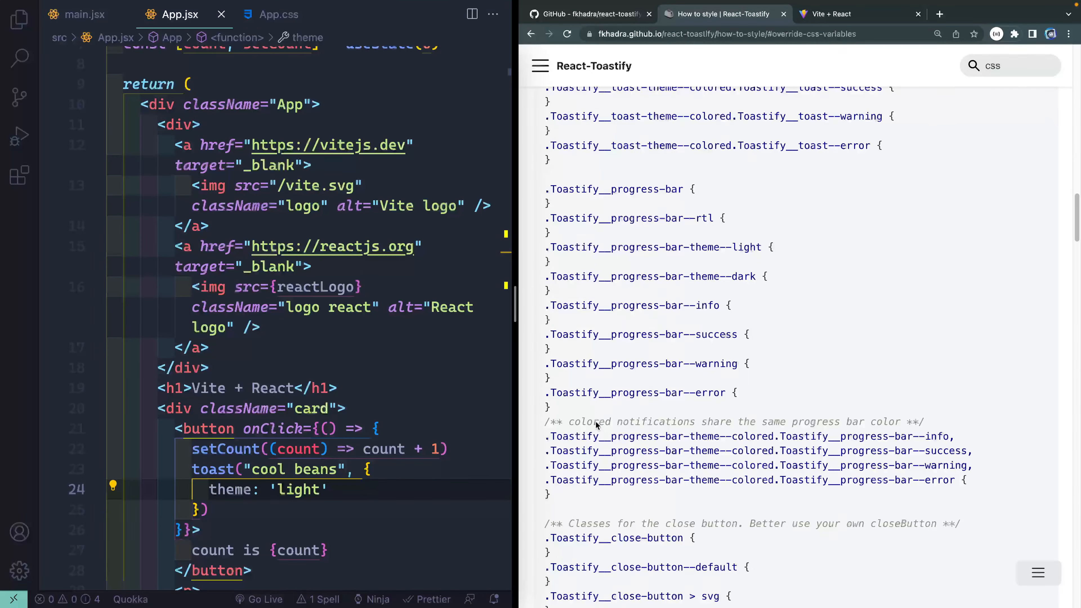
pyautogui.scroll(3)
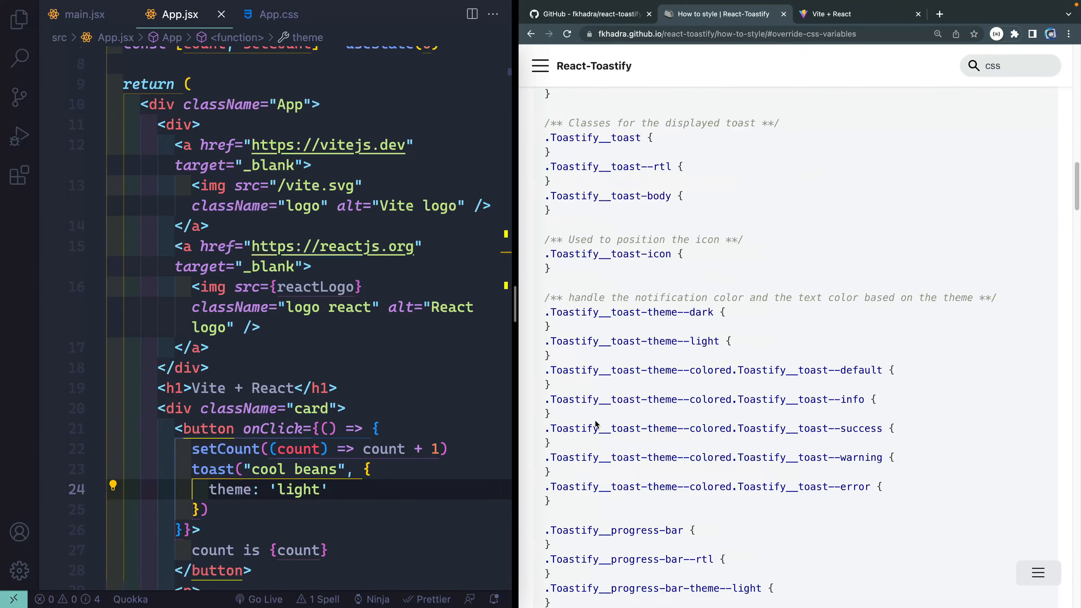
pyautogui.moveTo(614, 425)
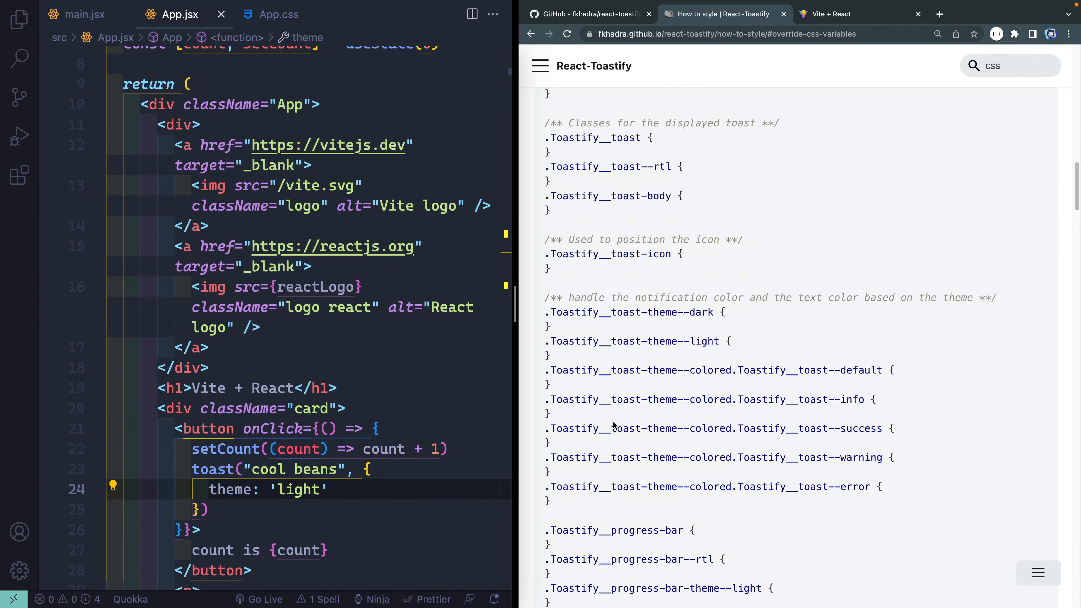
pyautogui.scroll(-3)
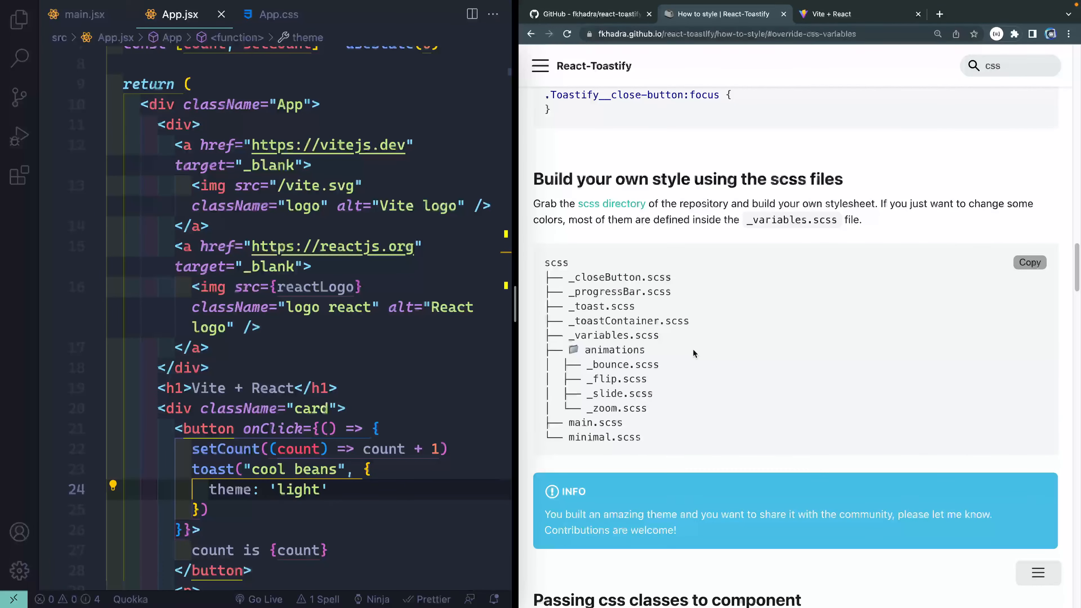
pyautogui.moveTo(693, 343)
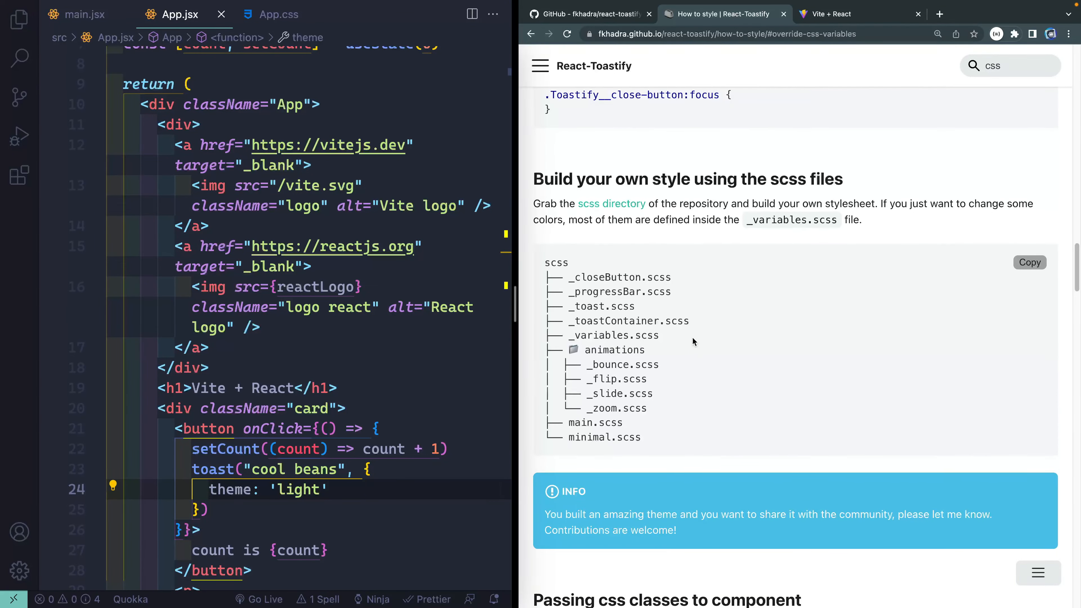
pyautogui.scroll(-3)
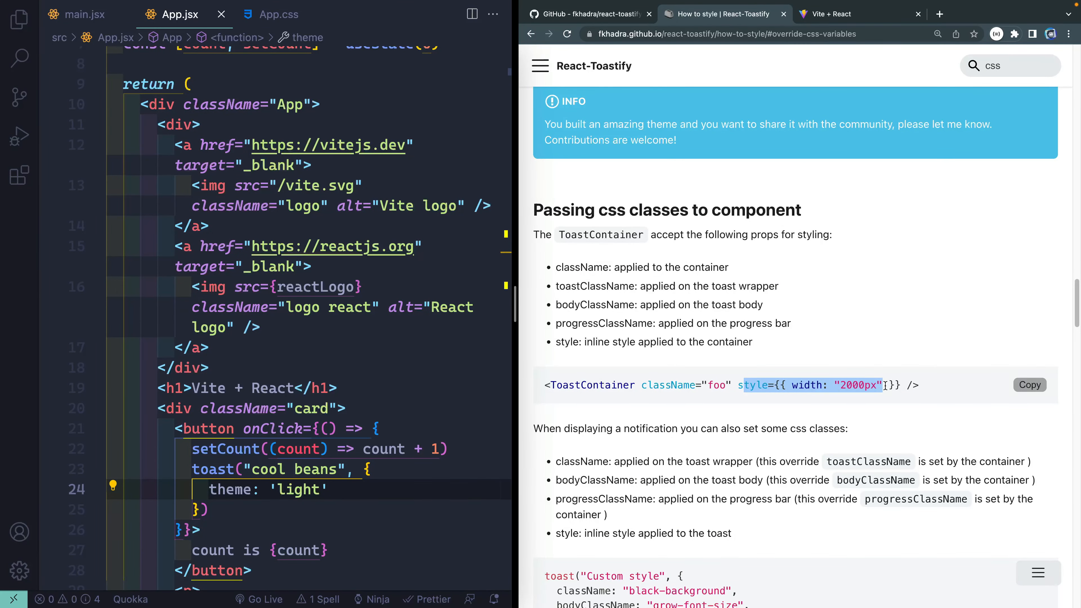
pyautogui.moveTo(621, 250)
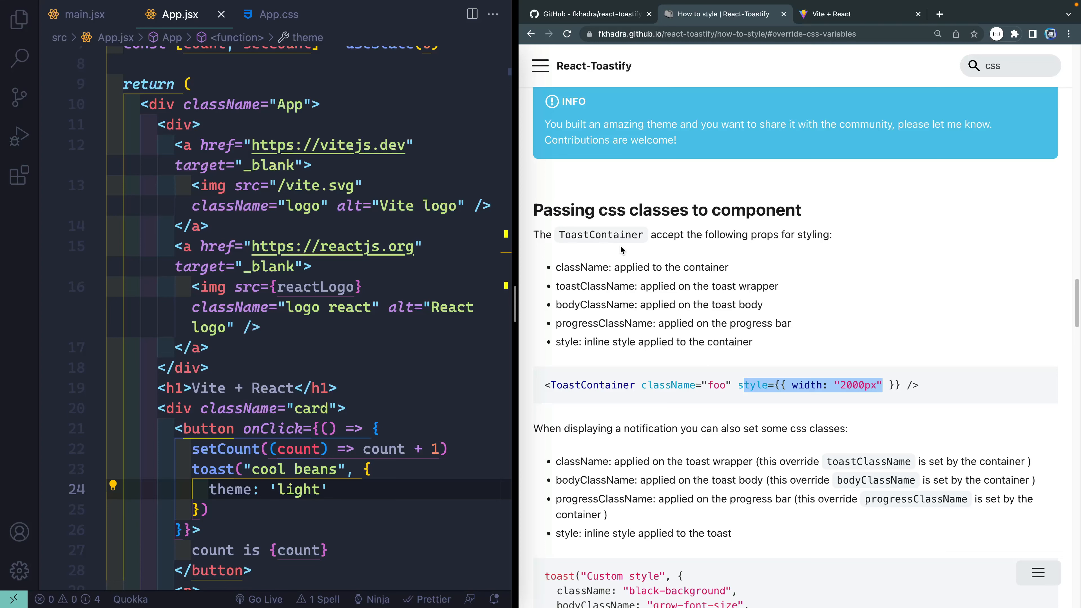
pyautogui.moveTo(544, 501)
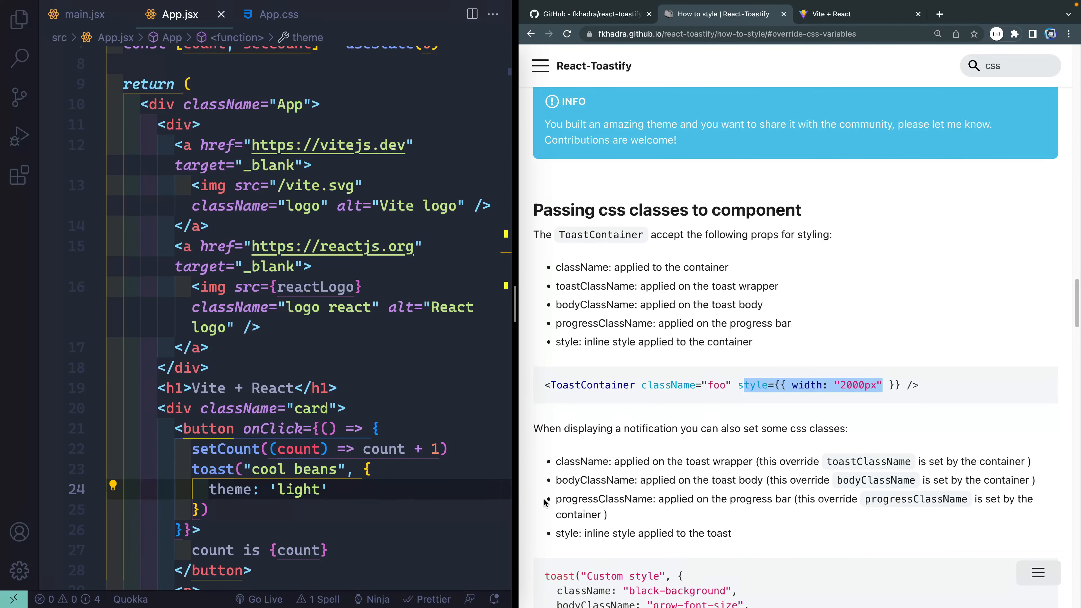
pyautogui.scroll(-3)
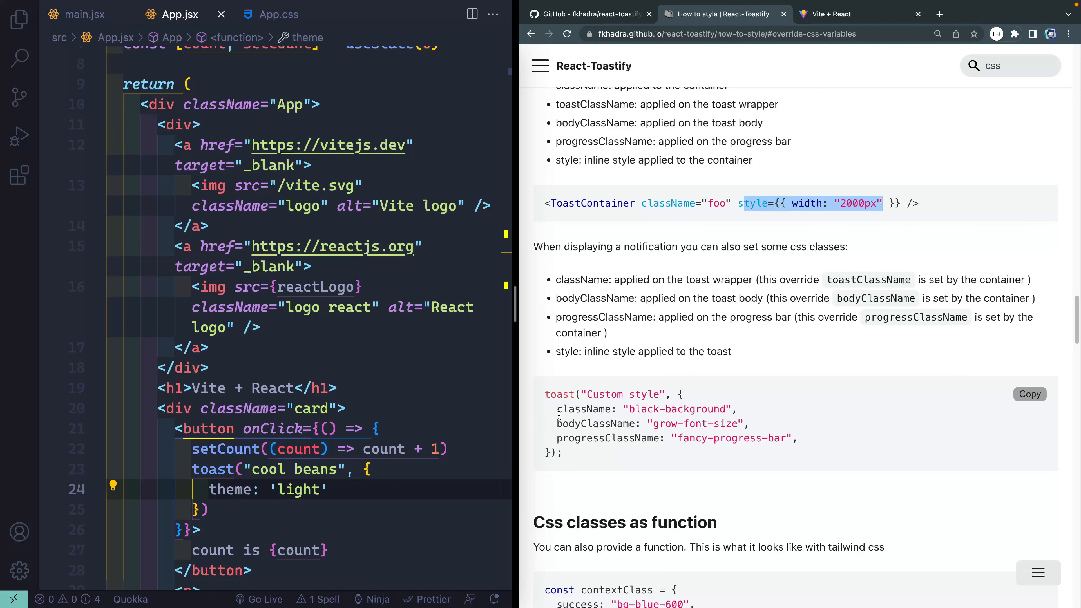
# - Browse the styled-components, styling-from-scratch and inject-style sections, then scroll back to the variables list
pyautogui.scroll(-3)
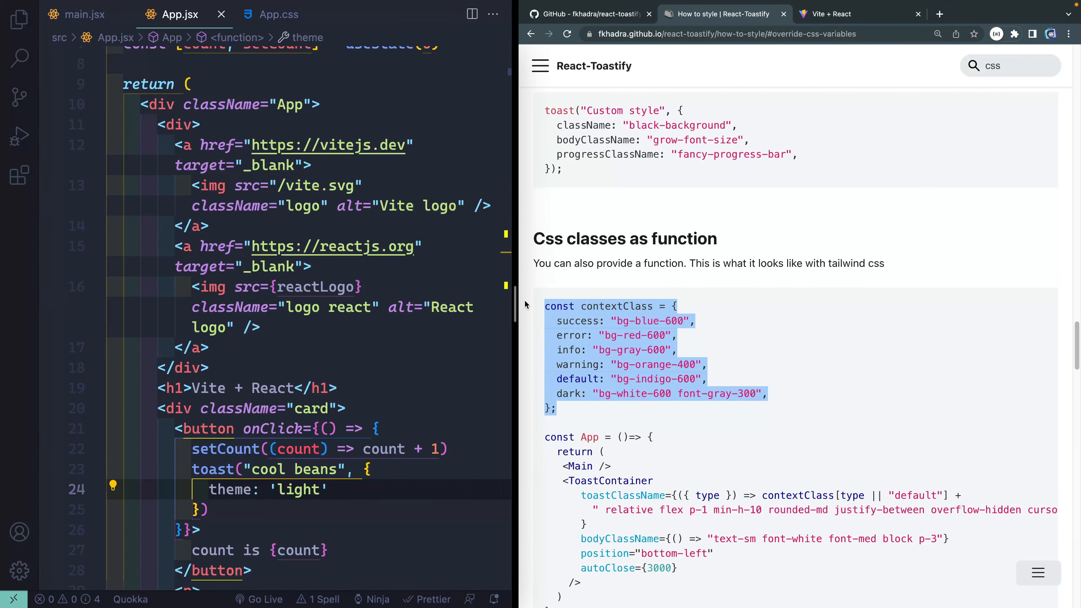
pyautogui.scroll(-3)
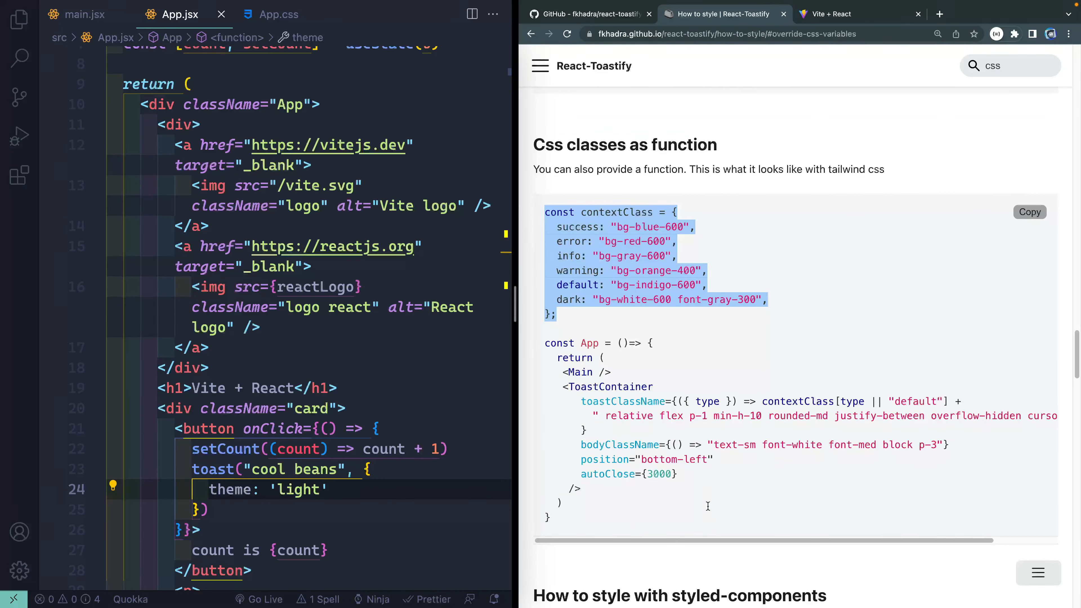
pyautogui.click(677, 445)
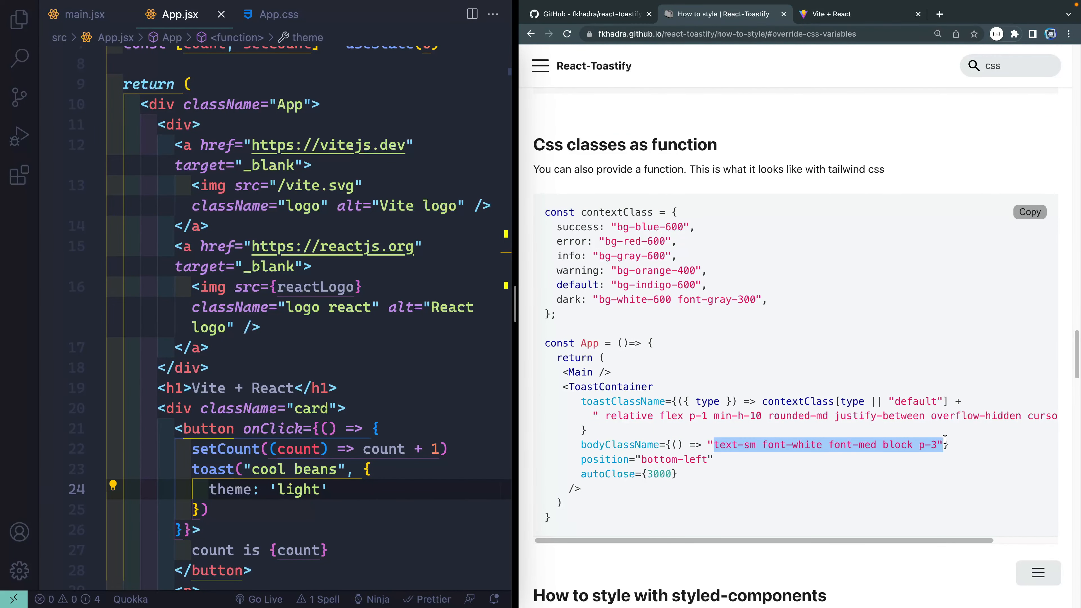
pyautogui.scroll(-3)
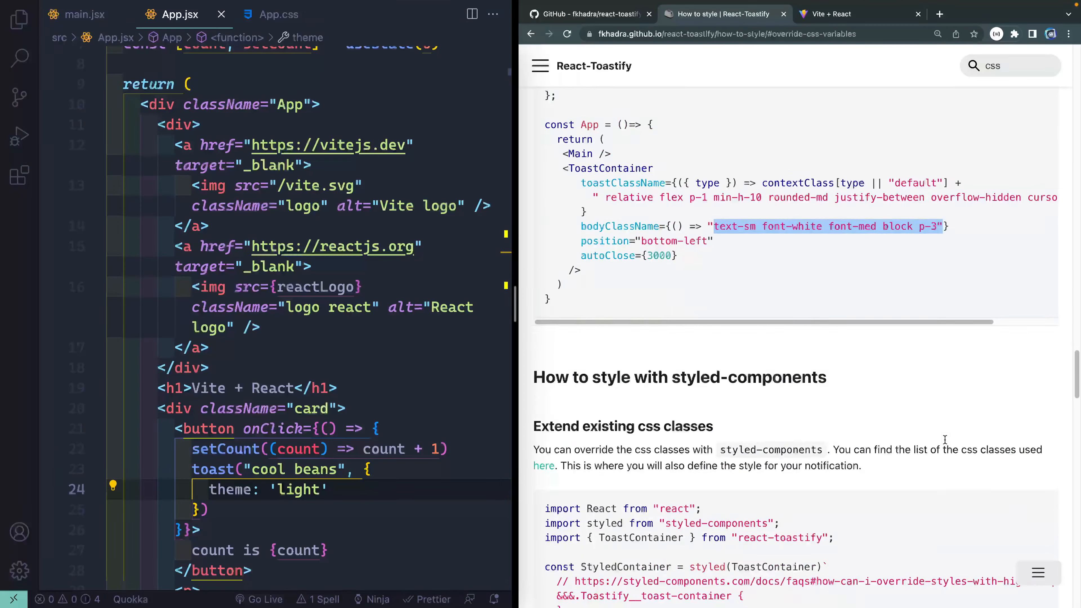
pyautogui.scroll(-3)
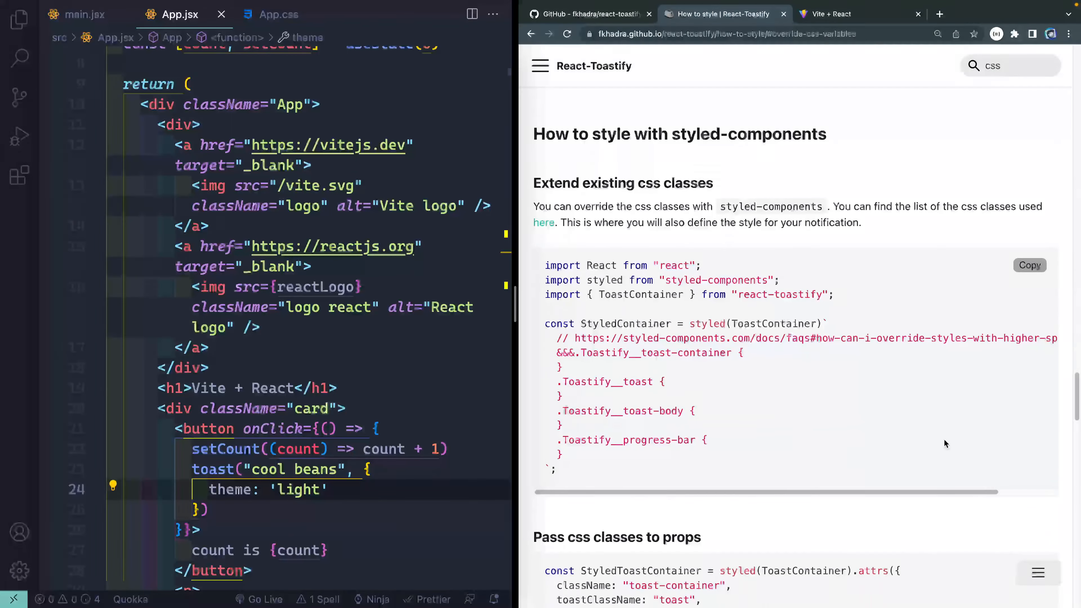
pyautogui.scroll(-3)
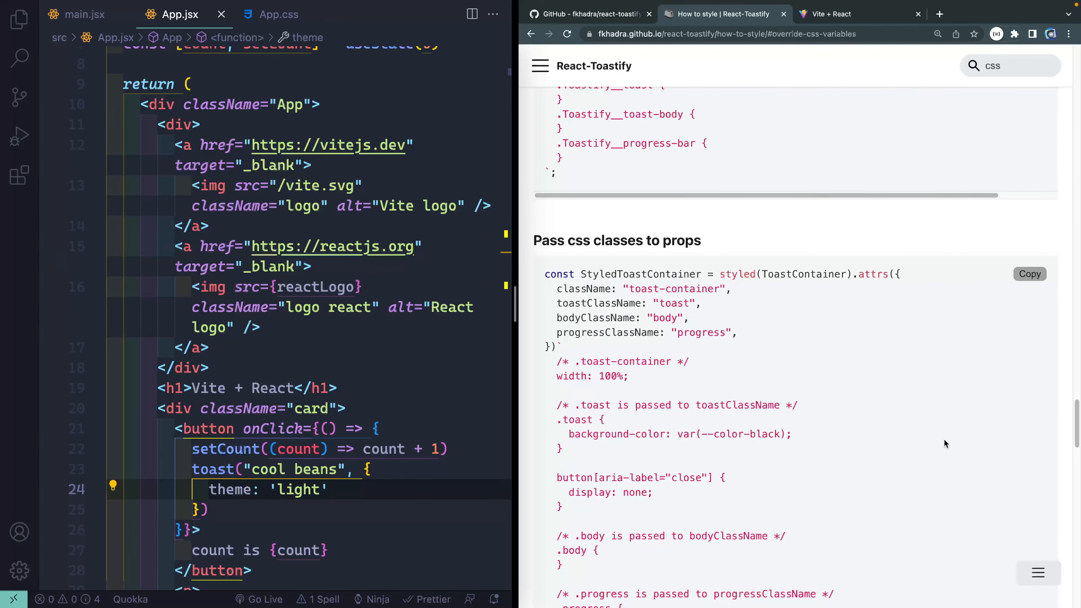
pyautogui.scroll(-3)
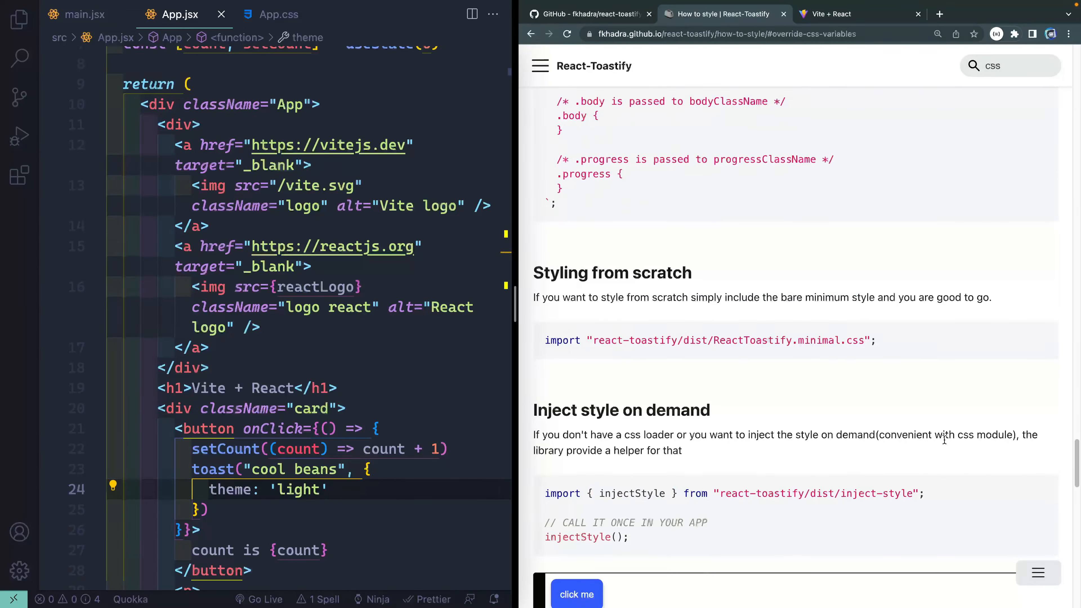
pyautogui.scroll(-3)
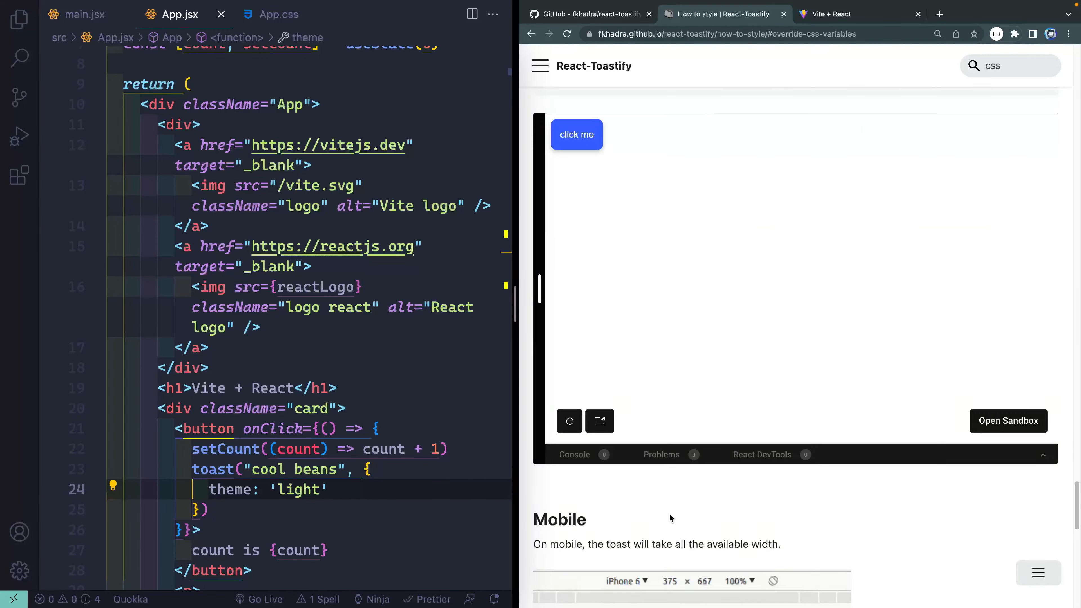
pyautogui.scroll(3)
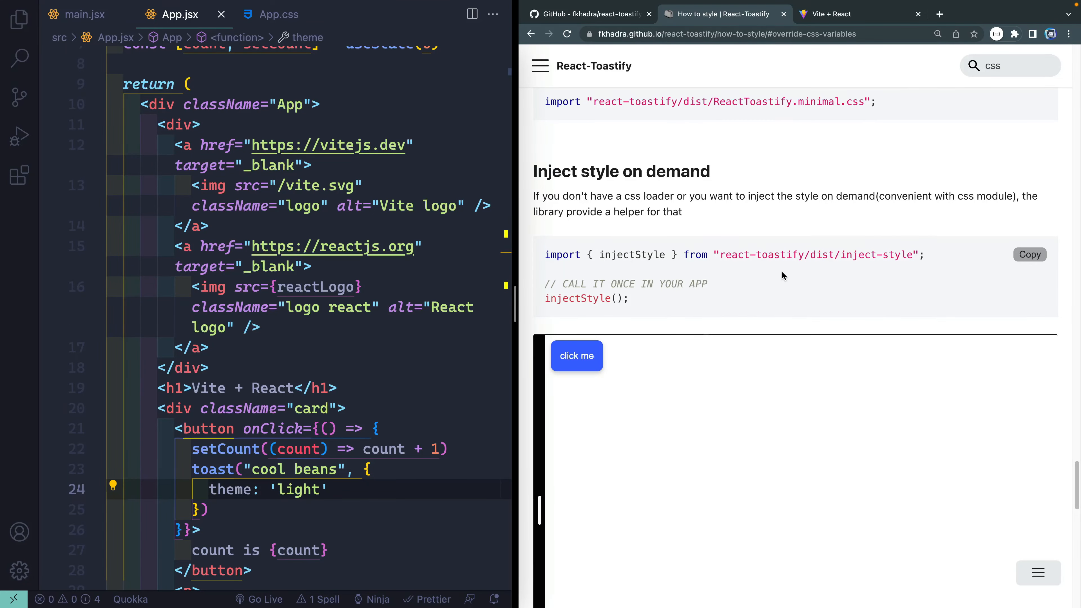
pyautogui.scroll(-3)
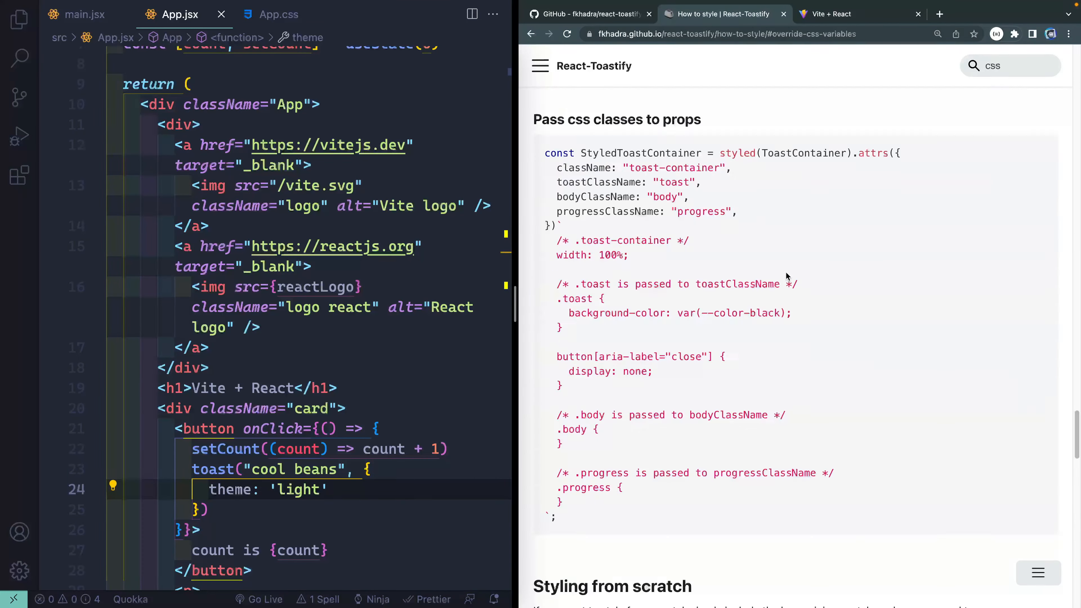
pyautogui.scroll(3)
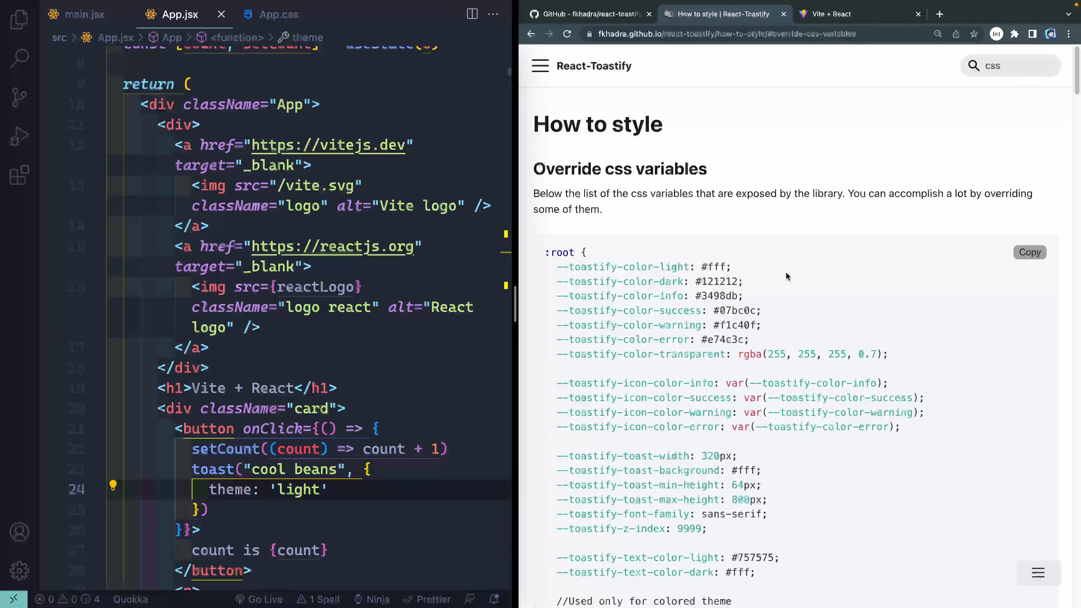
# - Try style={{ backgroundColor: 'pink' }} on ToastContainer, see the pink 'cool beans' toast, then remove it
pyautogui.click(832, 13)
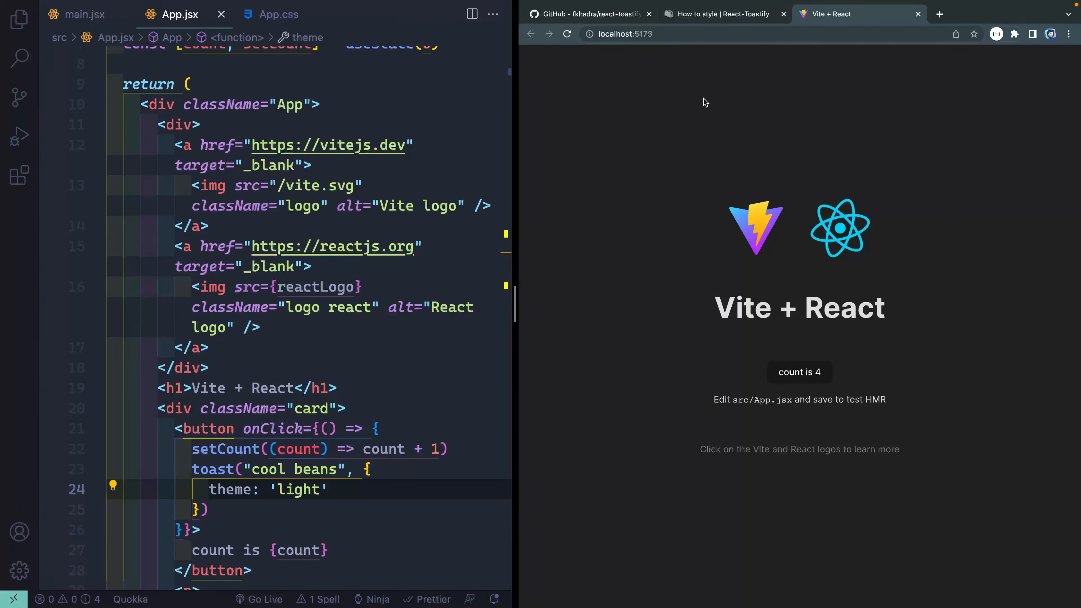
pyautogui.click(85, 13)
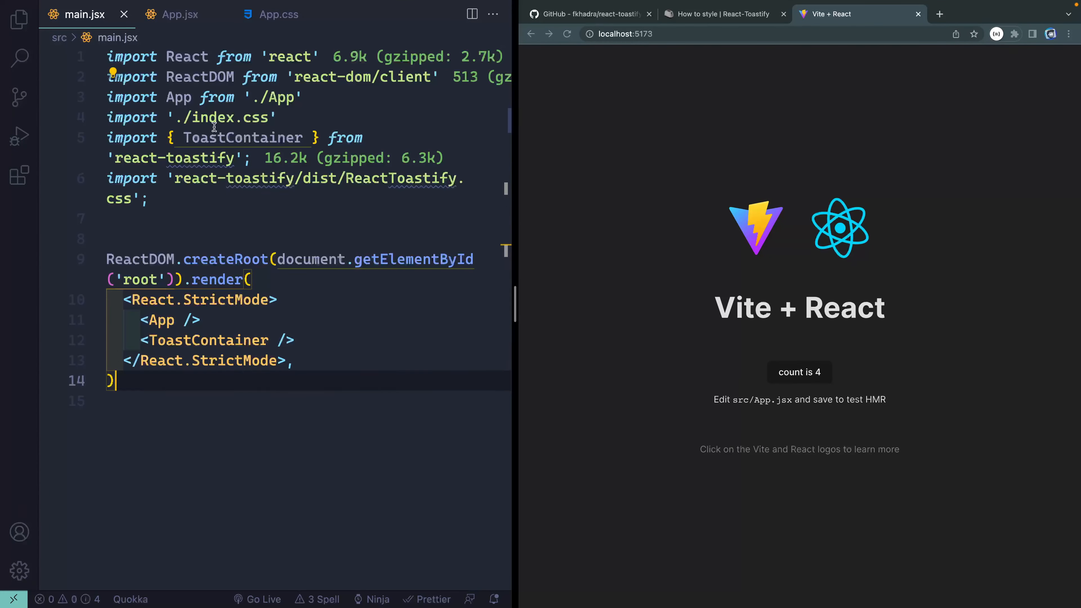
pyautogui.write('style={{')
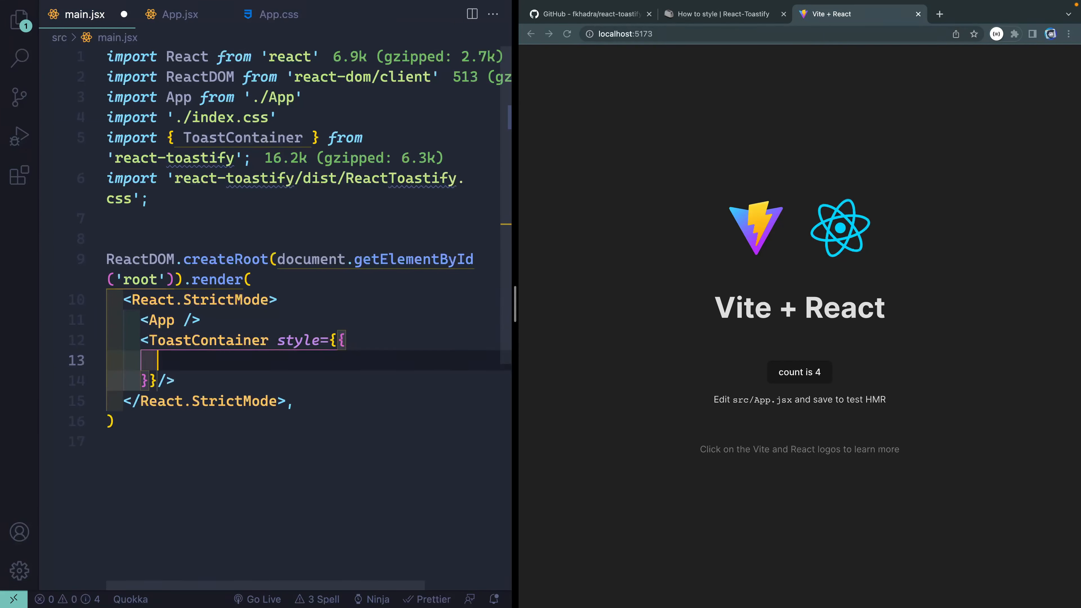
pyautogui.write("backgroundColor: 'pink")
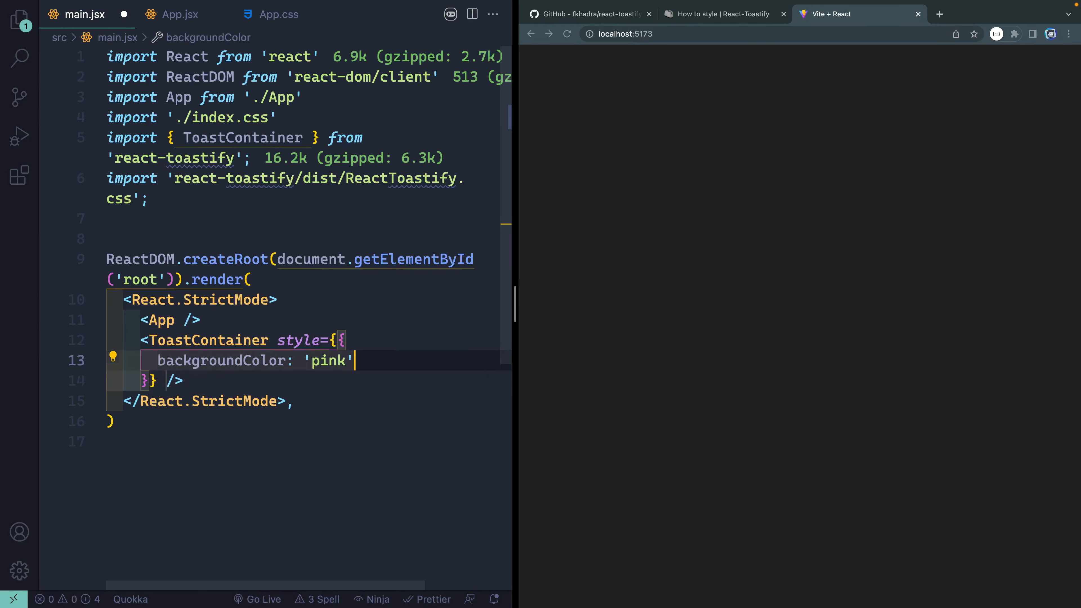
pyautogui.write(',')
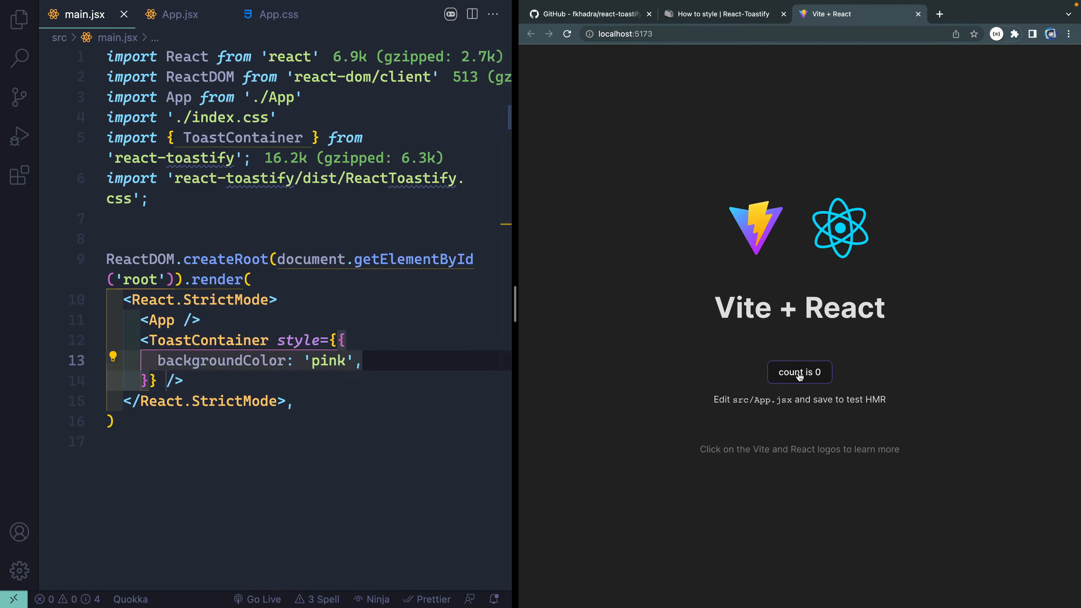
pyautogui.click(798, 372)
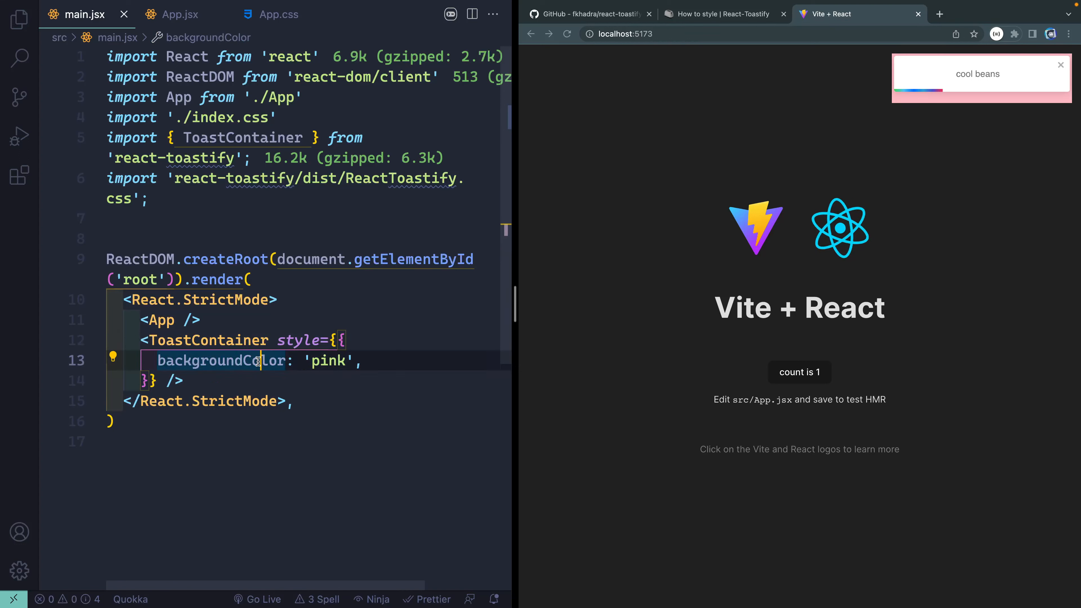
pyautogui.press('Backspace')
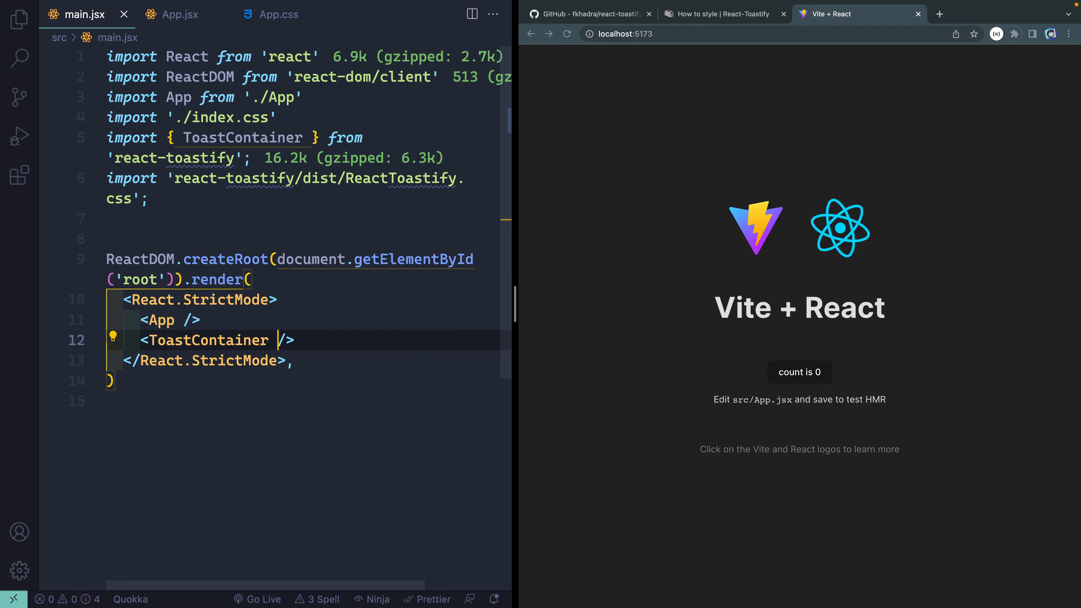
# - Find the --toastify-color-light line in App.css against the docs' variable list, then land in index.css
pyautogui.click(716, 13)
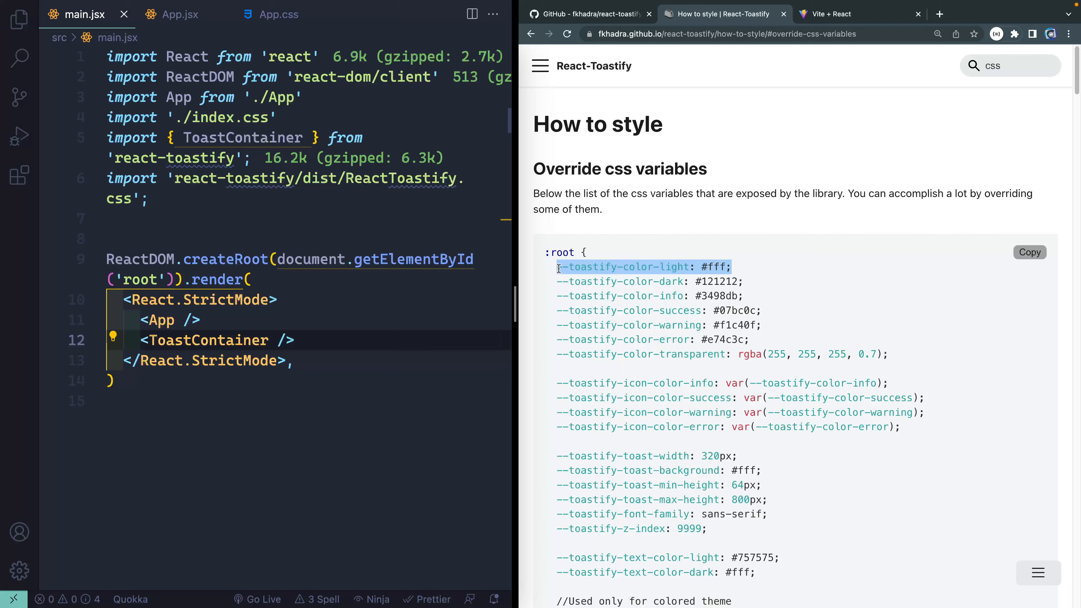
pyautogui.click(278, 13)
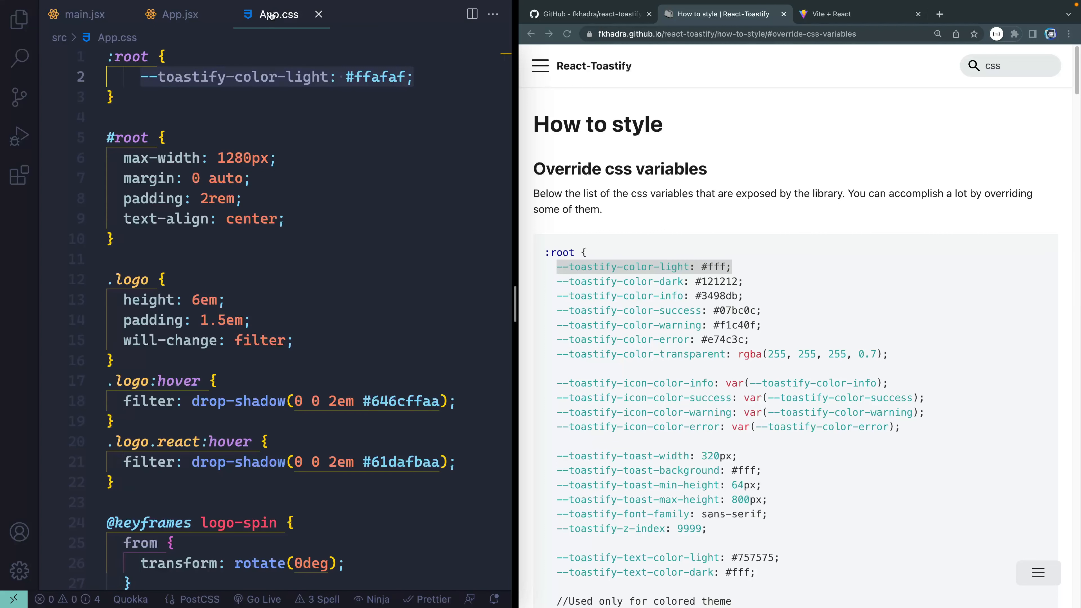
pyautogui.doubleClick(376, 76)
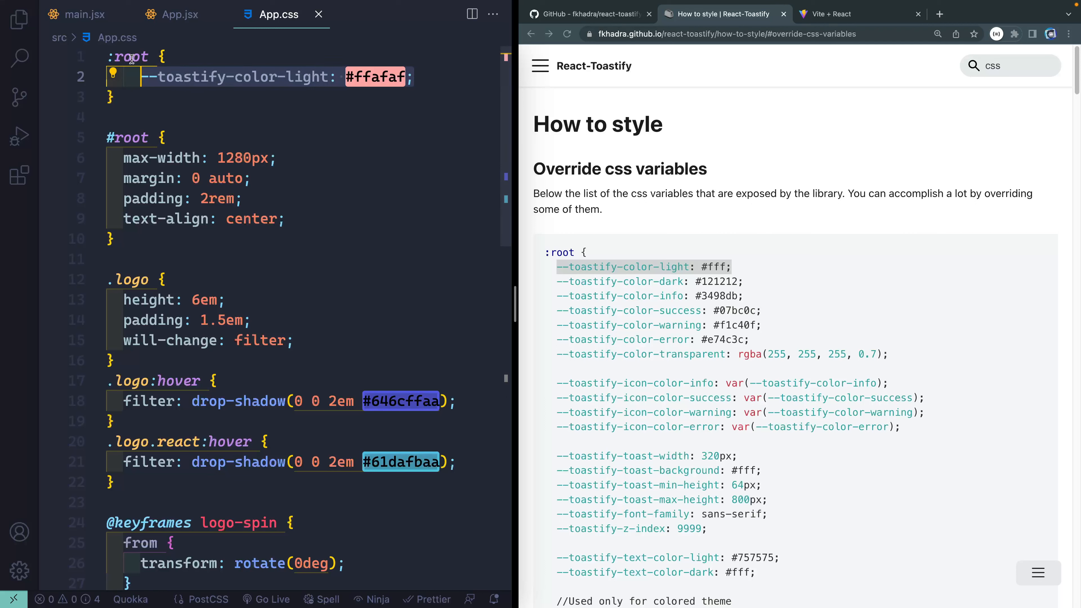
pyautogui.click(83, 13)
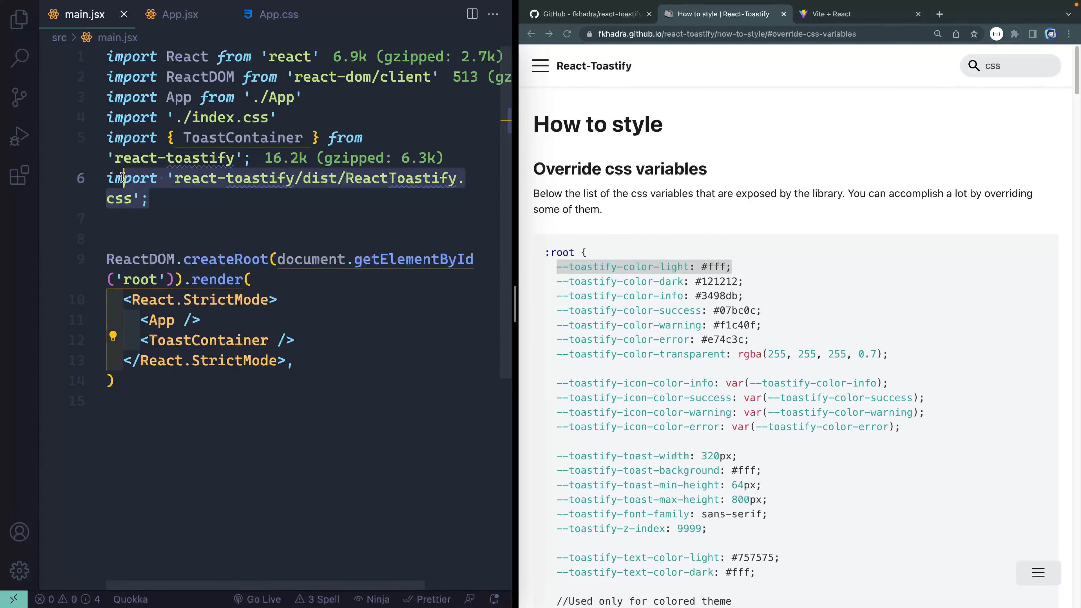
pyautogui.click(273, 117)
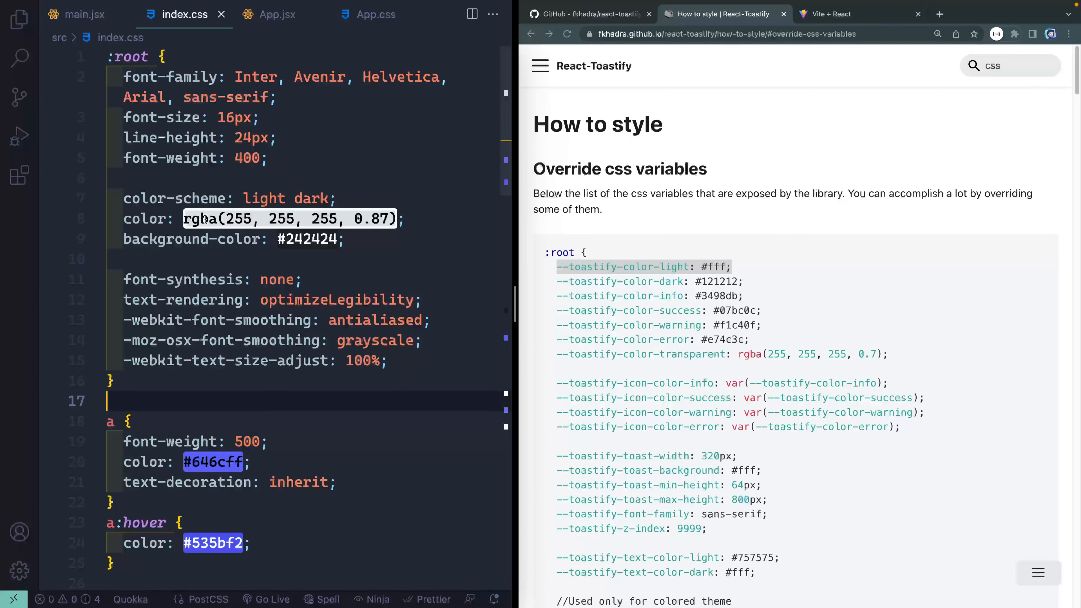
# - Add --toastify-color-light: #ffafaf; to index.css's :root and confirm the pink 'cool beans' toast
pyautogui.write('--toastify-color-light: #ffafaf;')
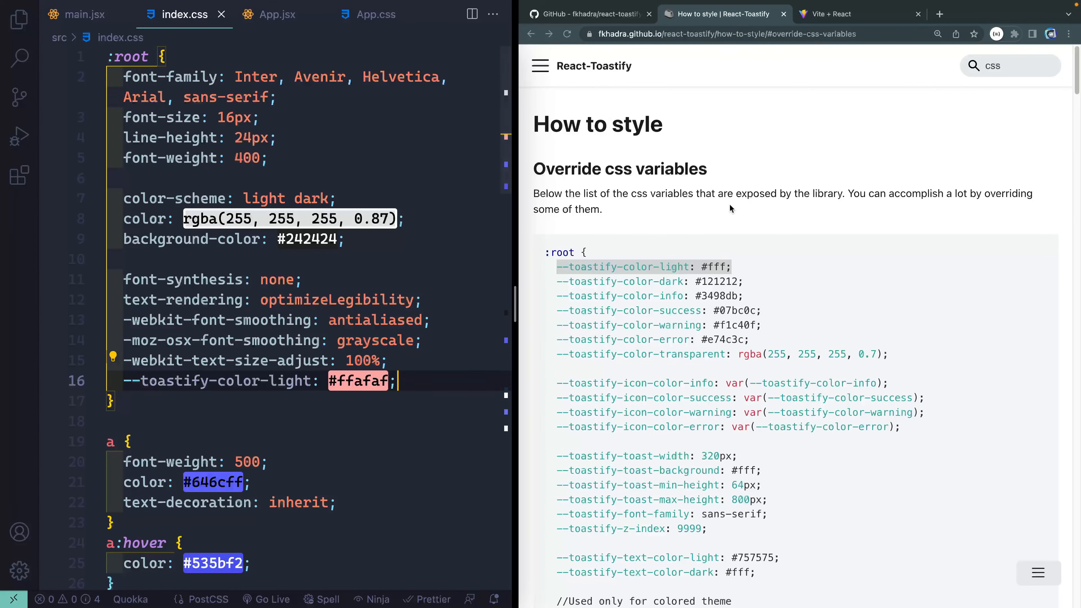
pyautogui.click(832, 13)
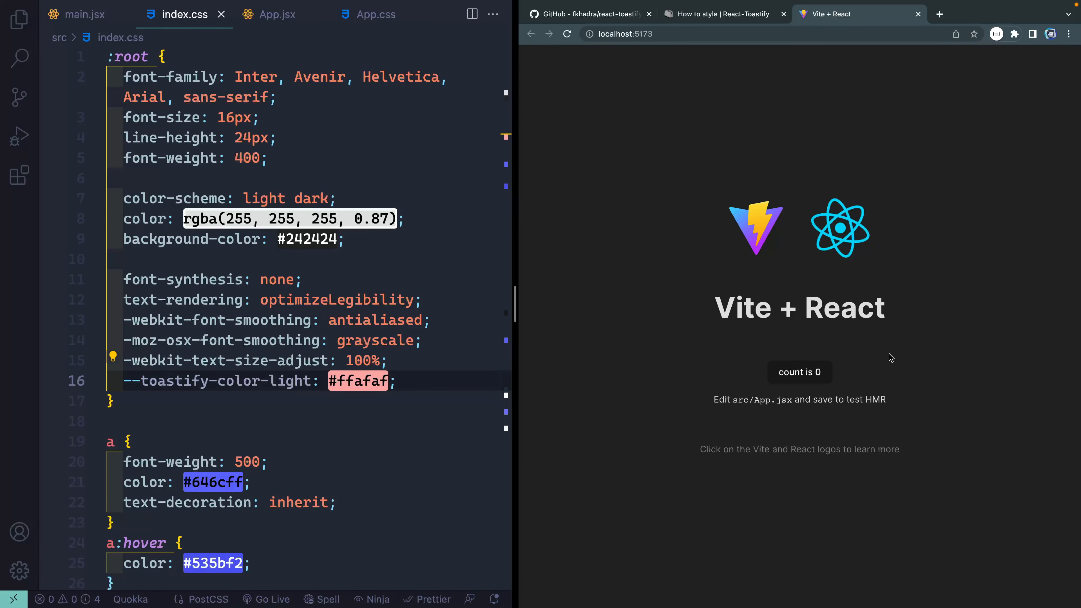
pyautogui.click(799, 372)
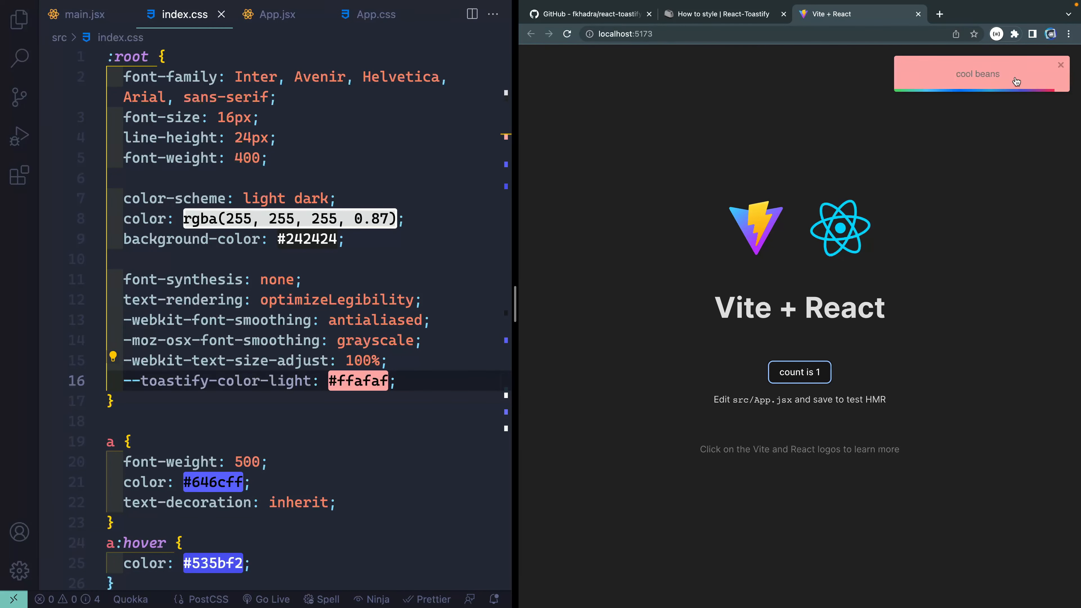
pyautogui.moveTo(407, 393)
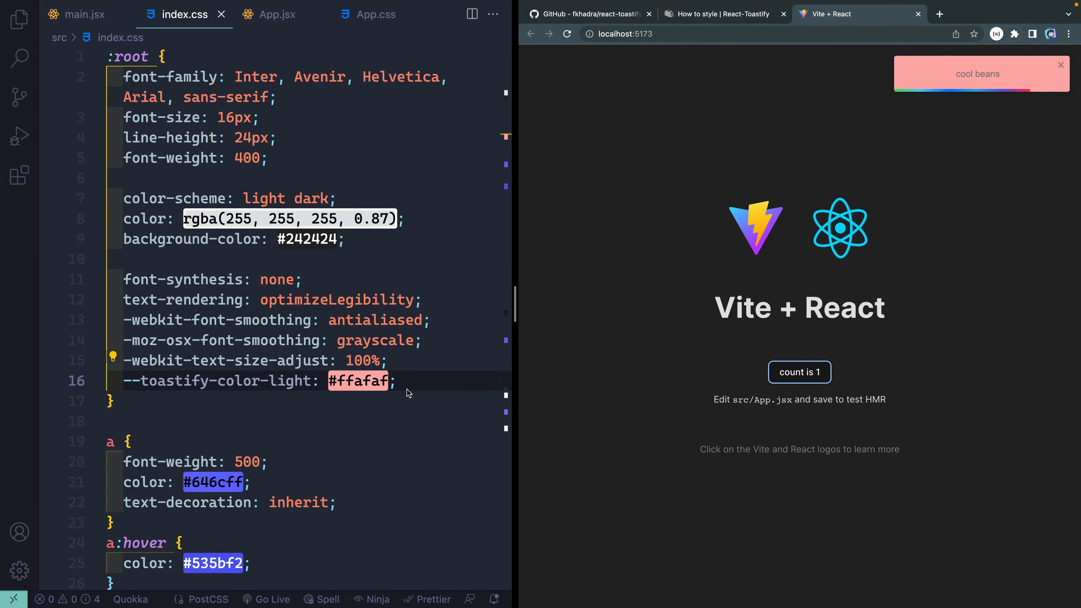
pyautogui.click(722, 13)
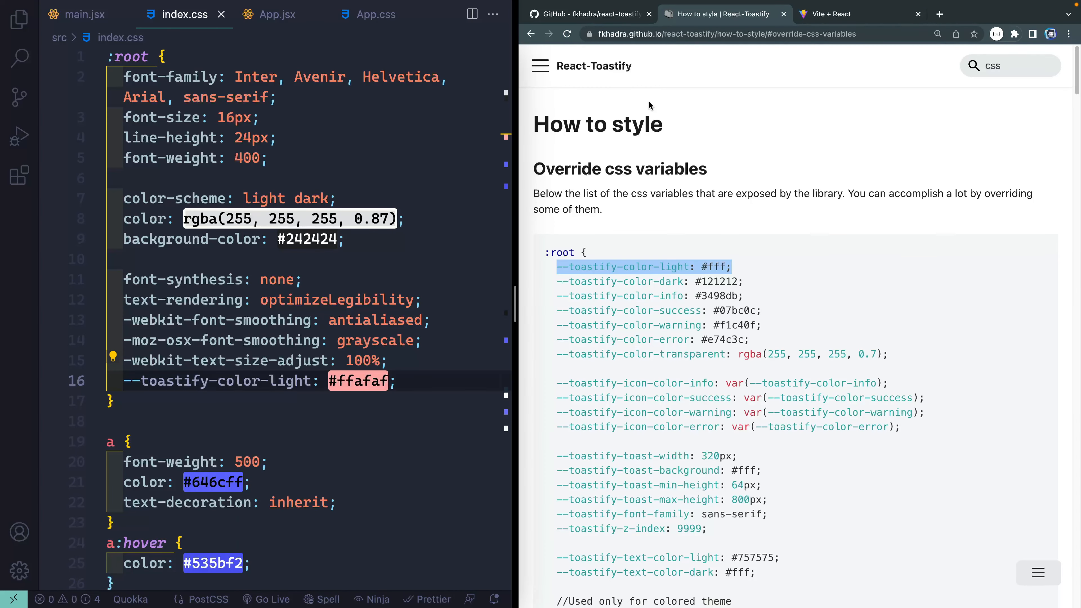
pyautogui.moveTo(720, 455)
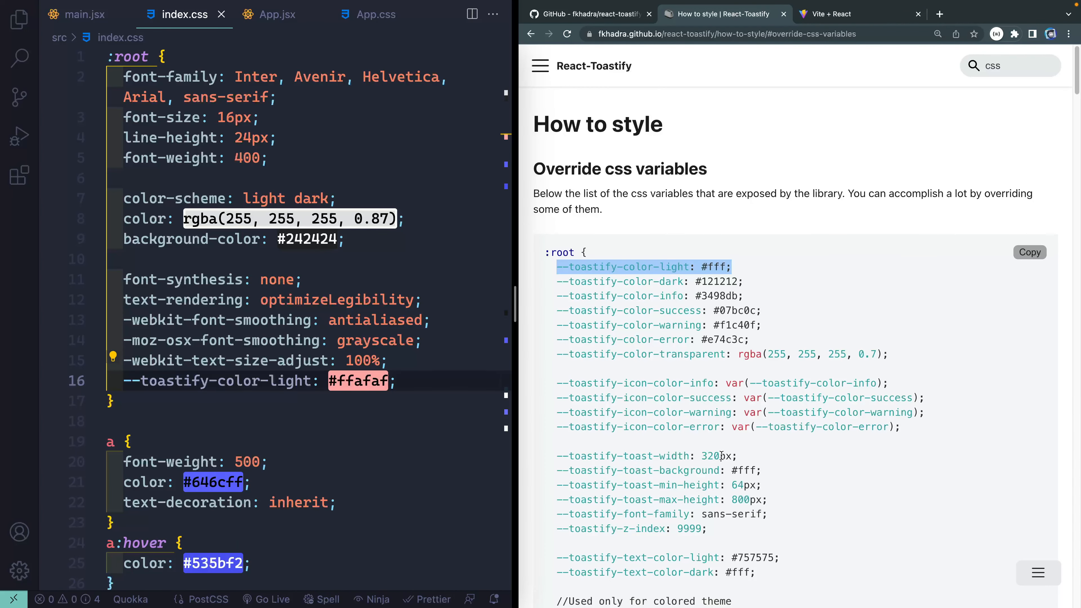